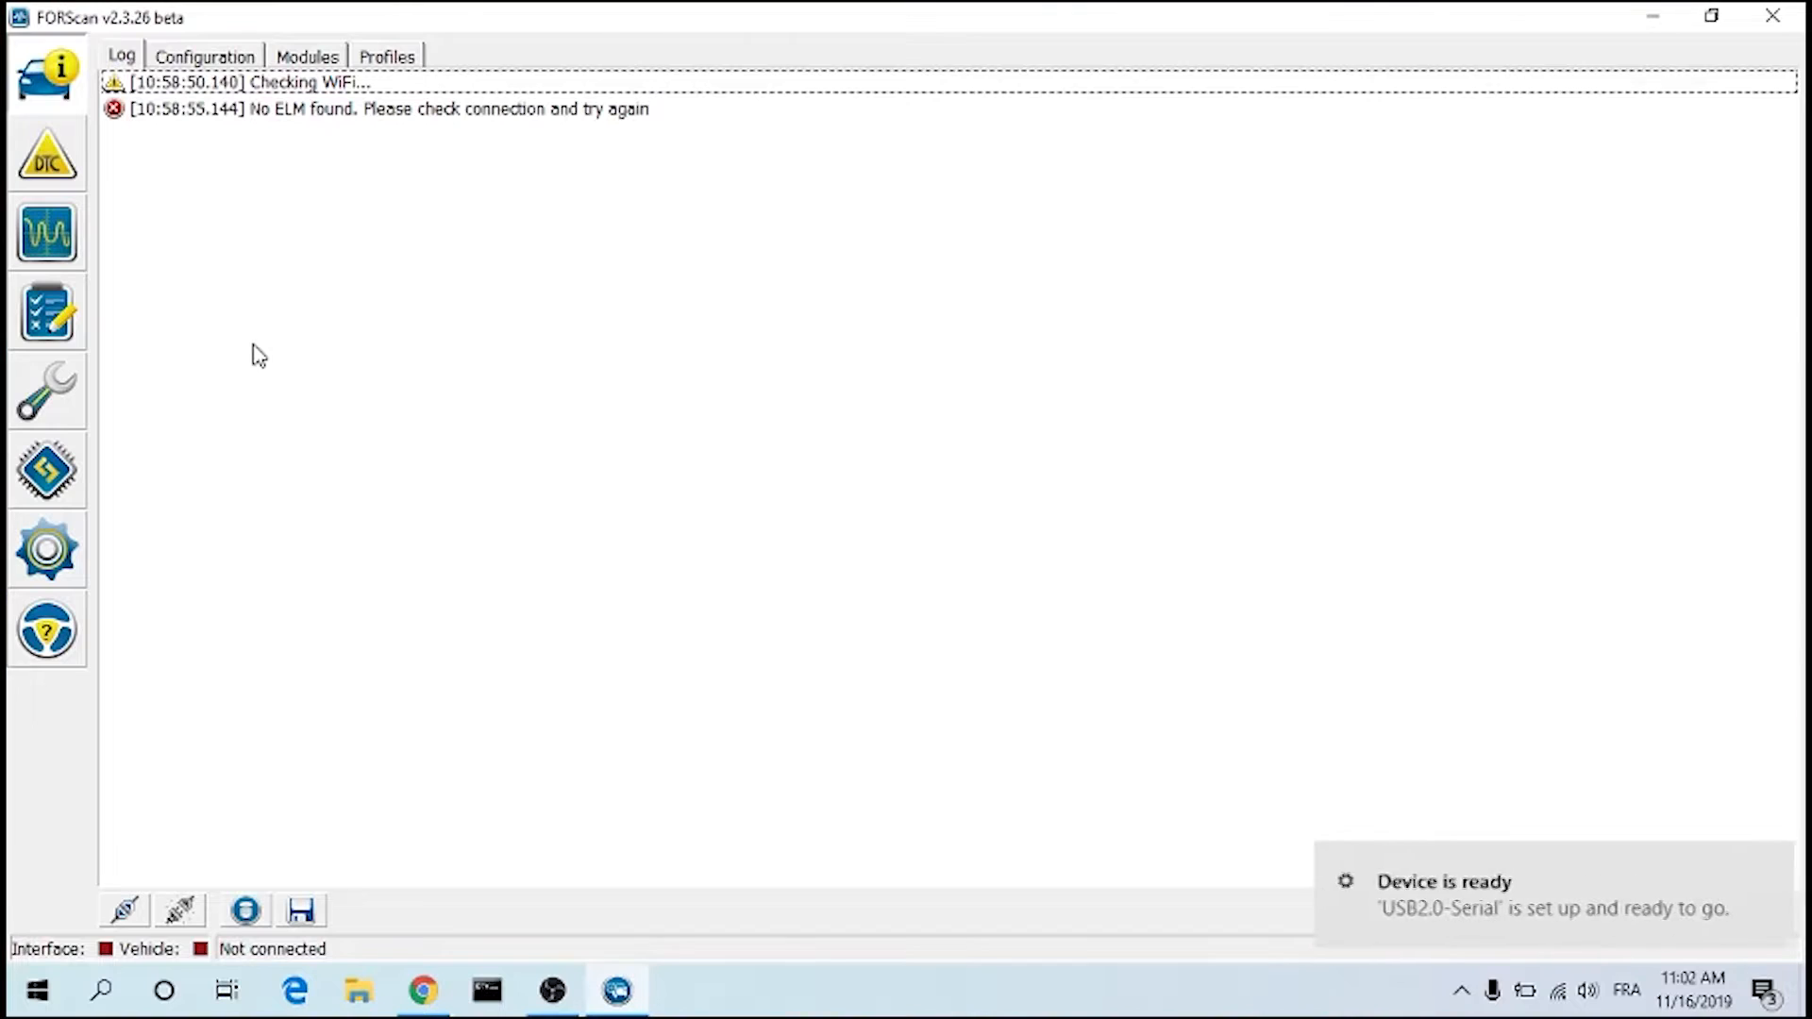
pyautogui.moveTo(1432, 938)
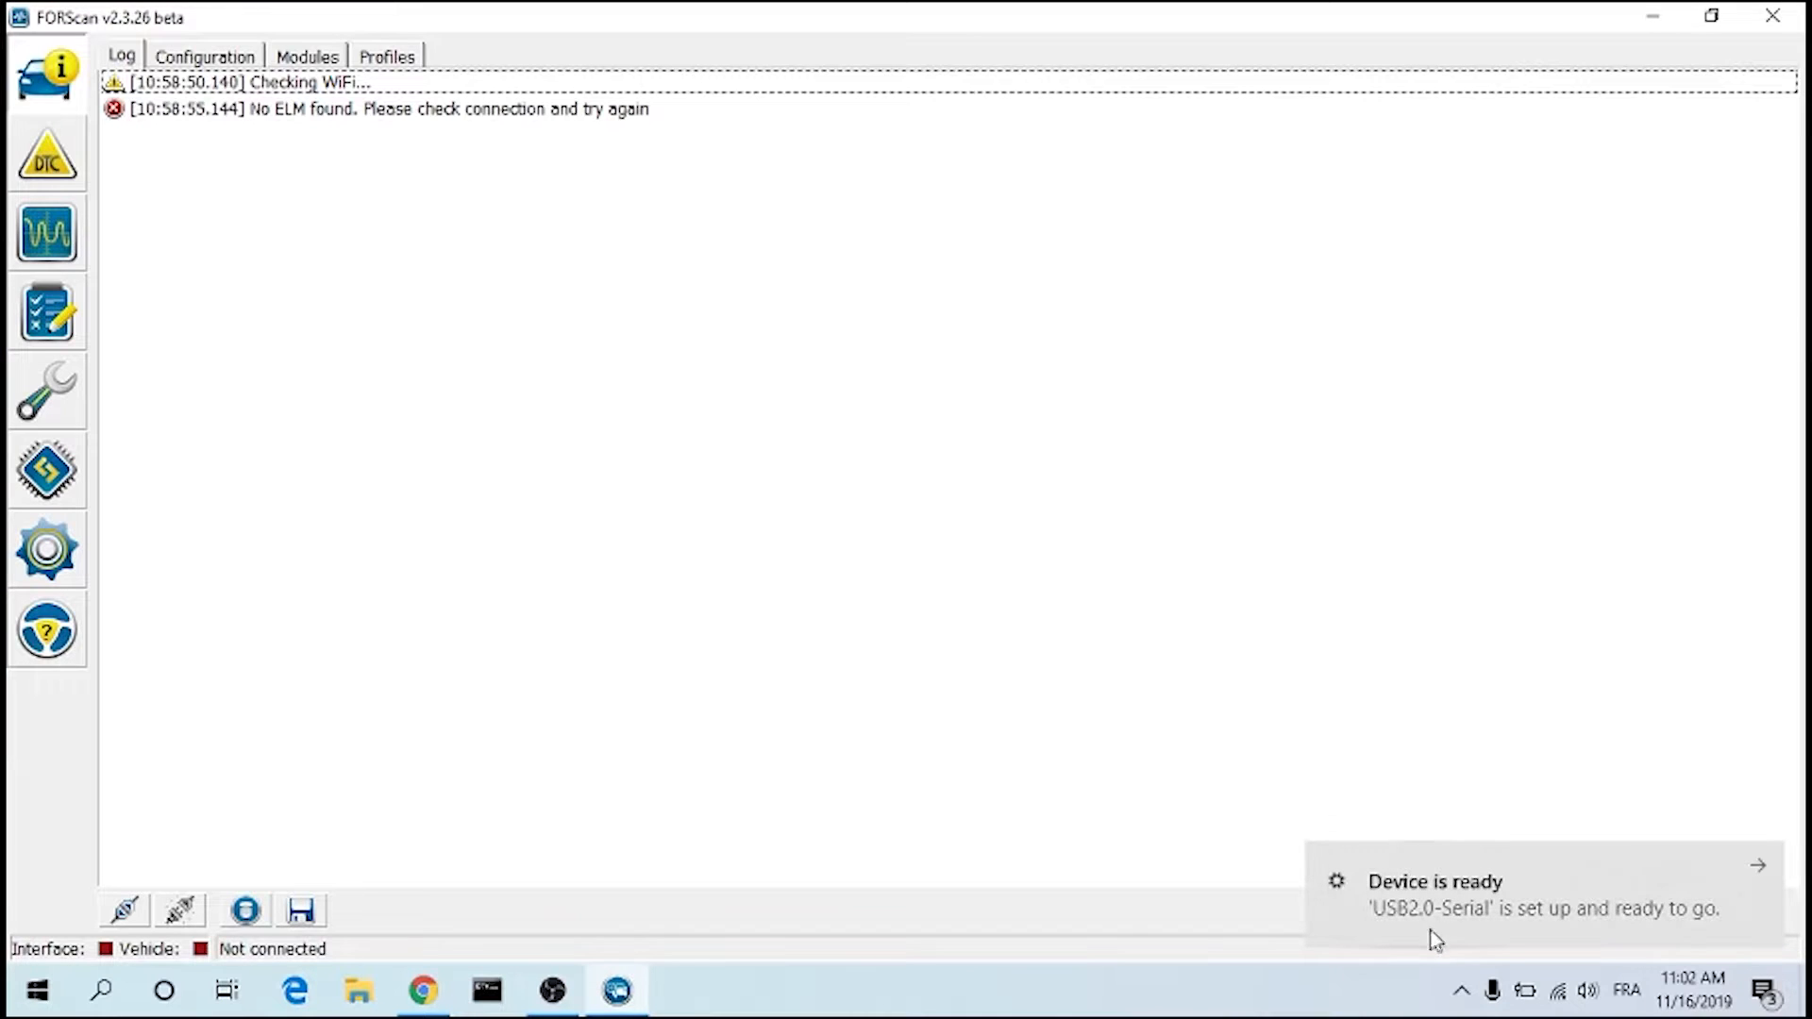
pyautogui.moveTo(1436, 930)
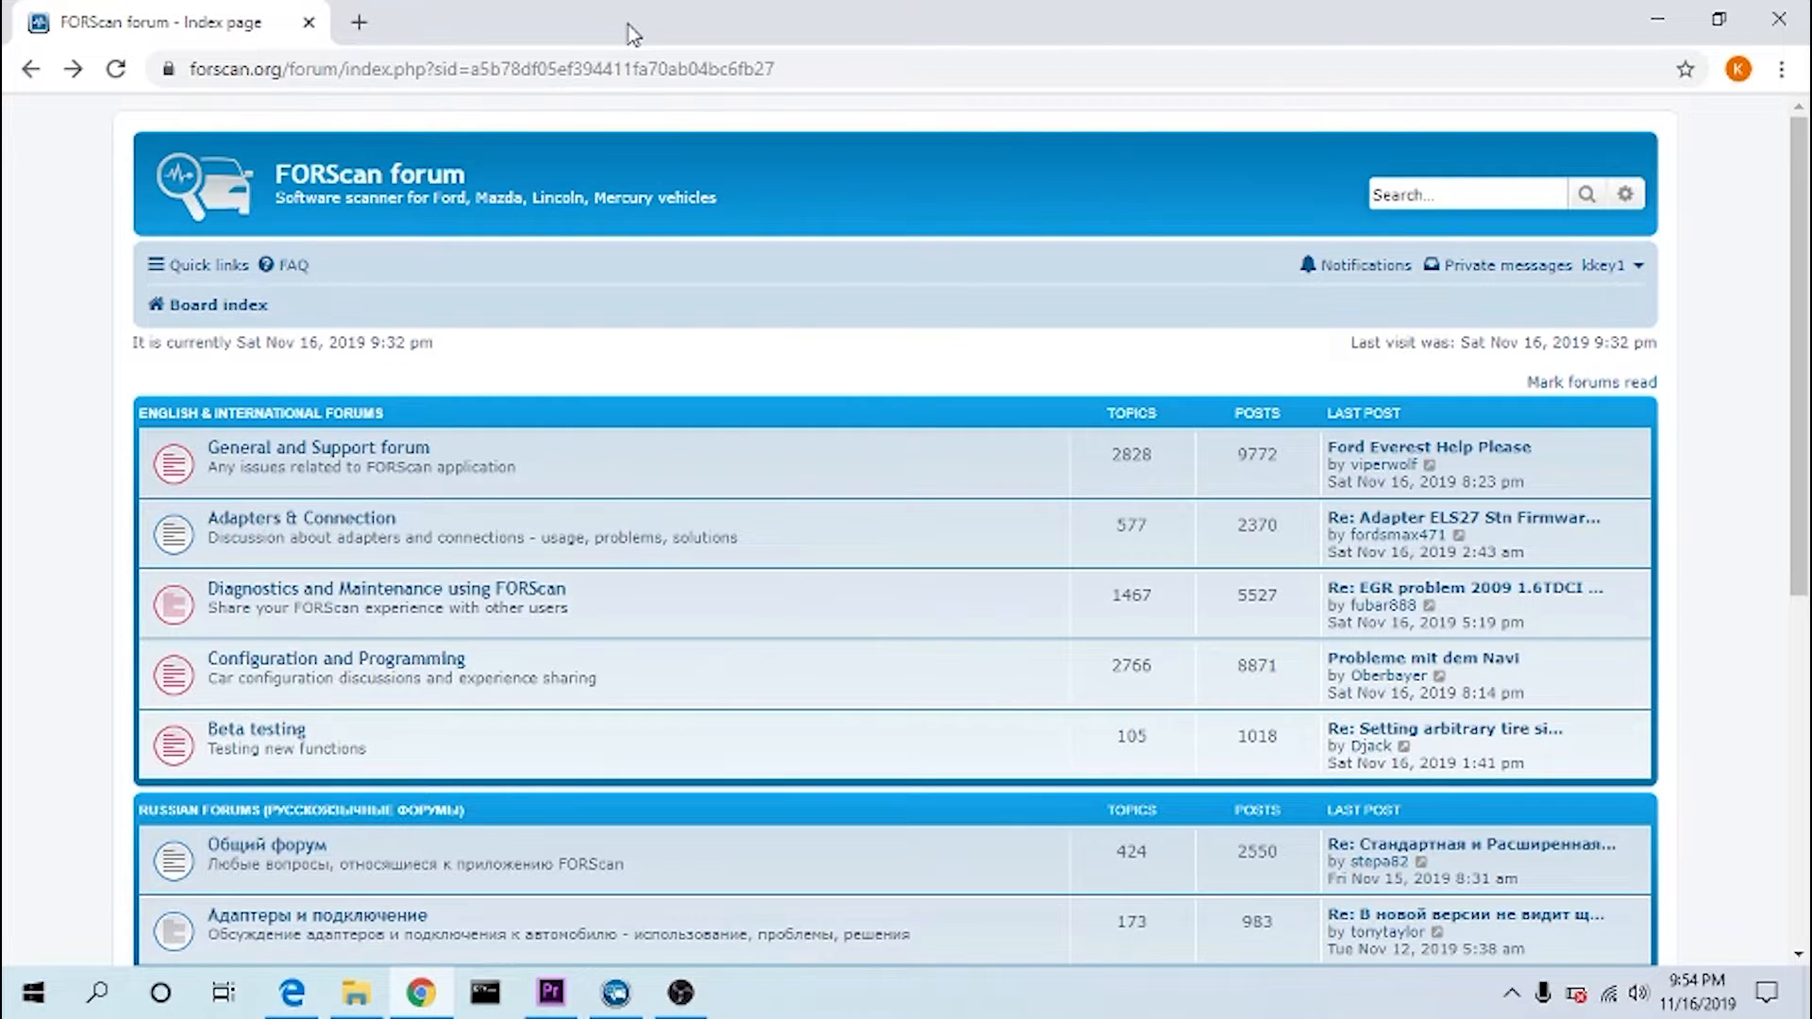
pyautogui.moveTo(166, 239)
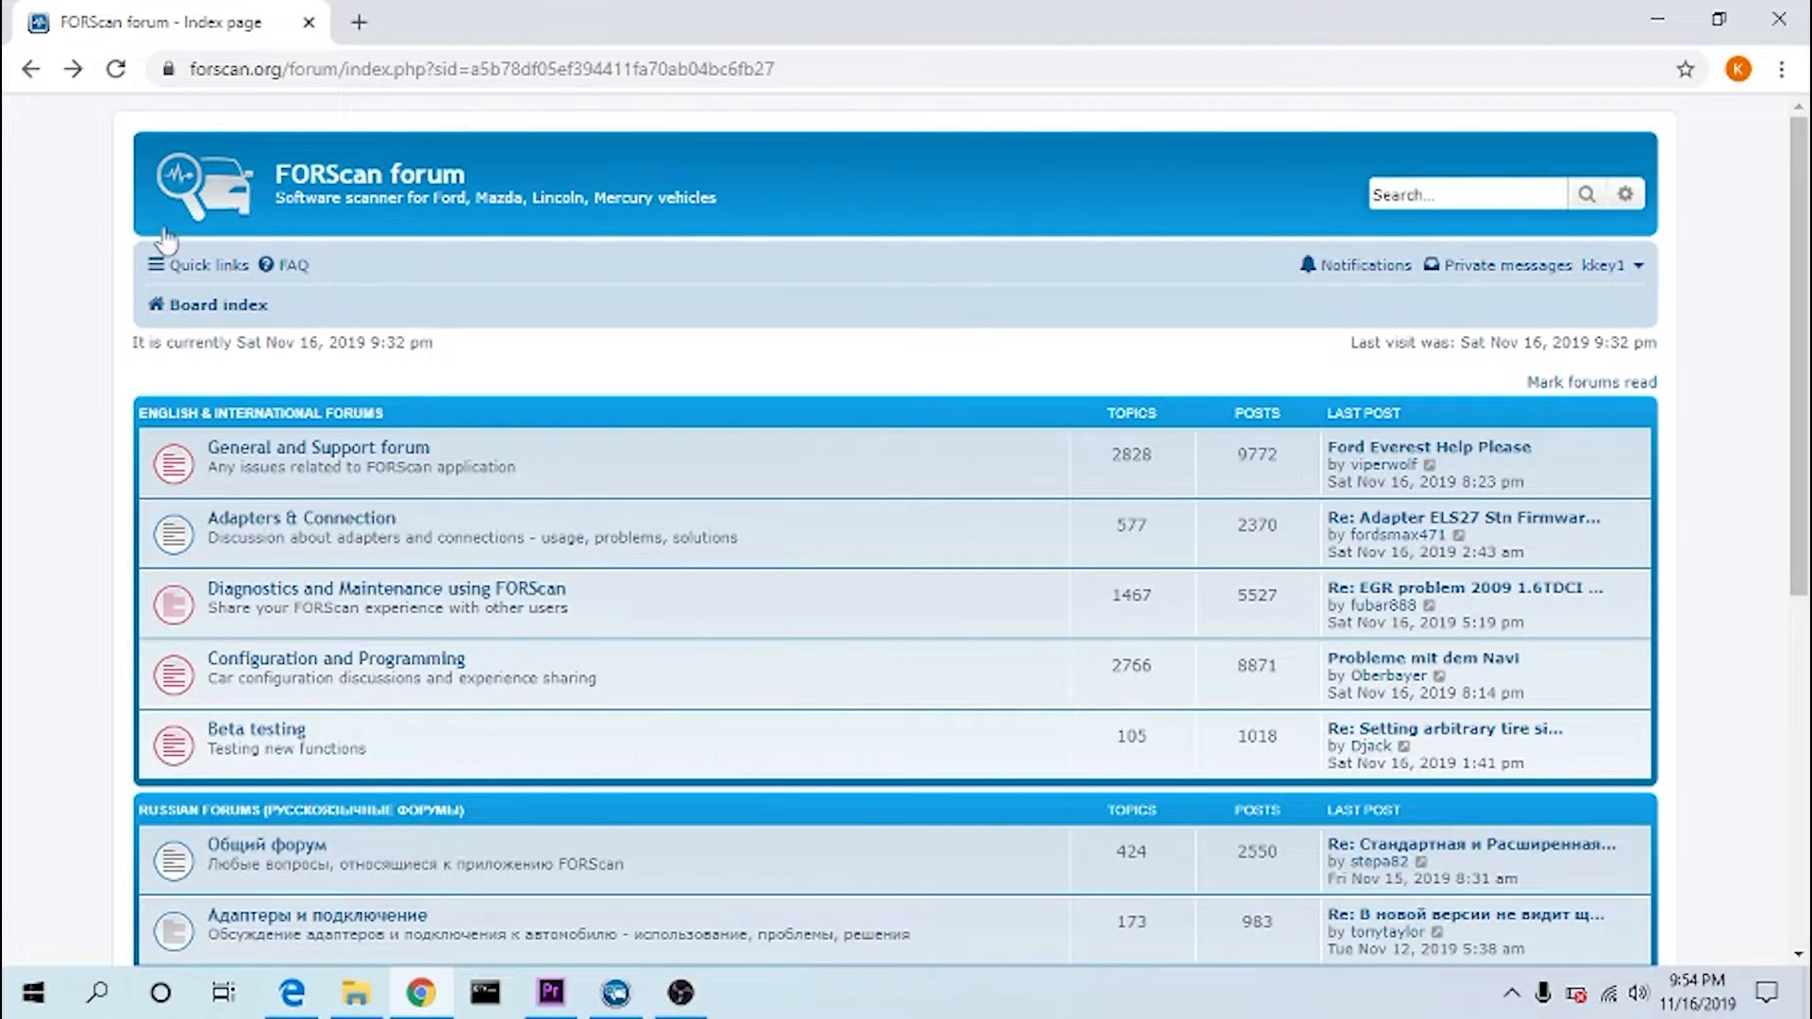
pyautogui.moveTo(342, 447)
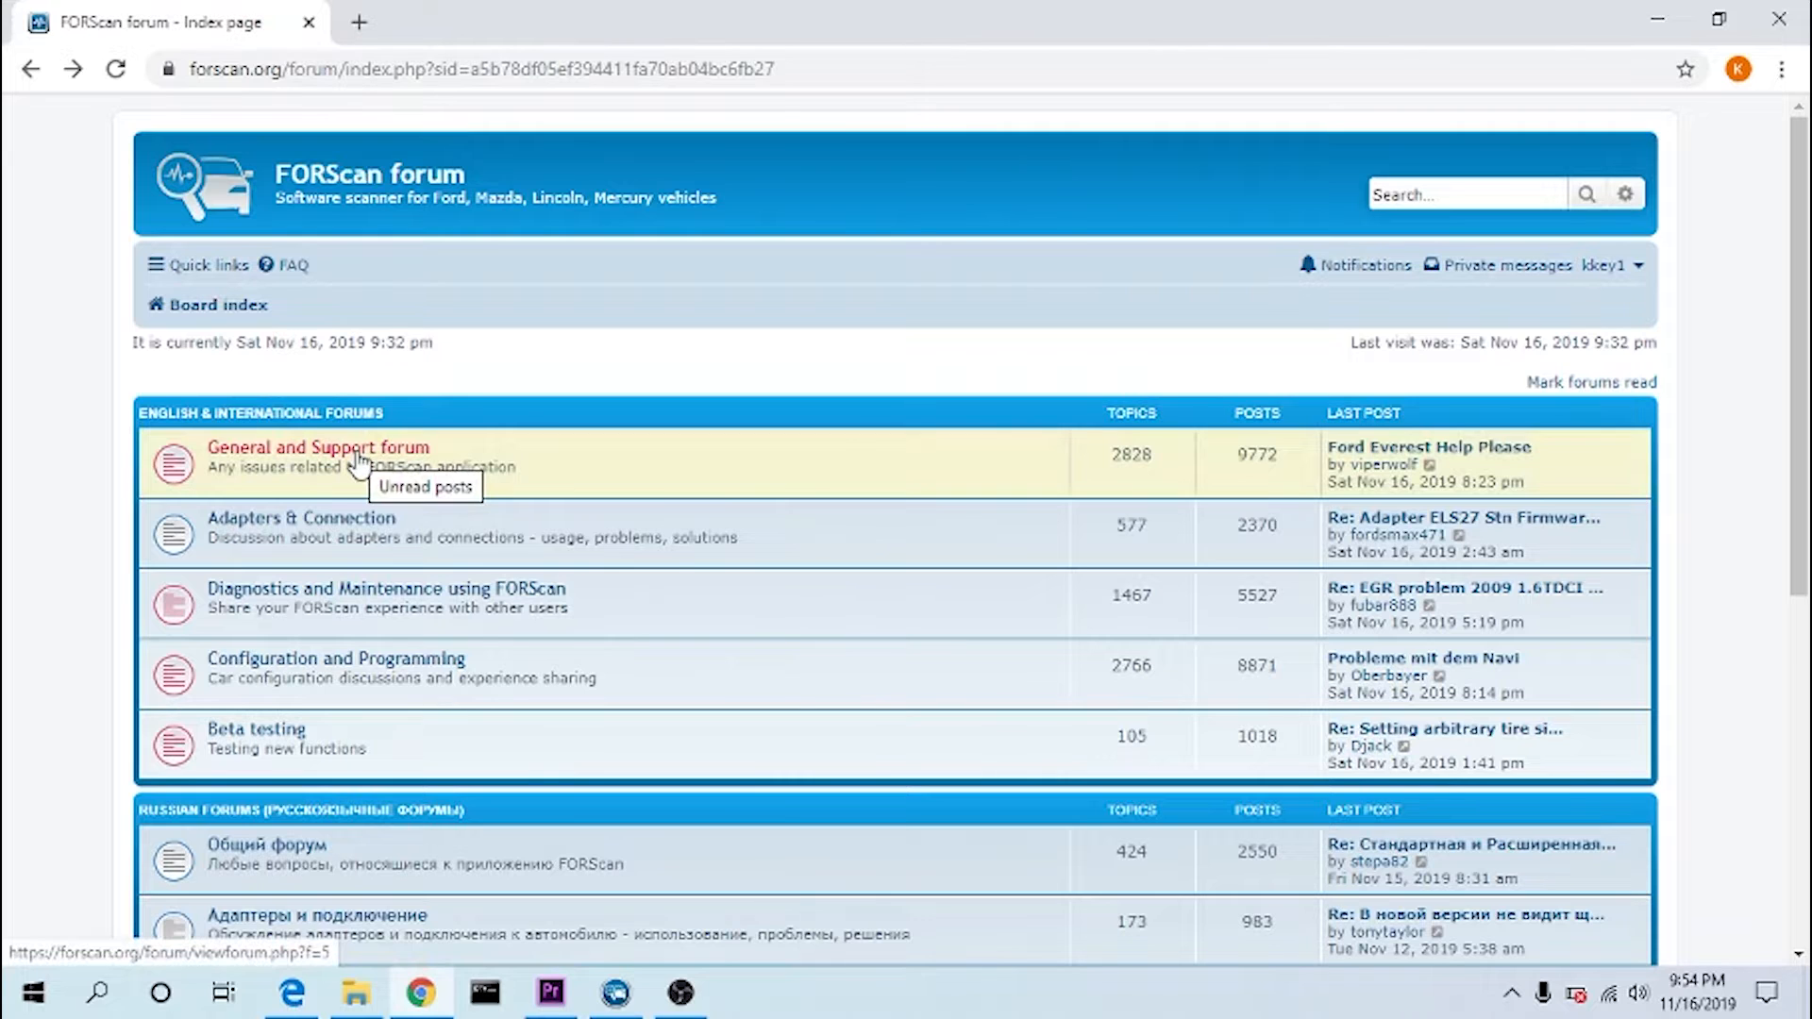
# - Reach the 'Standard and Extended licenses for Windows' announcement in the General and Support forum
pyautogui.click(317, 448)
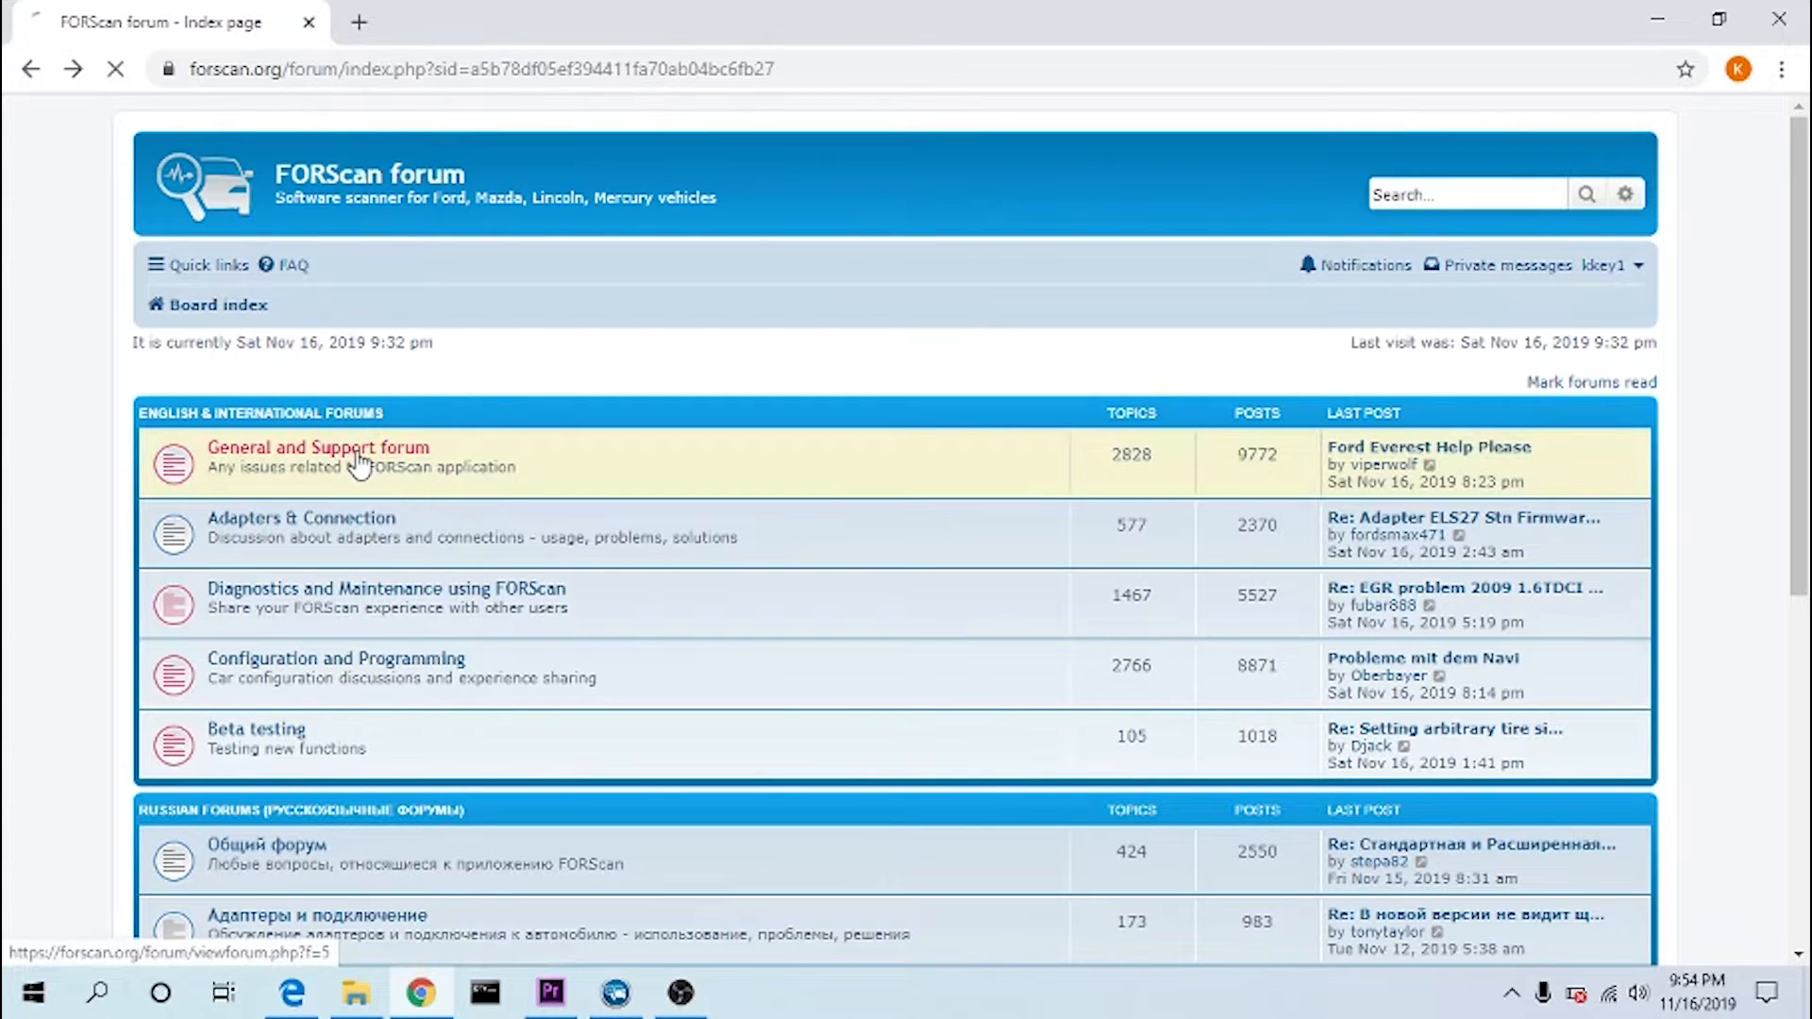
pyautogui.click(316, 449)
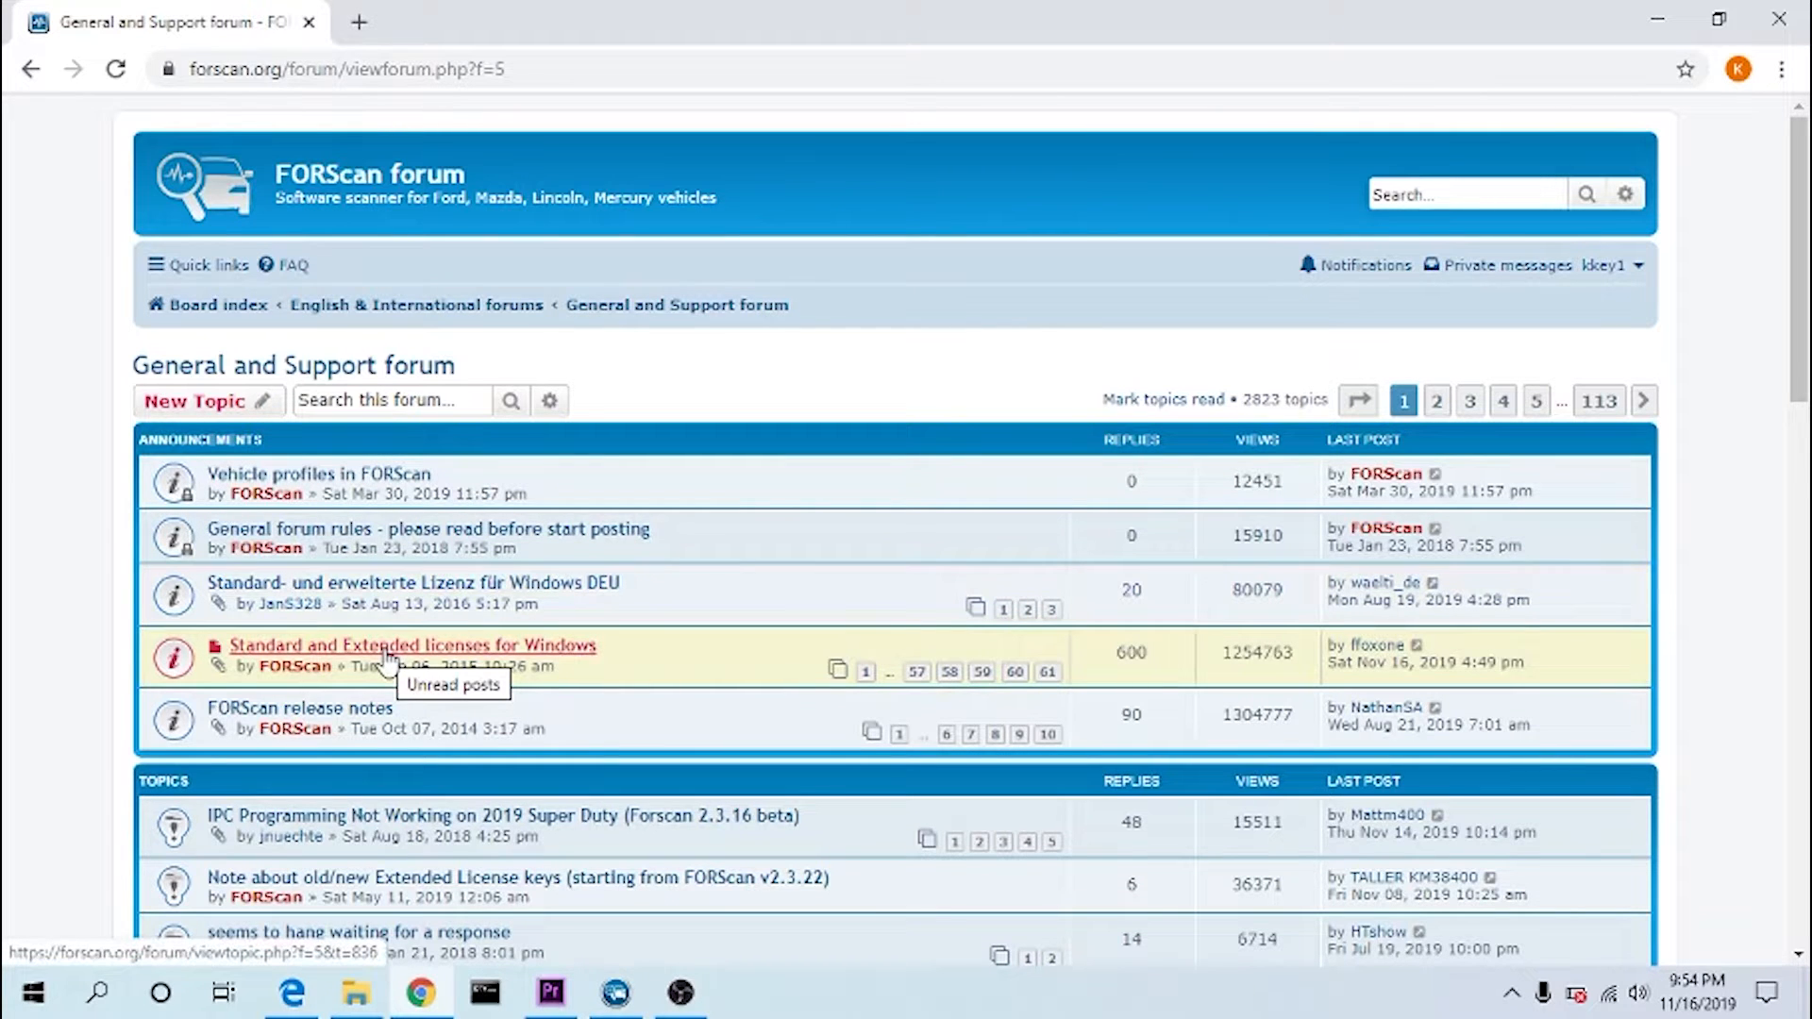
pyautogui.click(411, 645)
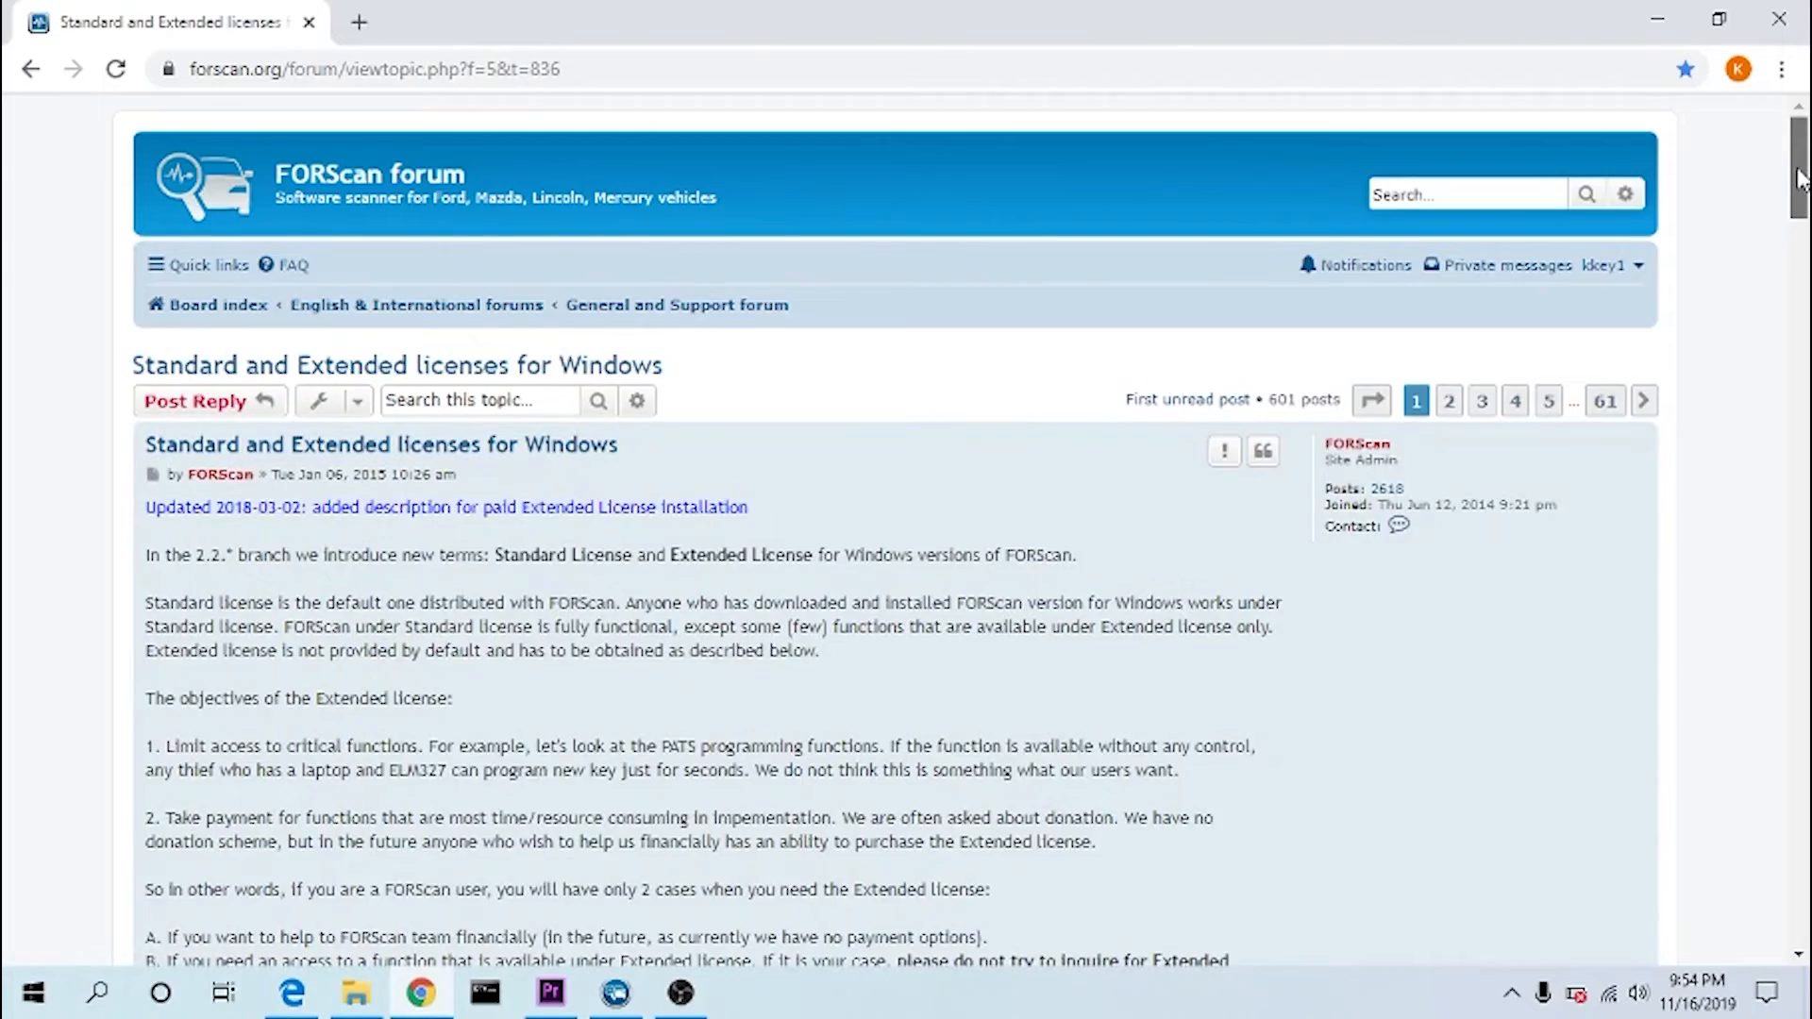
# - Scroll down the announcement to section B with the free two-month trial instructions
pyautogui.scroll(-3)
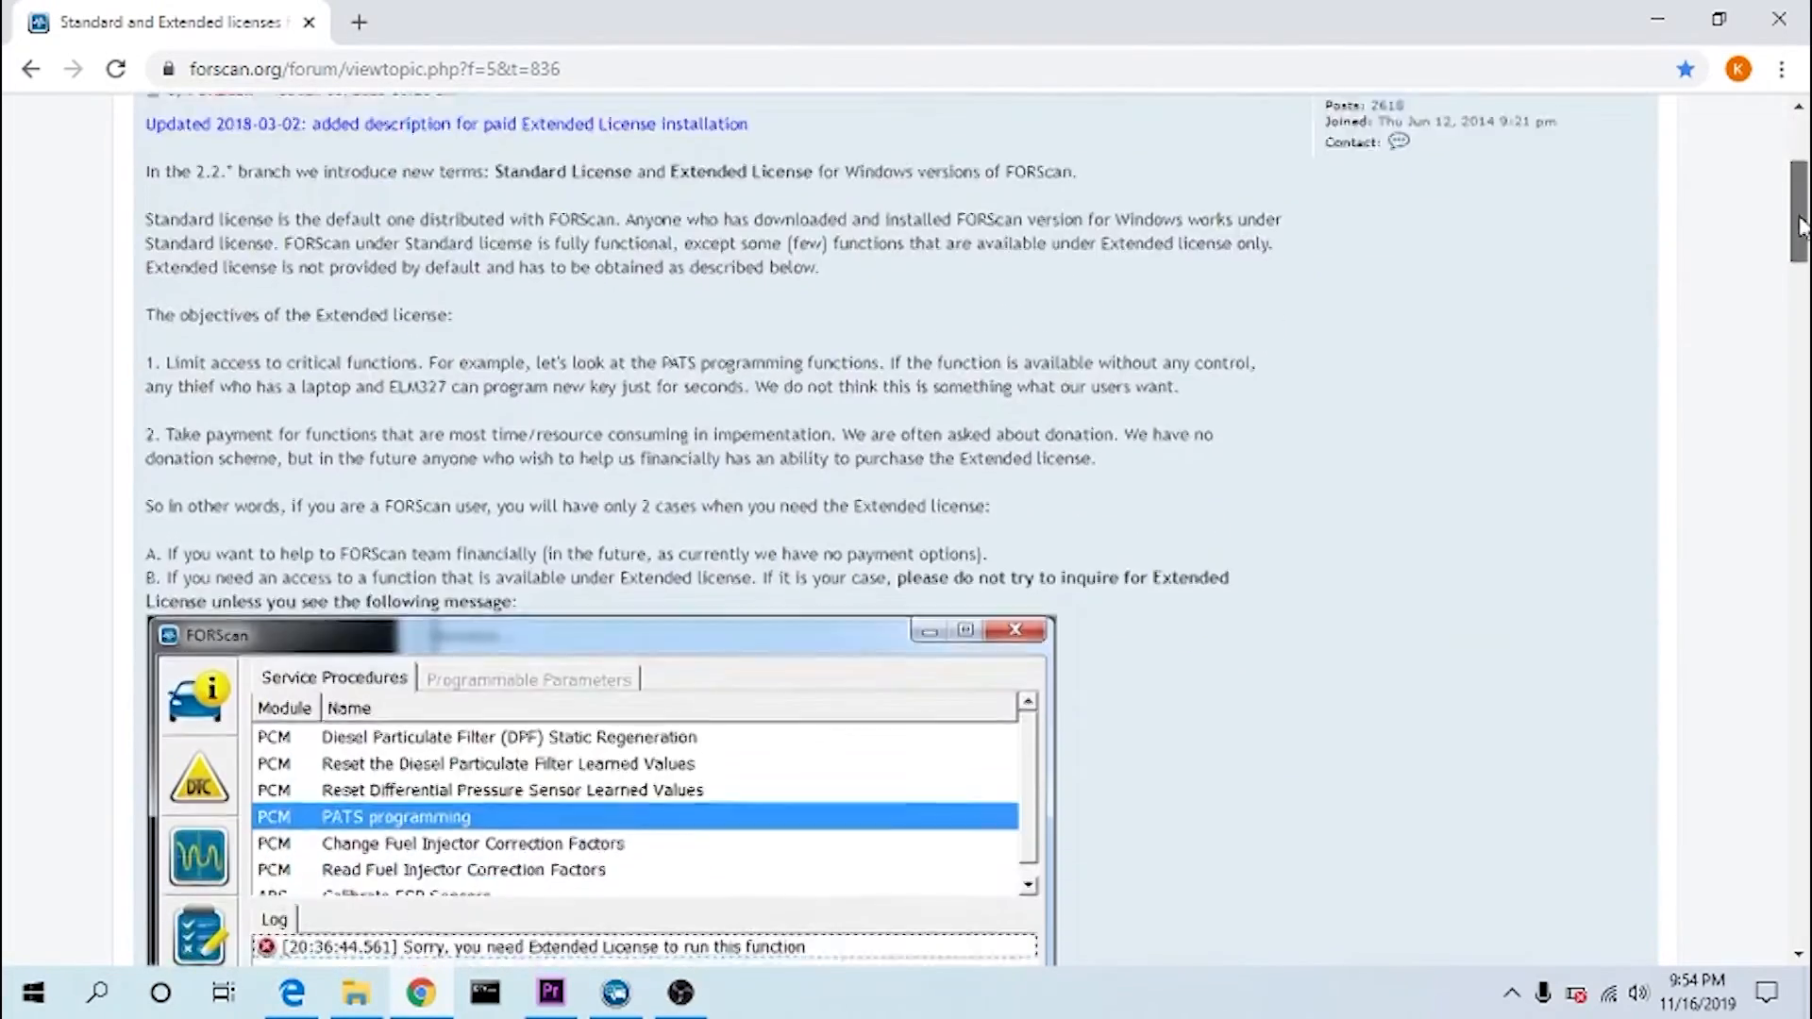
pyautogui.scroll(-3)
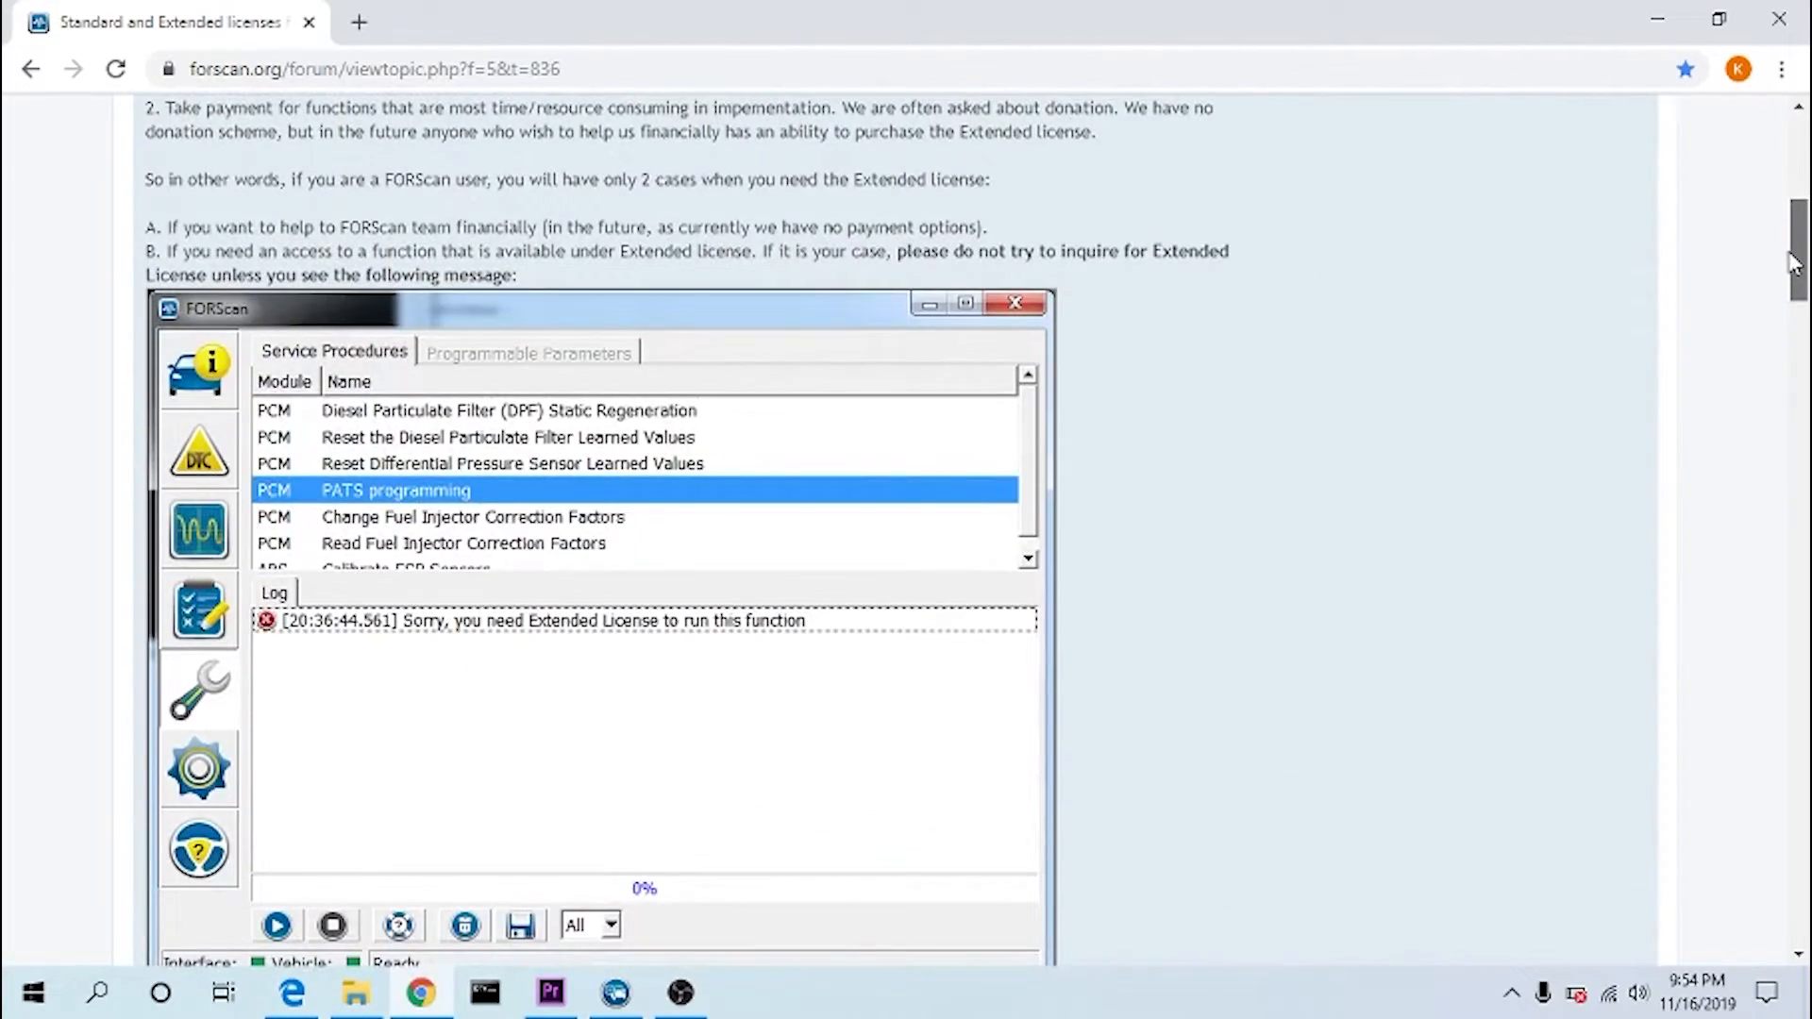
pyautogui.scroll(-3)
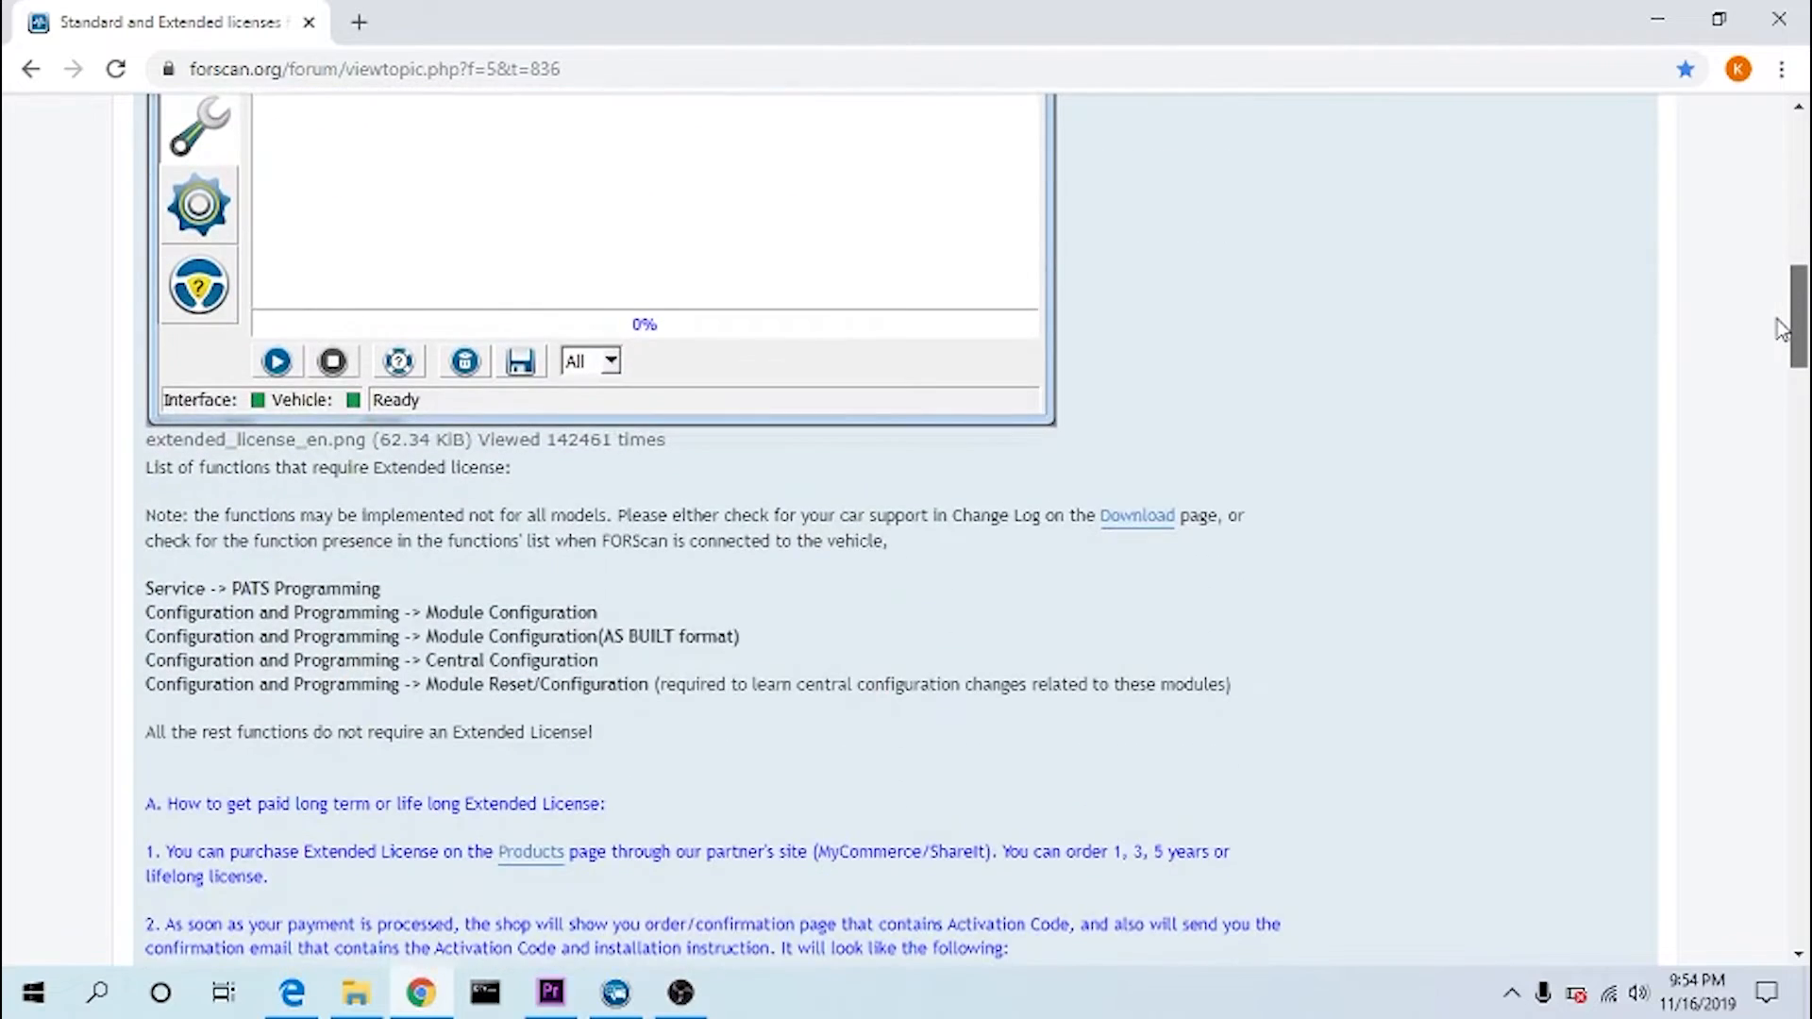
pyautogui.scroll(-3)
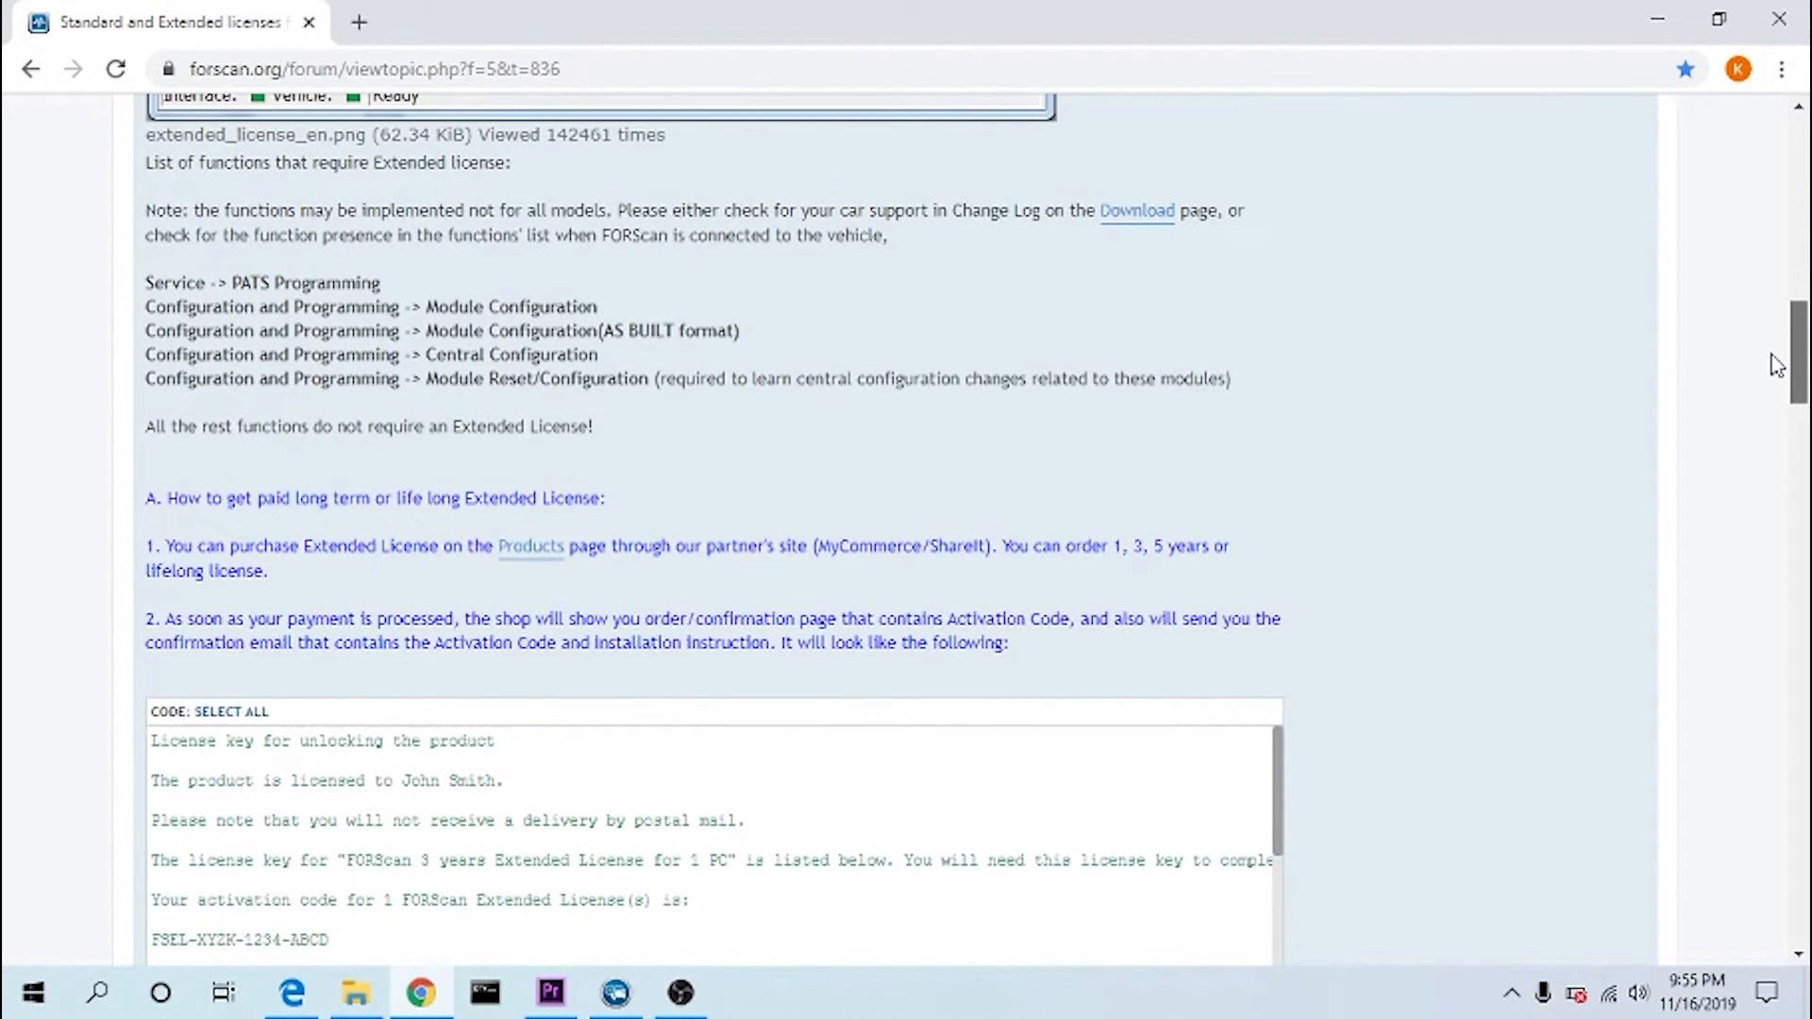
pyautogui.scroll(-3)
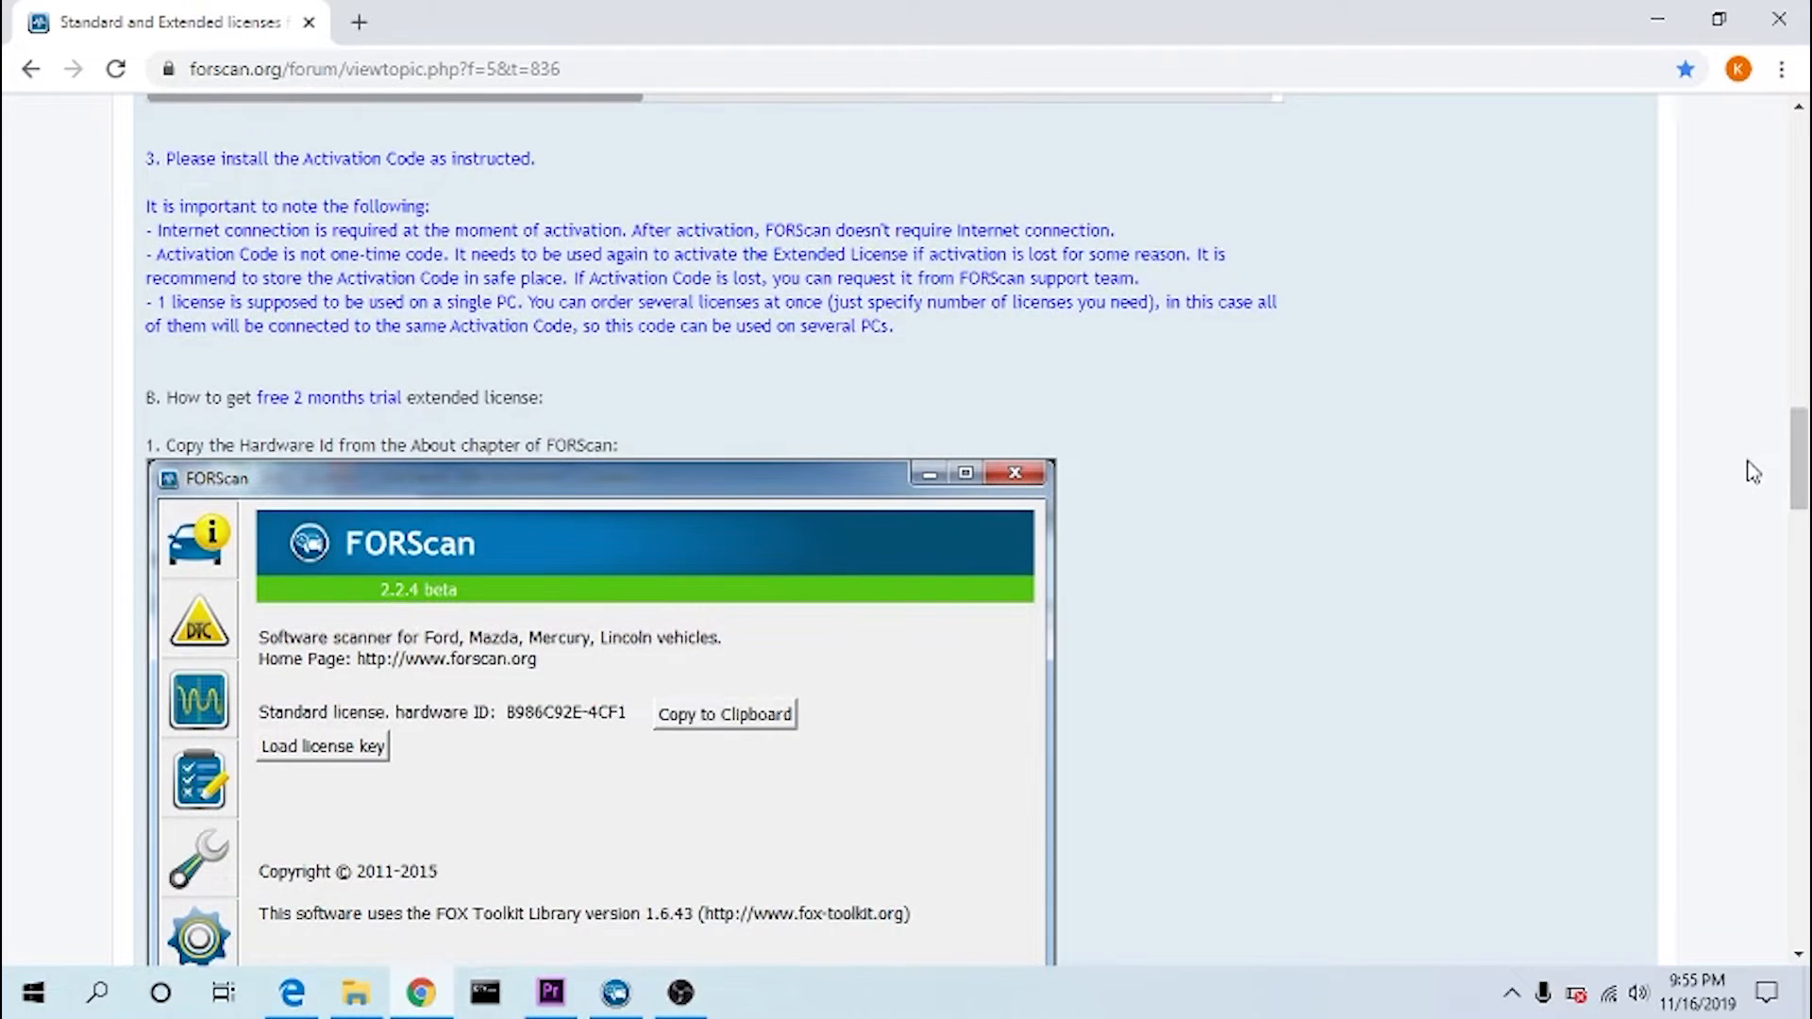
pyautogui.moveTo(599, 355)
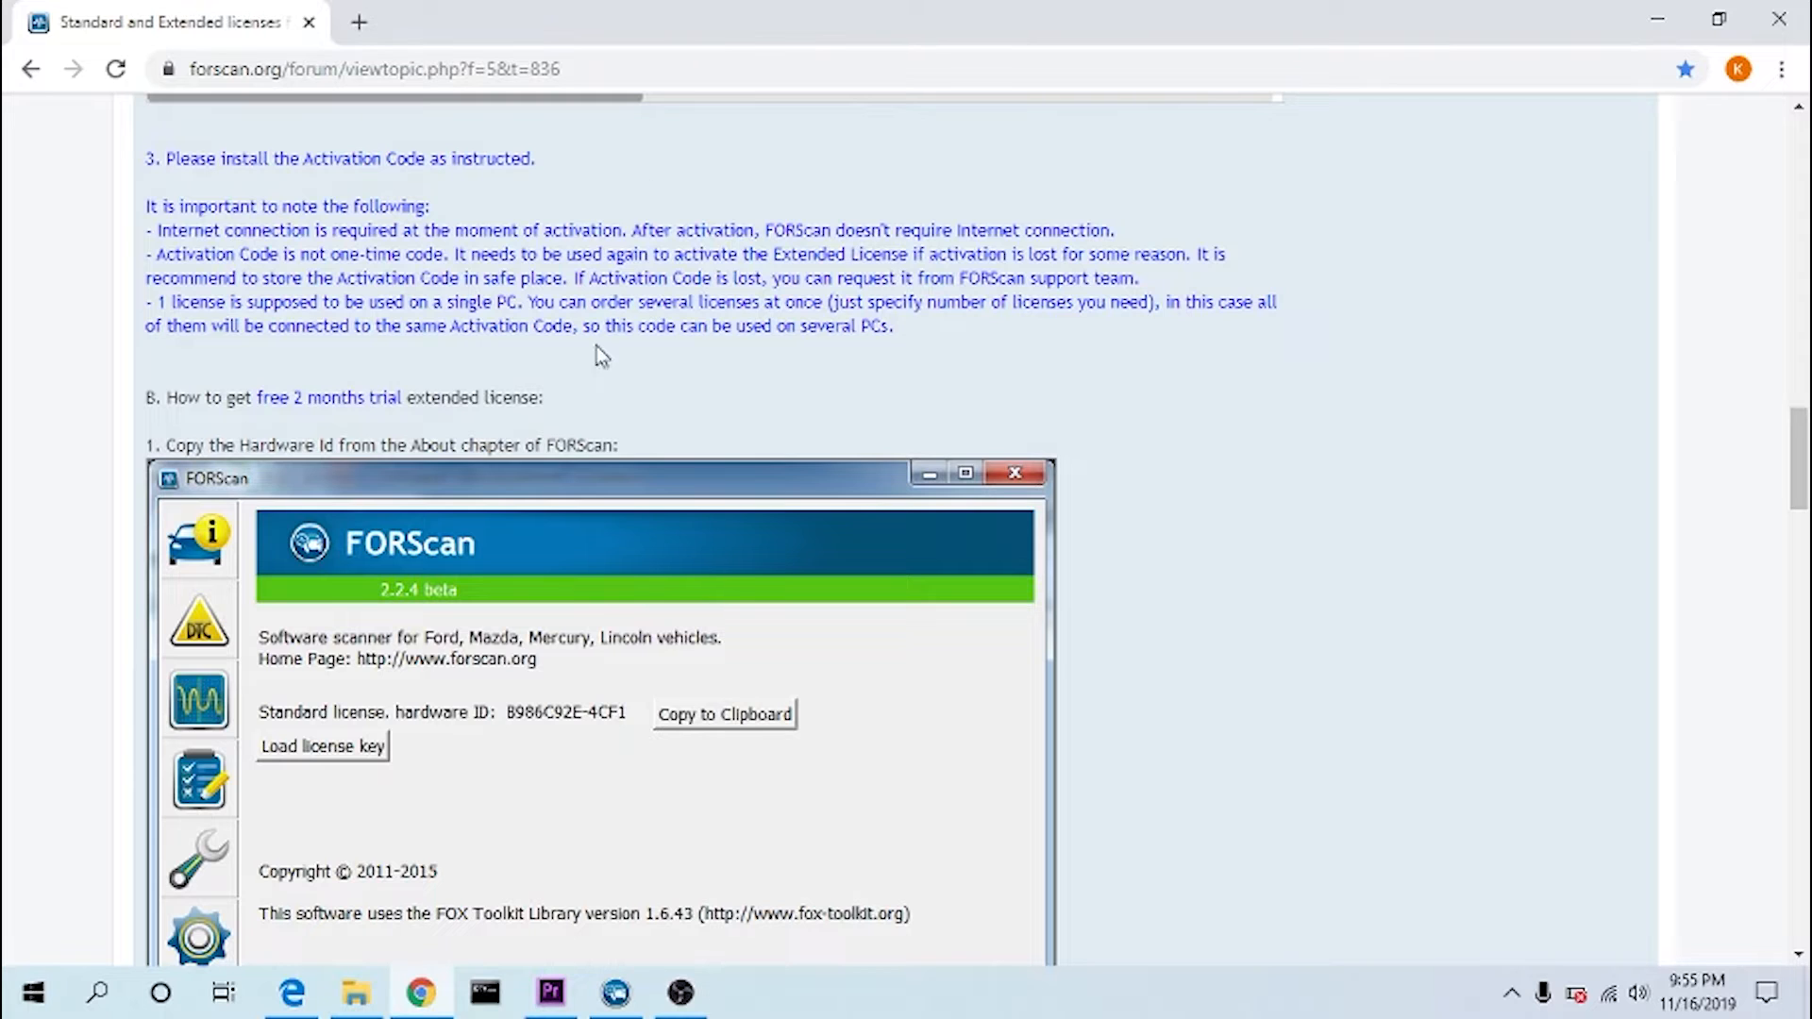
pyautogui.moveTo(415, 742)
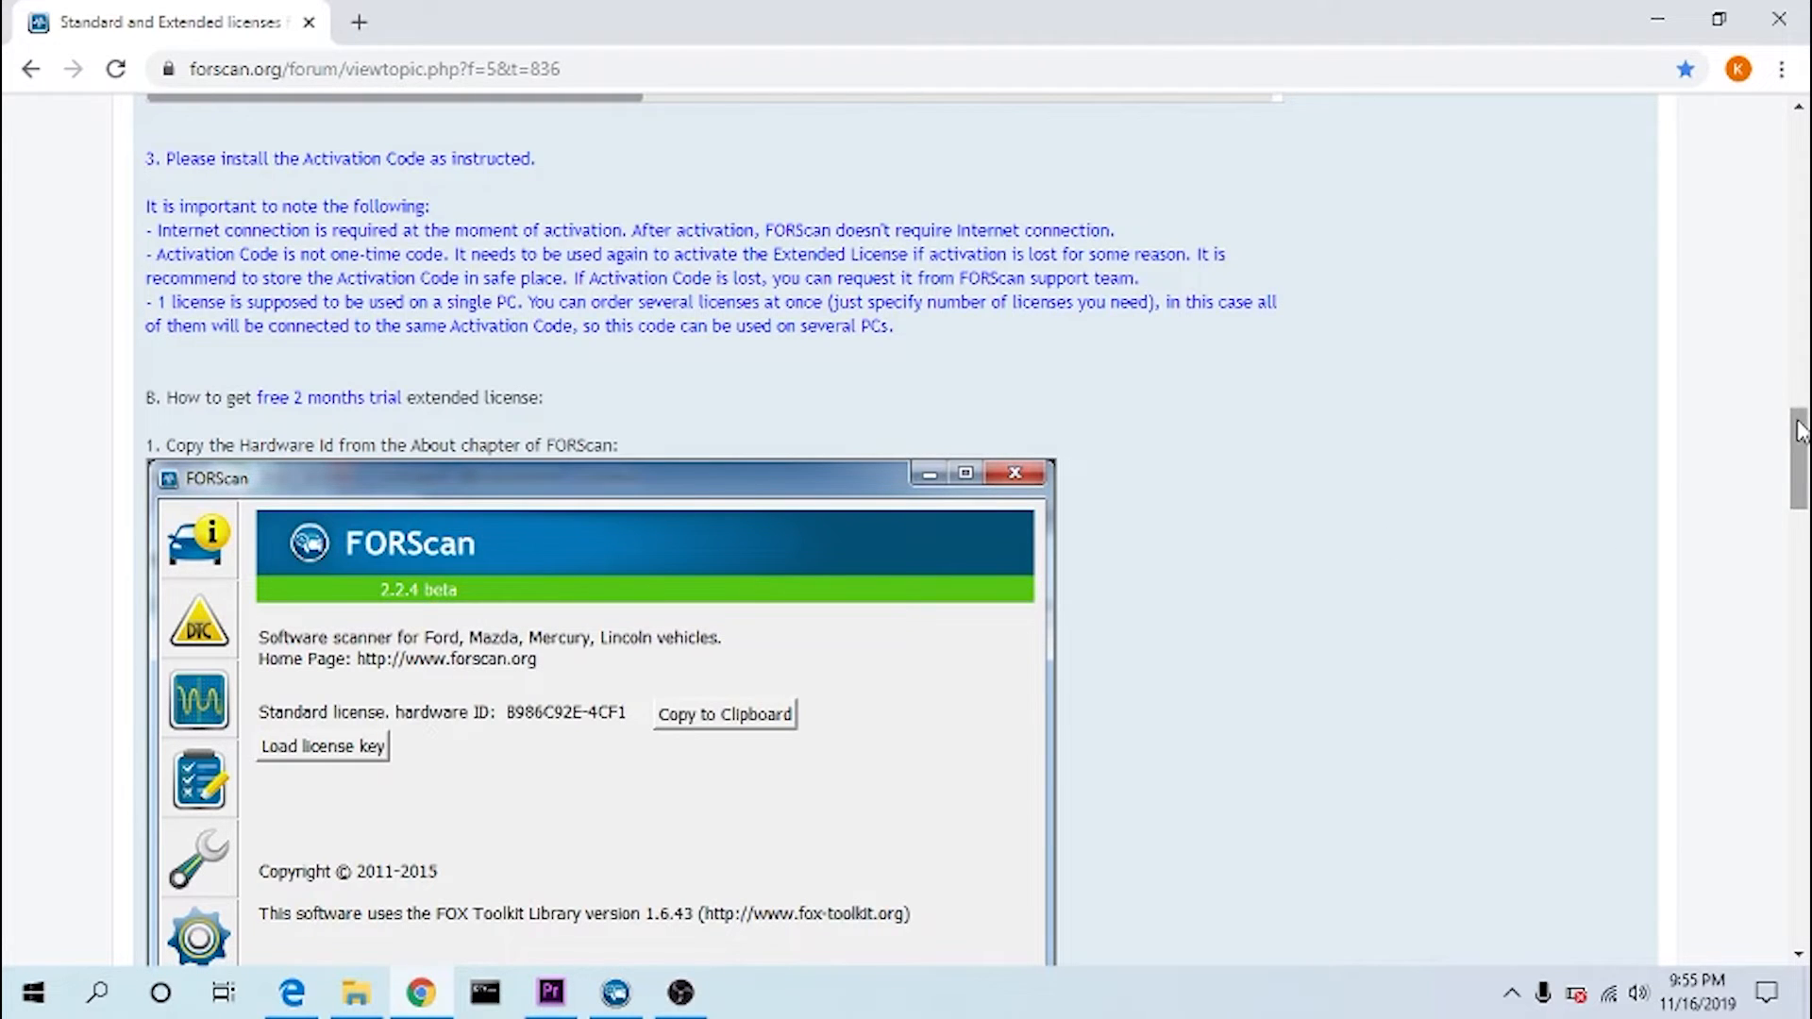
pyautogui.scroll(-3)
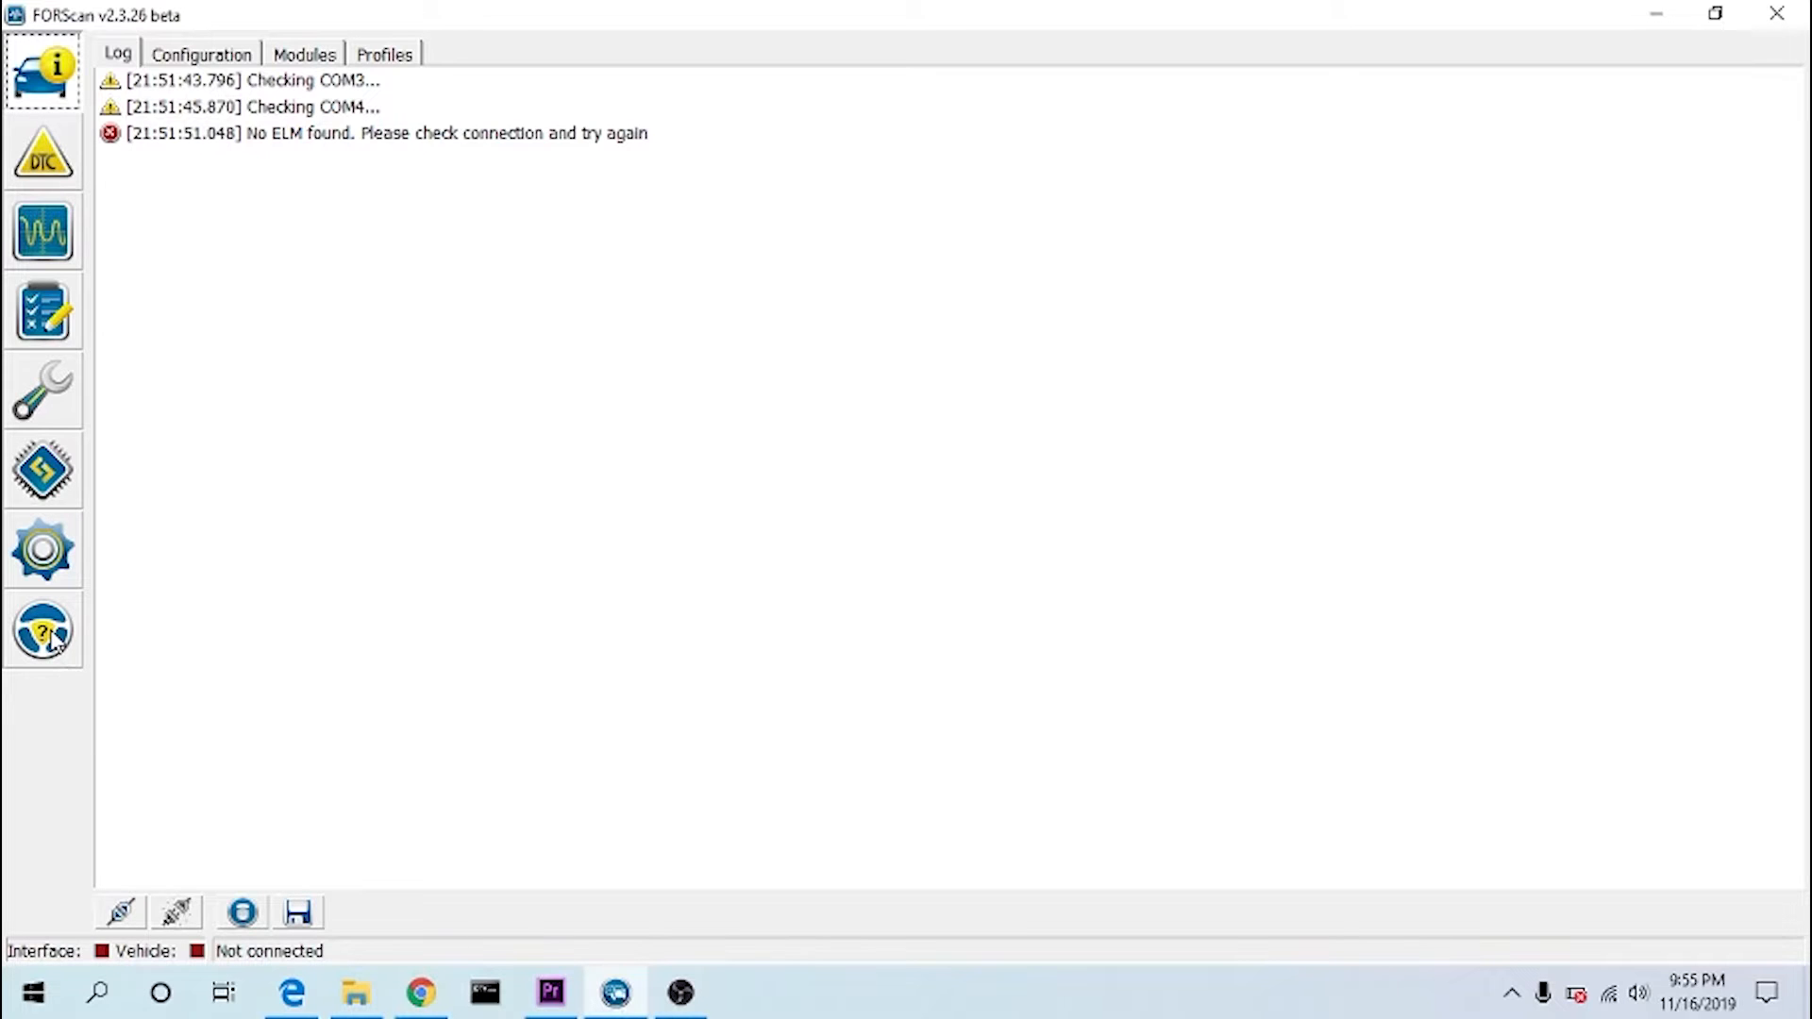
# - Copy the hardware ID F913F5A4-FD19 from FORScan's About page to the clipboard
pyautogui.click(43, 630)
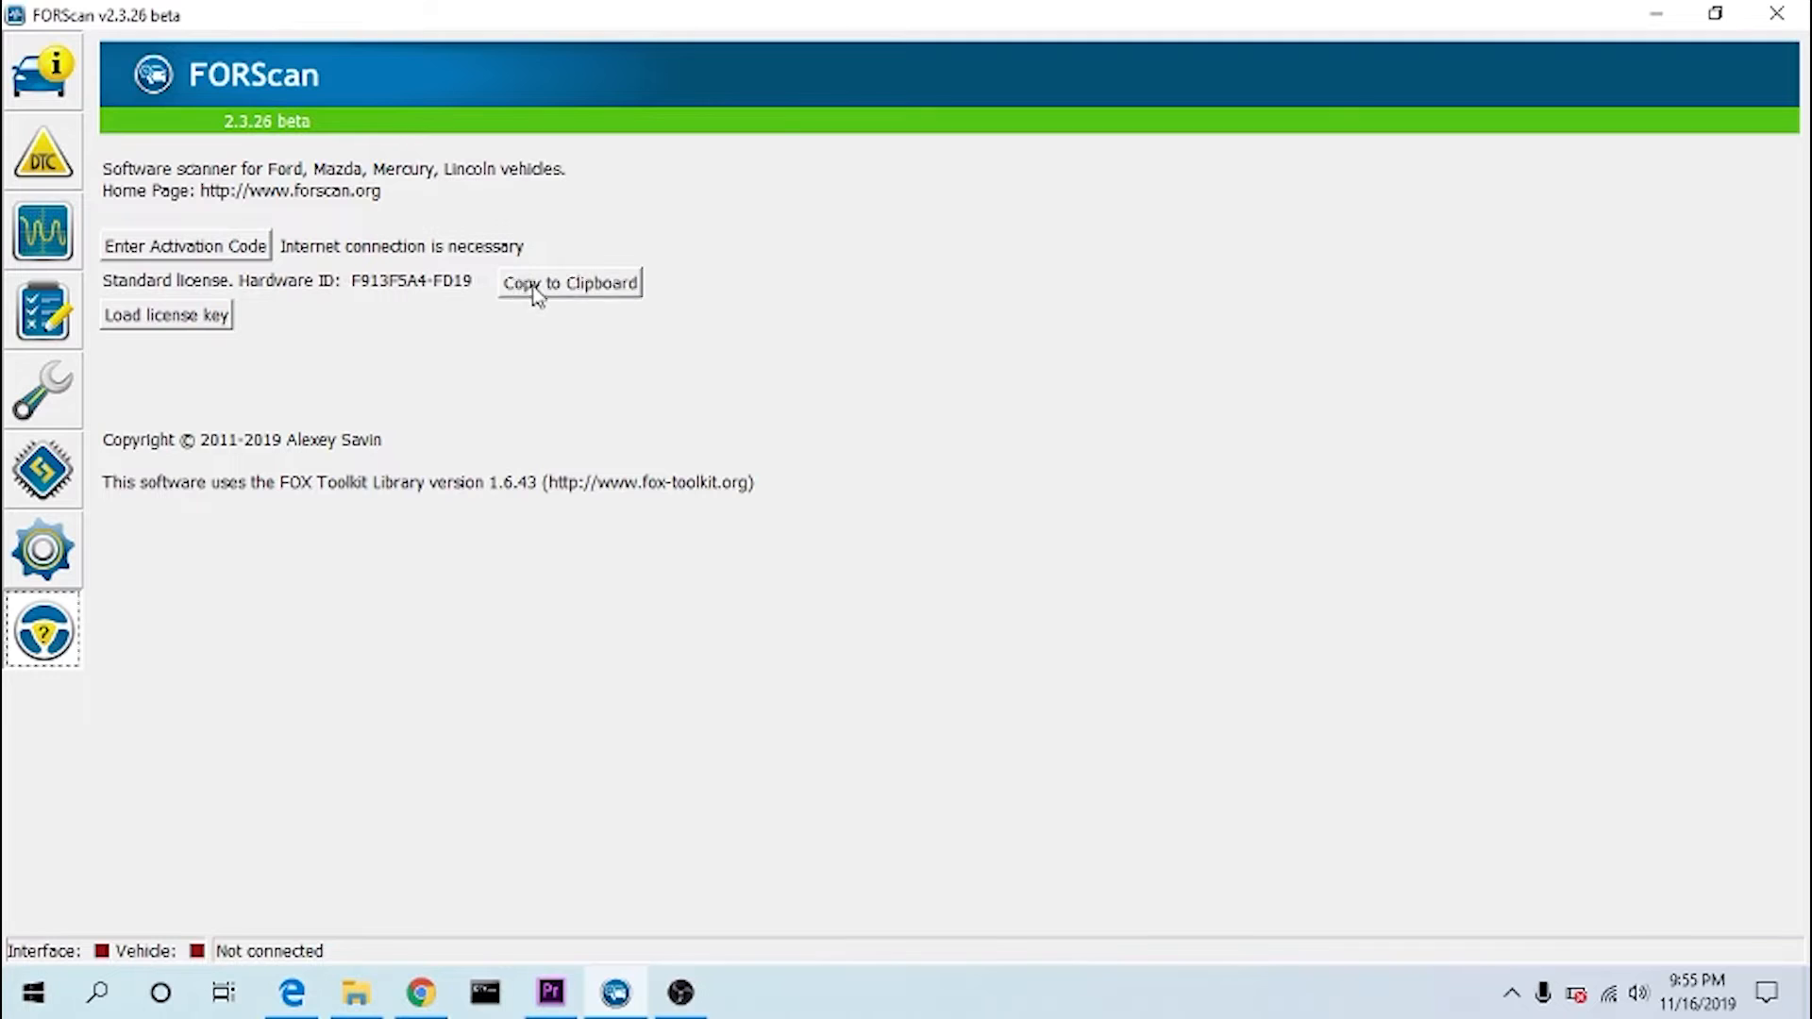
pyautogui.click(568, 283)
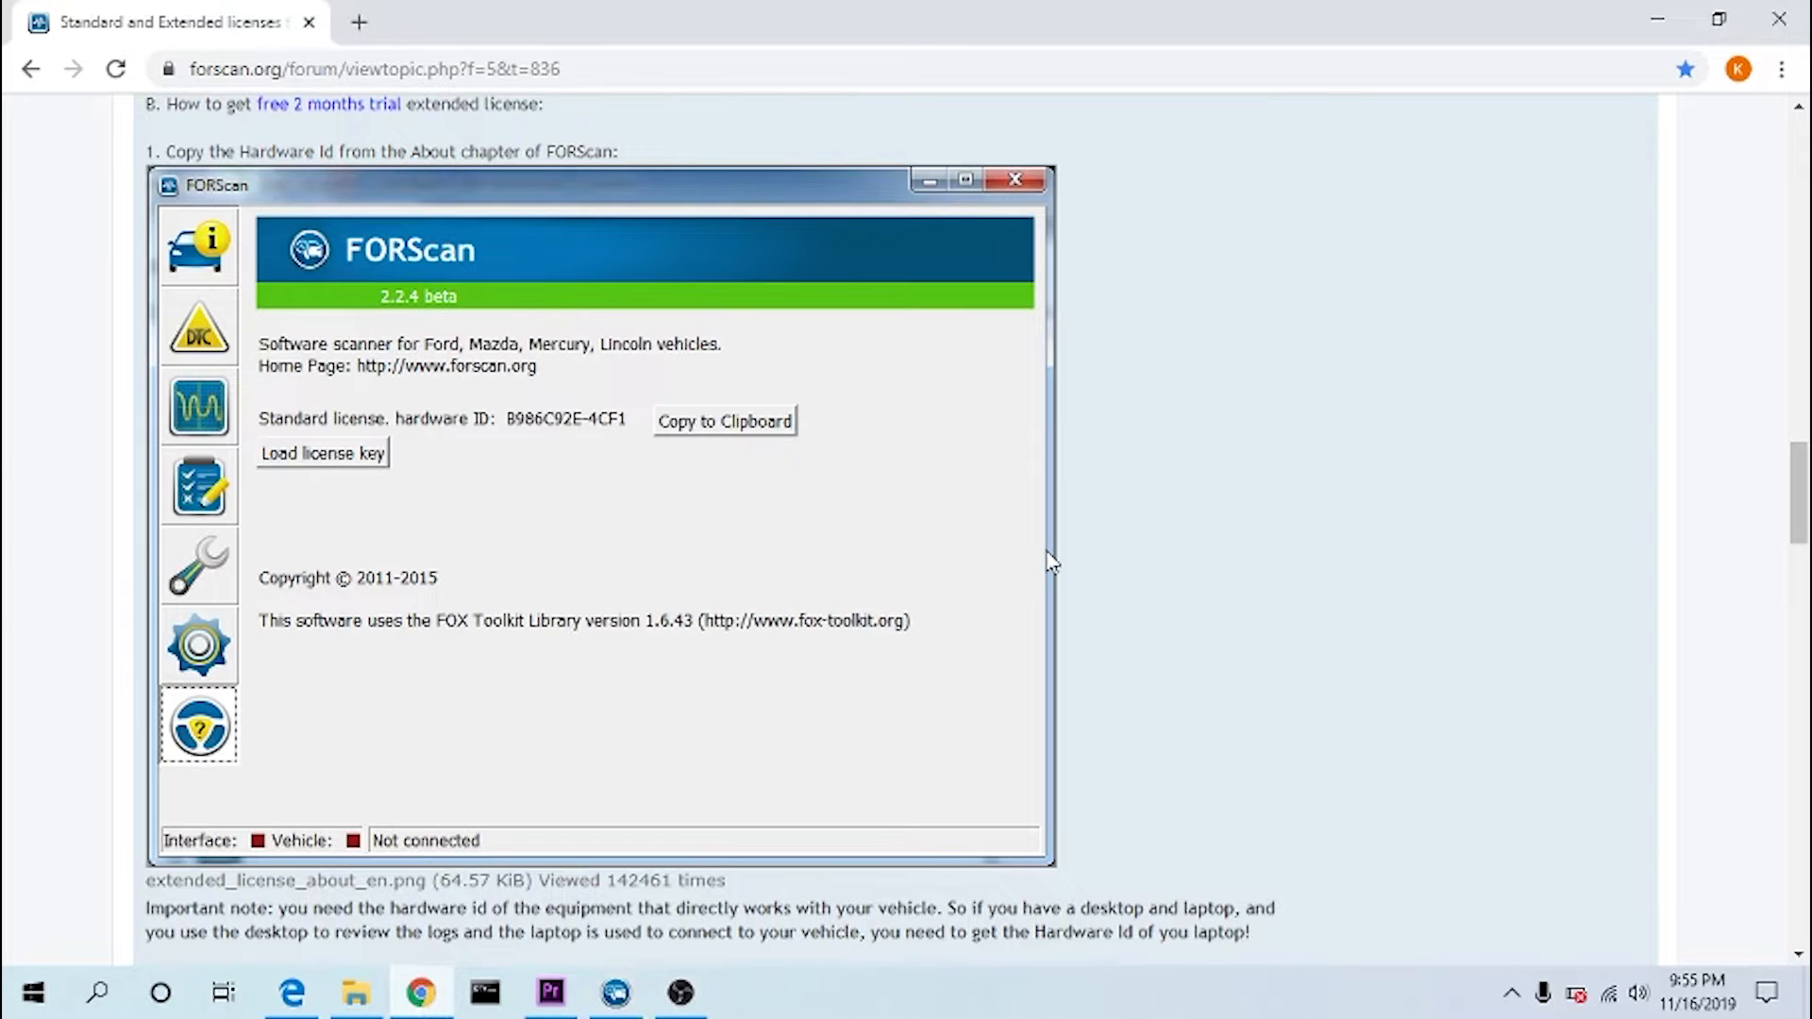
pyautogui.moveTo(1228, 145)
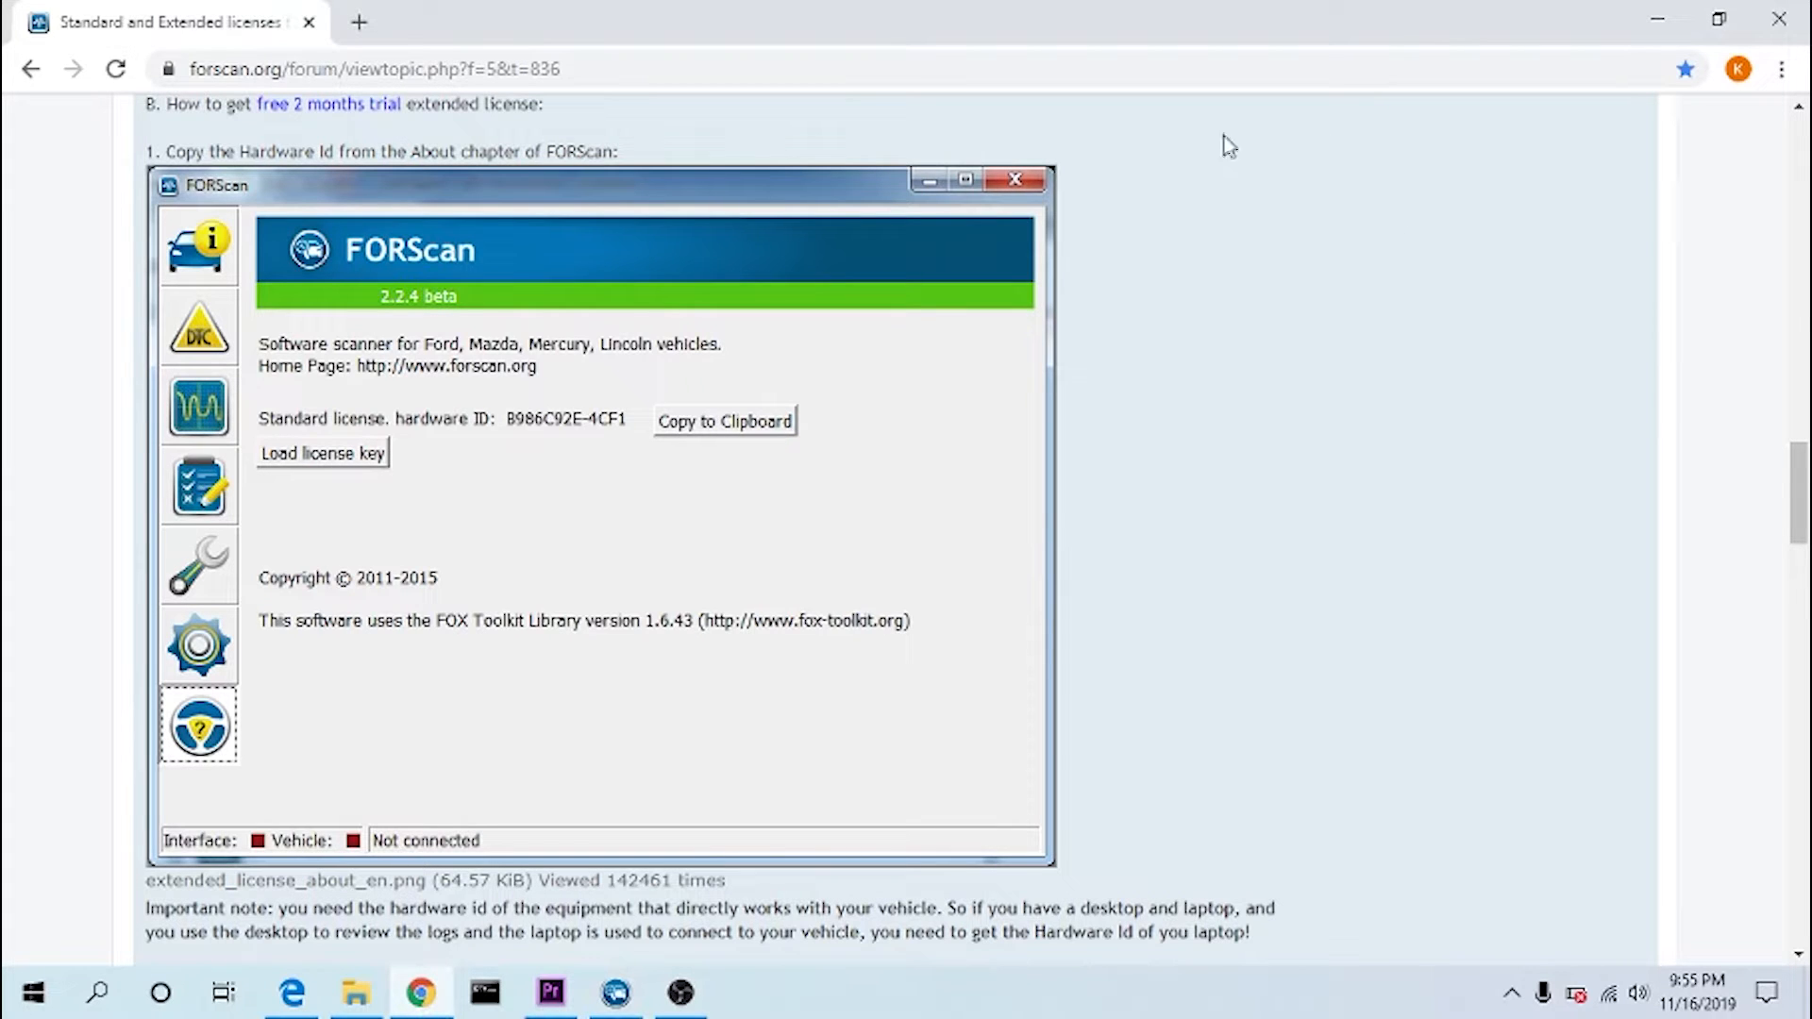
# - Generate a trial extended license on the forum for hardware ID F913F5A4-FD19
pyautogui.scroll(-3)
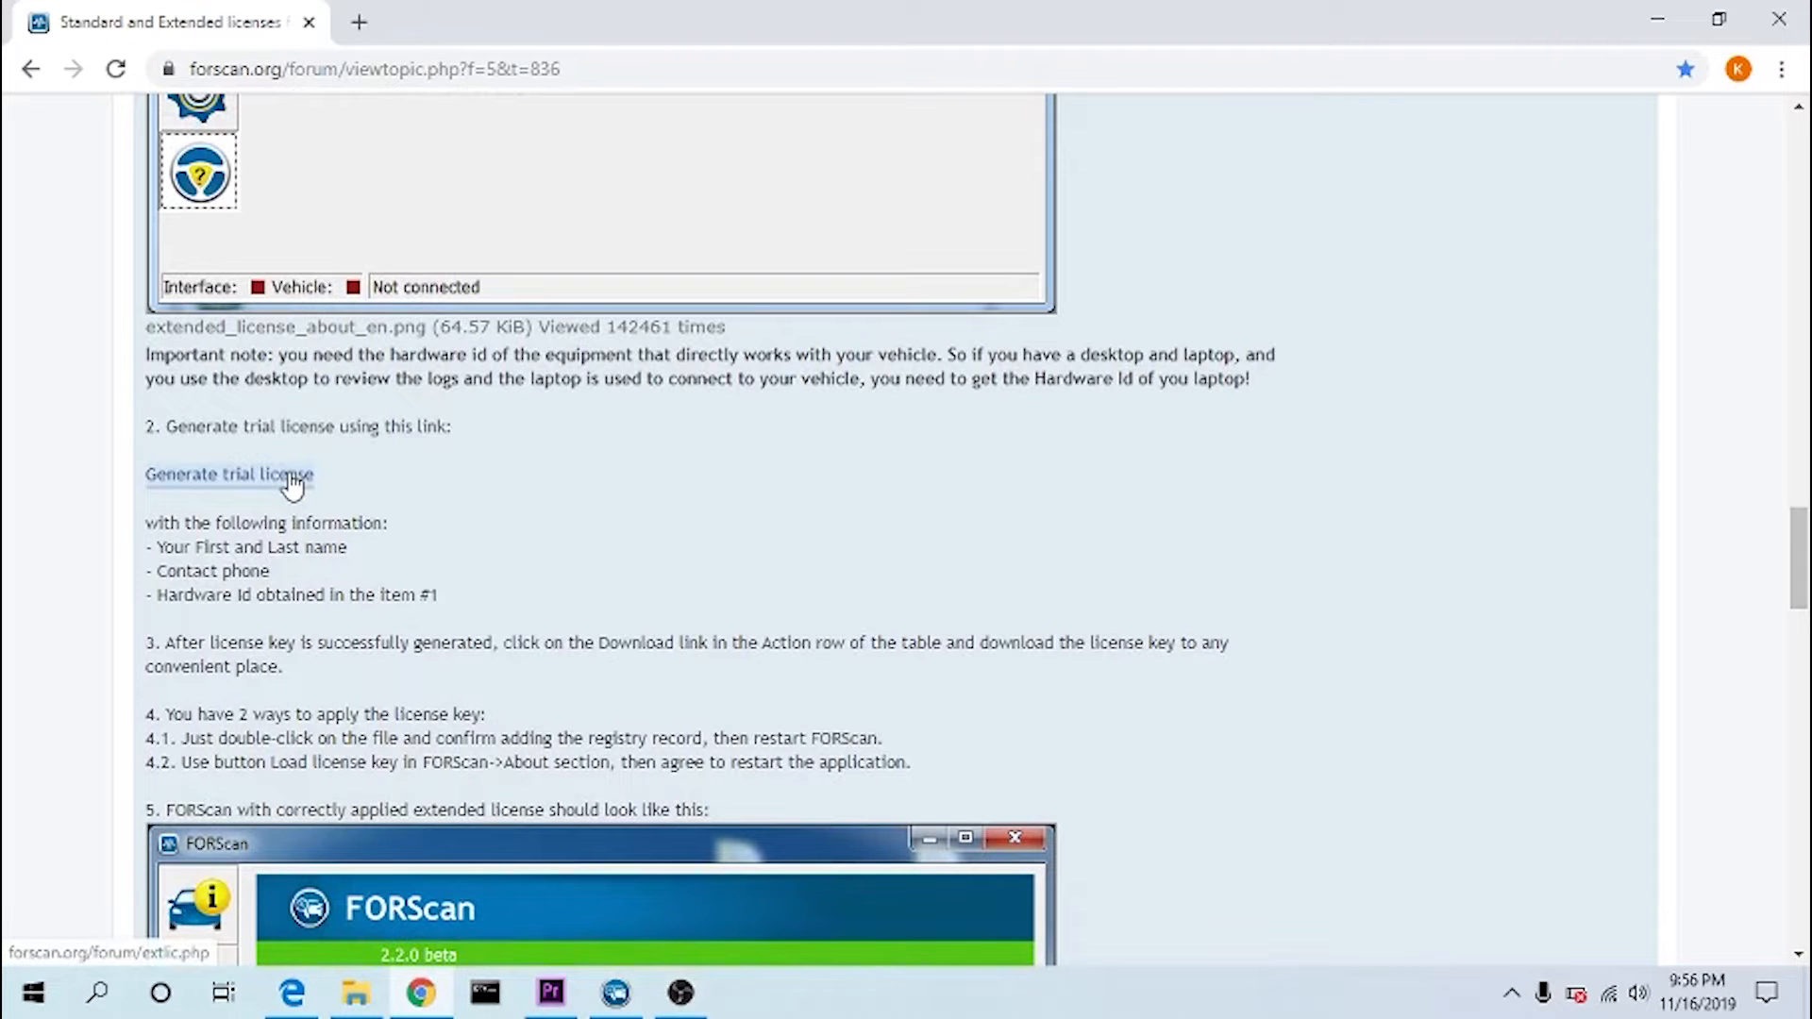
pyautogui.click(229, 476)
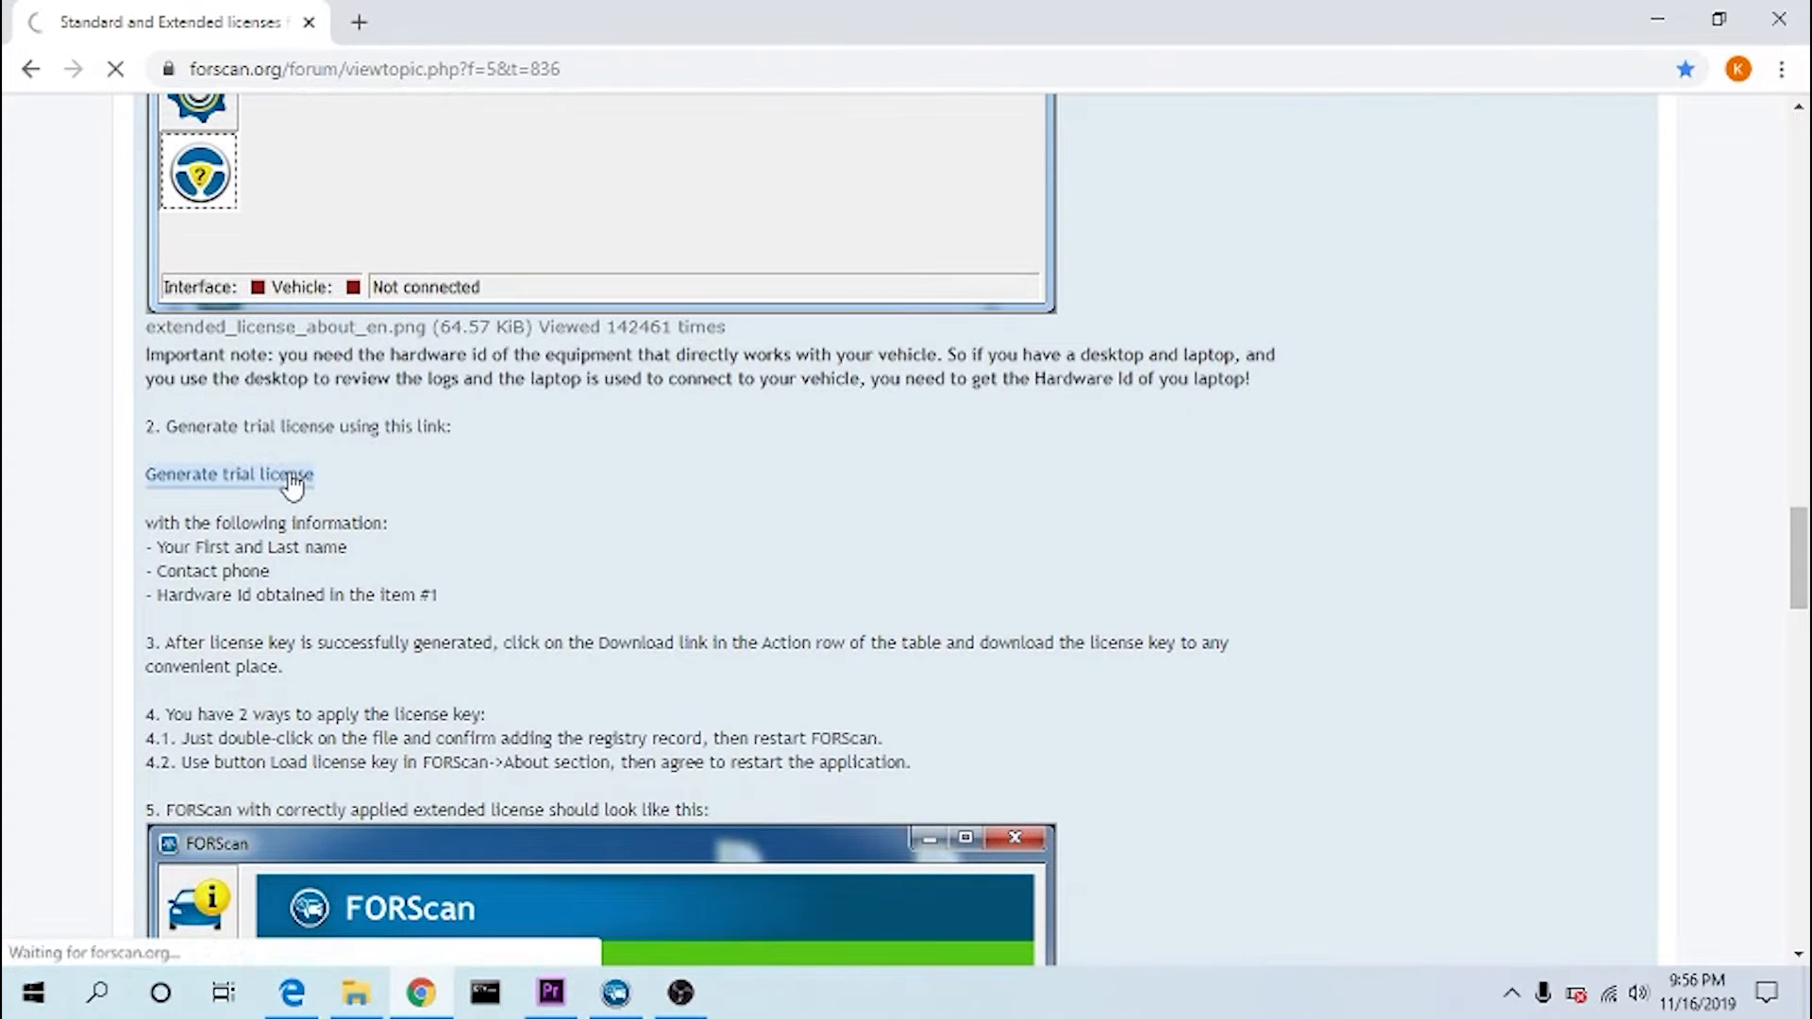
pyautogui.click(229, 474)
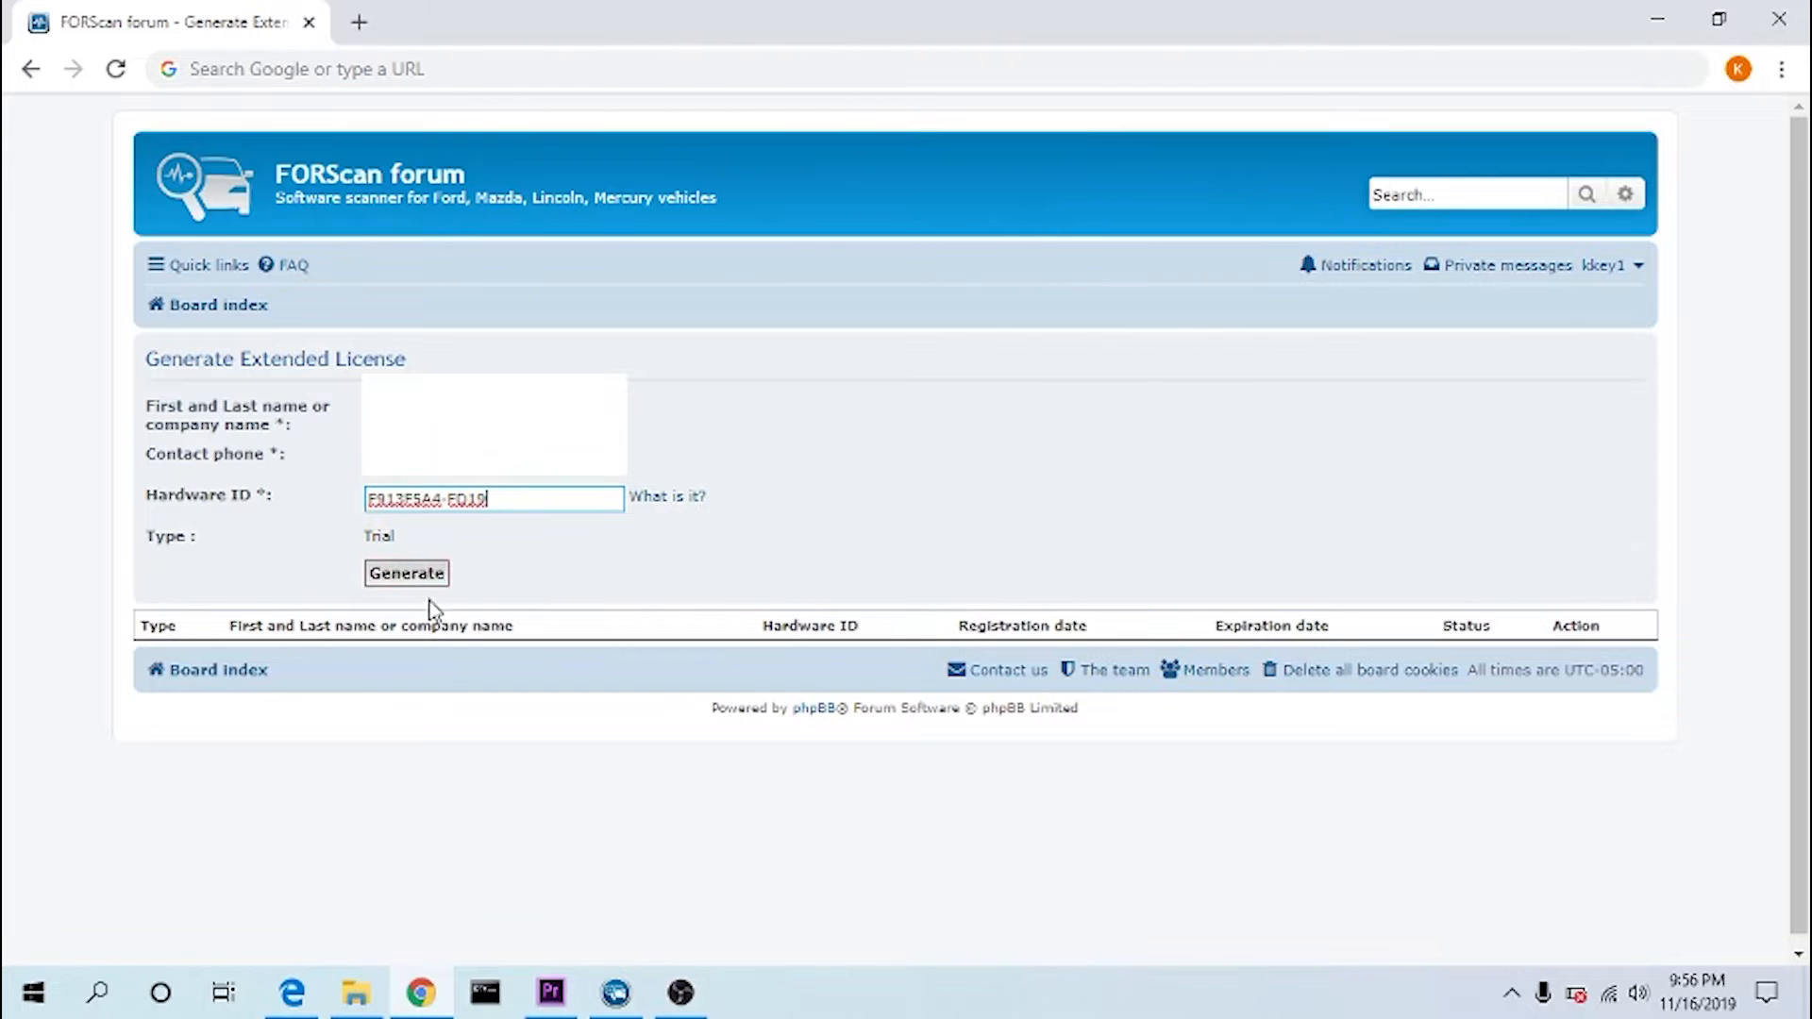
pyautogui.click(406, 574)
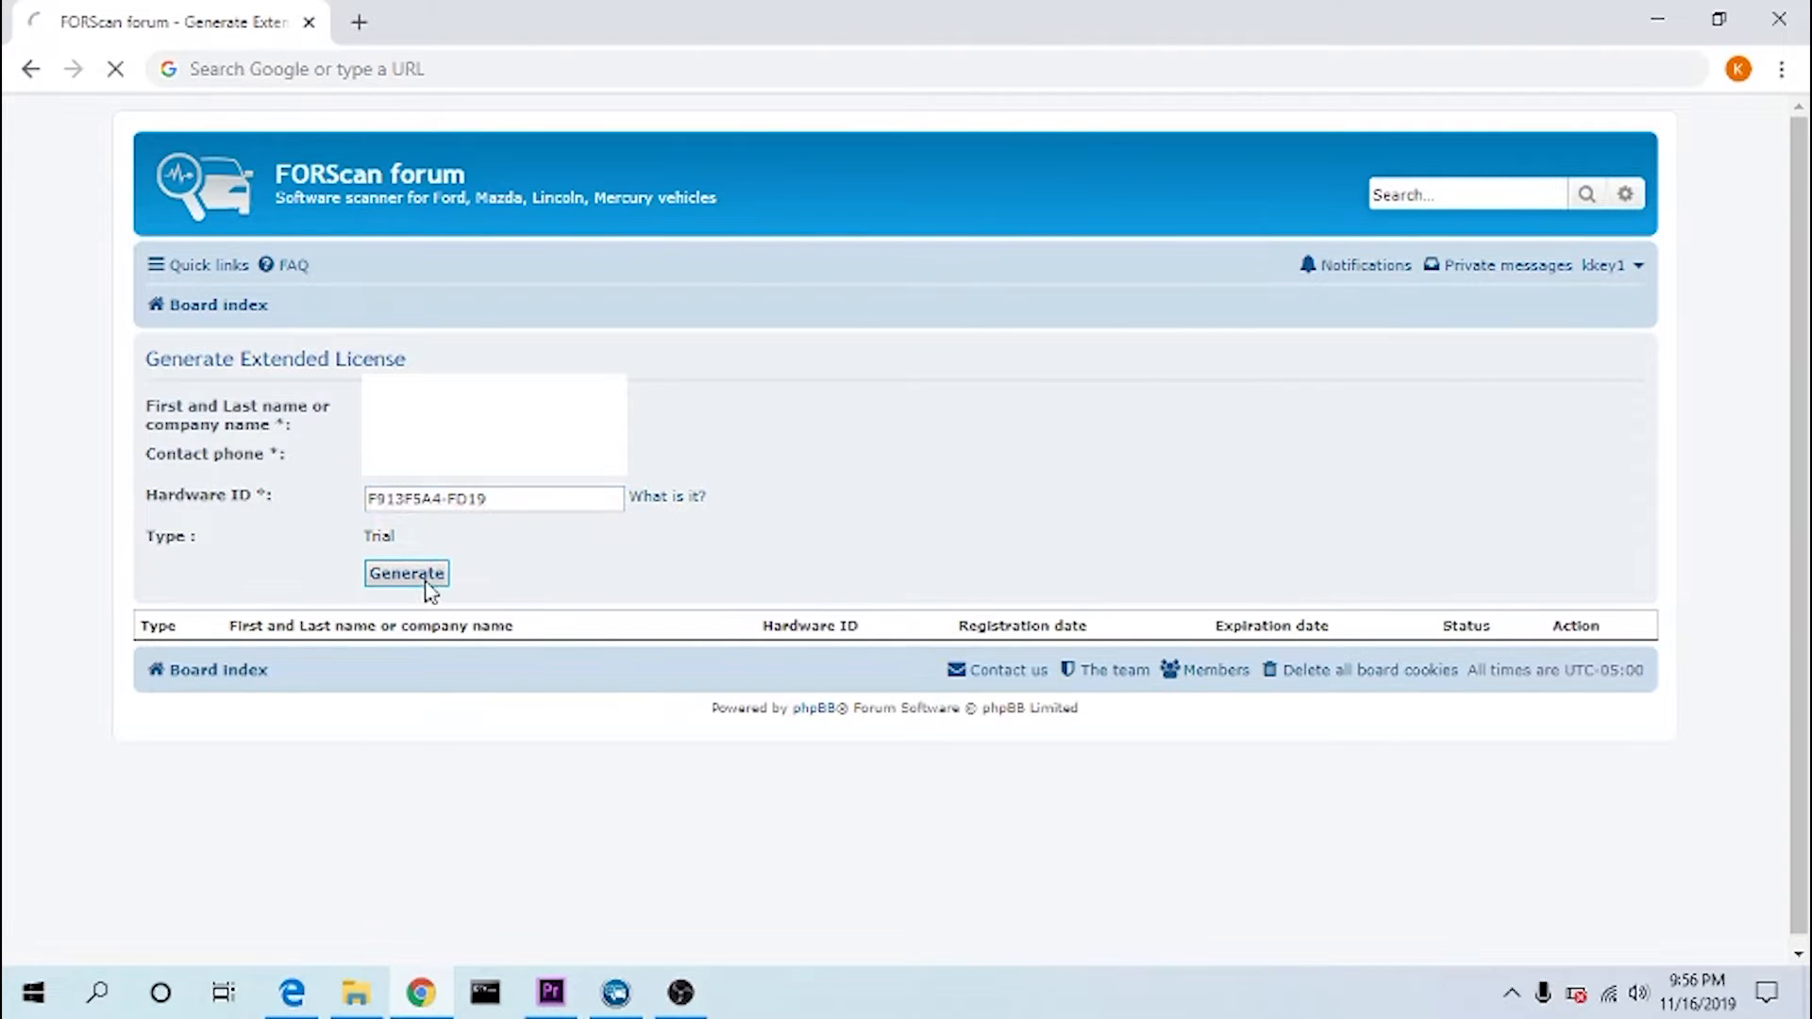
pyautogui.click(405, 573)
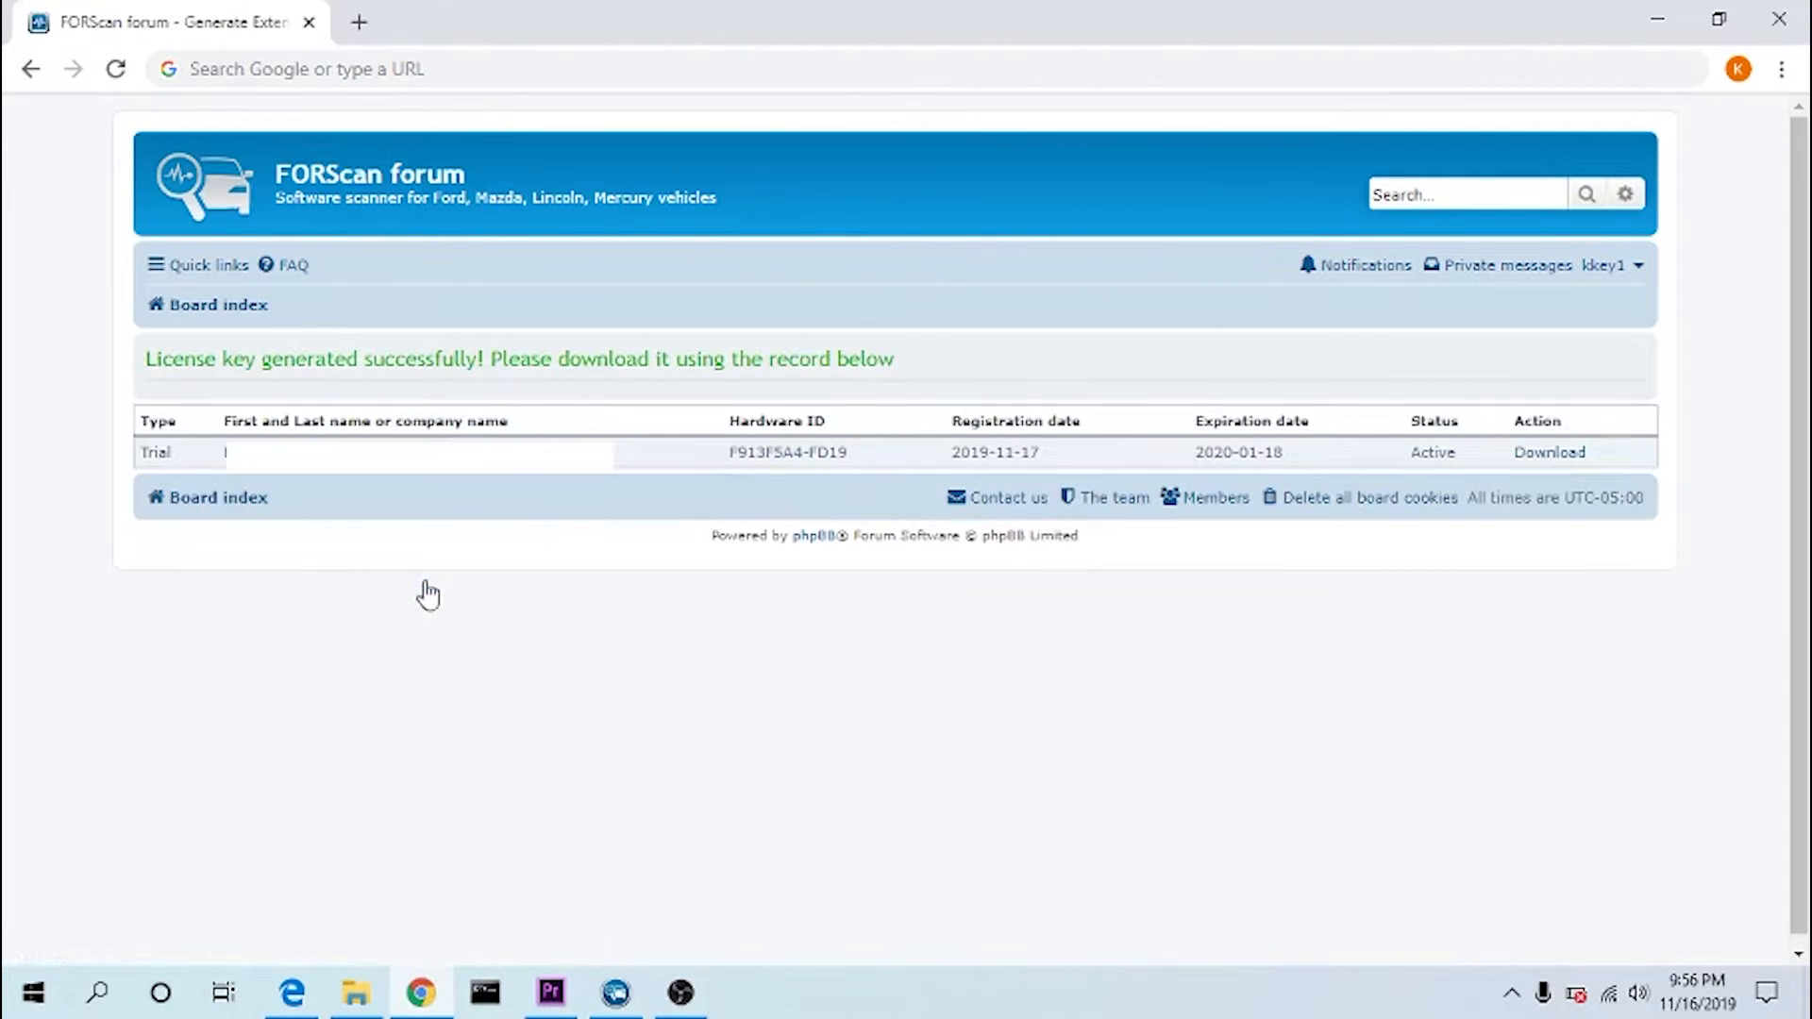
# - Show the downloaded FORScanLicense.key file in the Downloads folder
pyautogui.click(1550, 451)
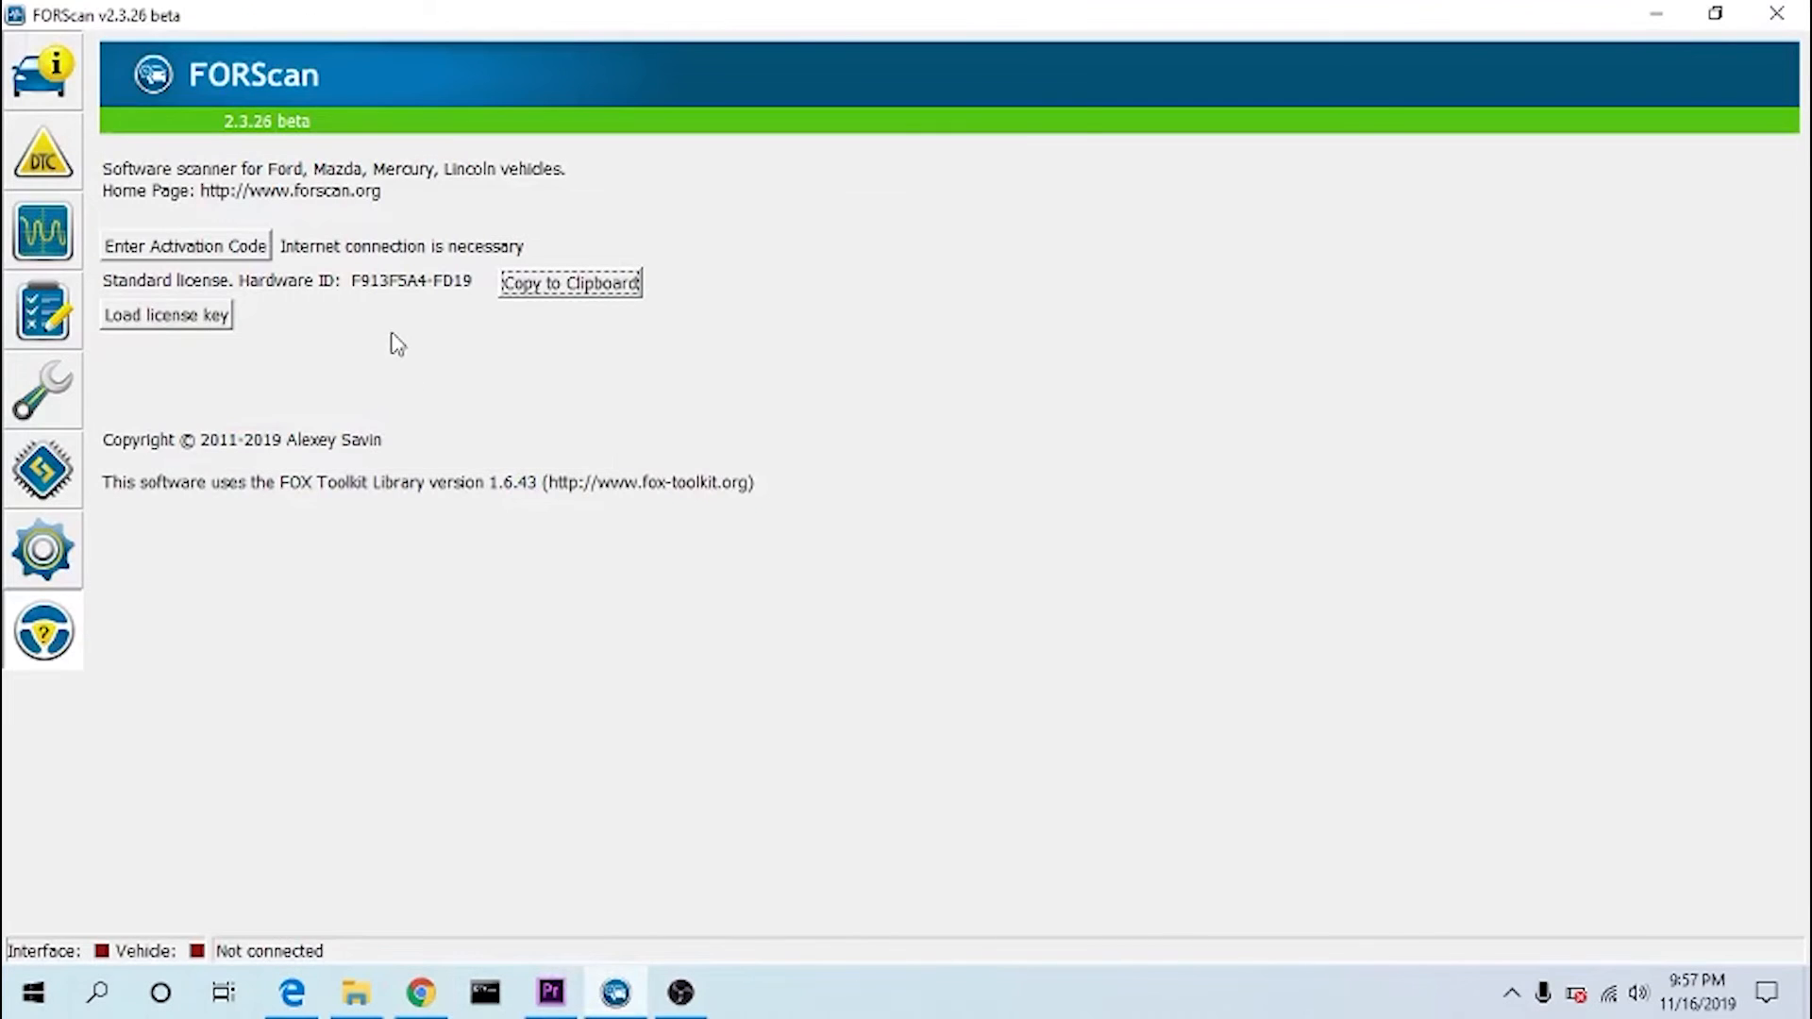
pyautogui.click(275, 936)
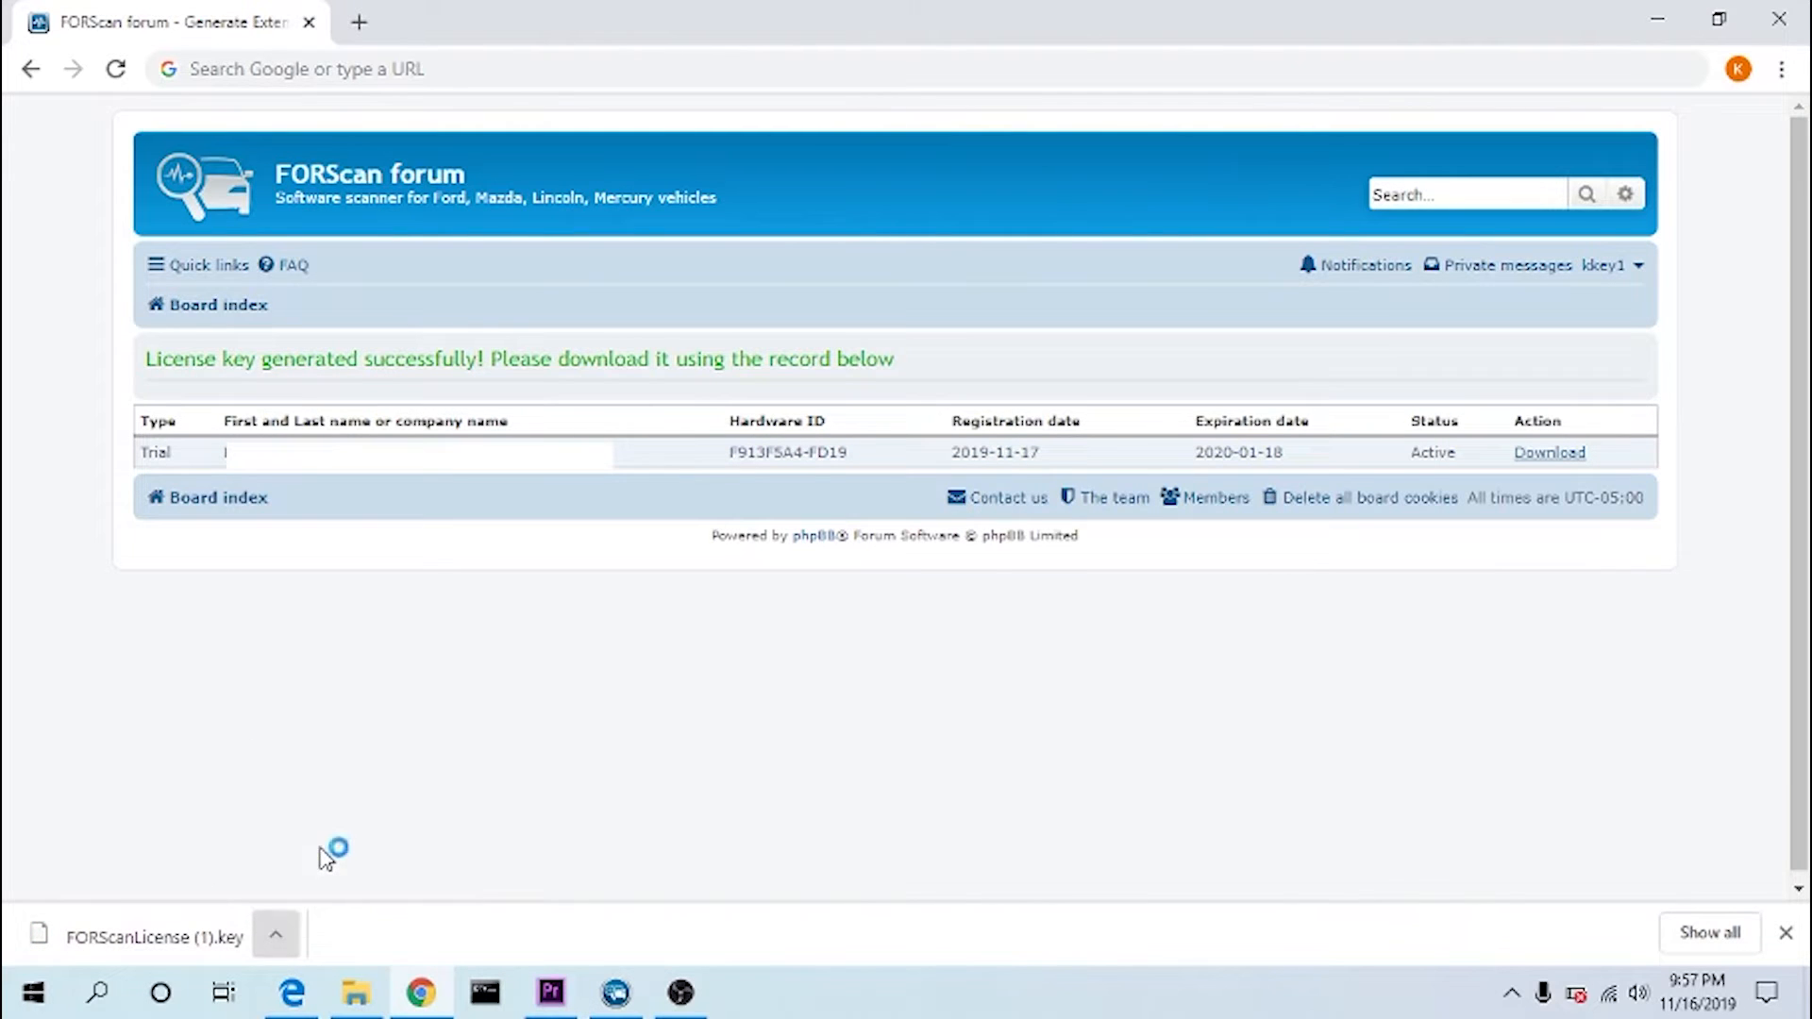
pyautogui.click(355, 993)
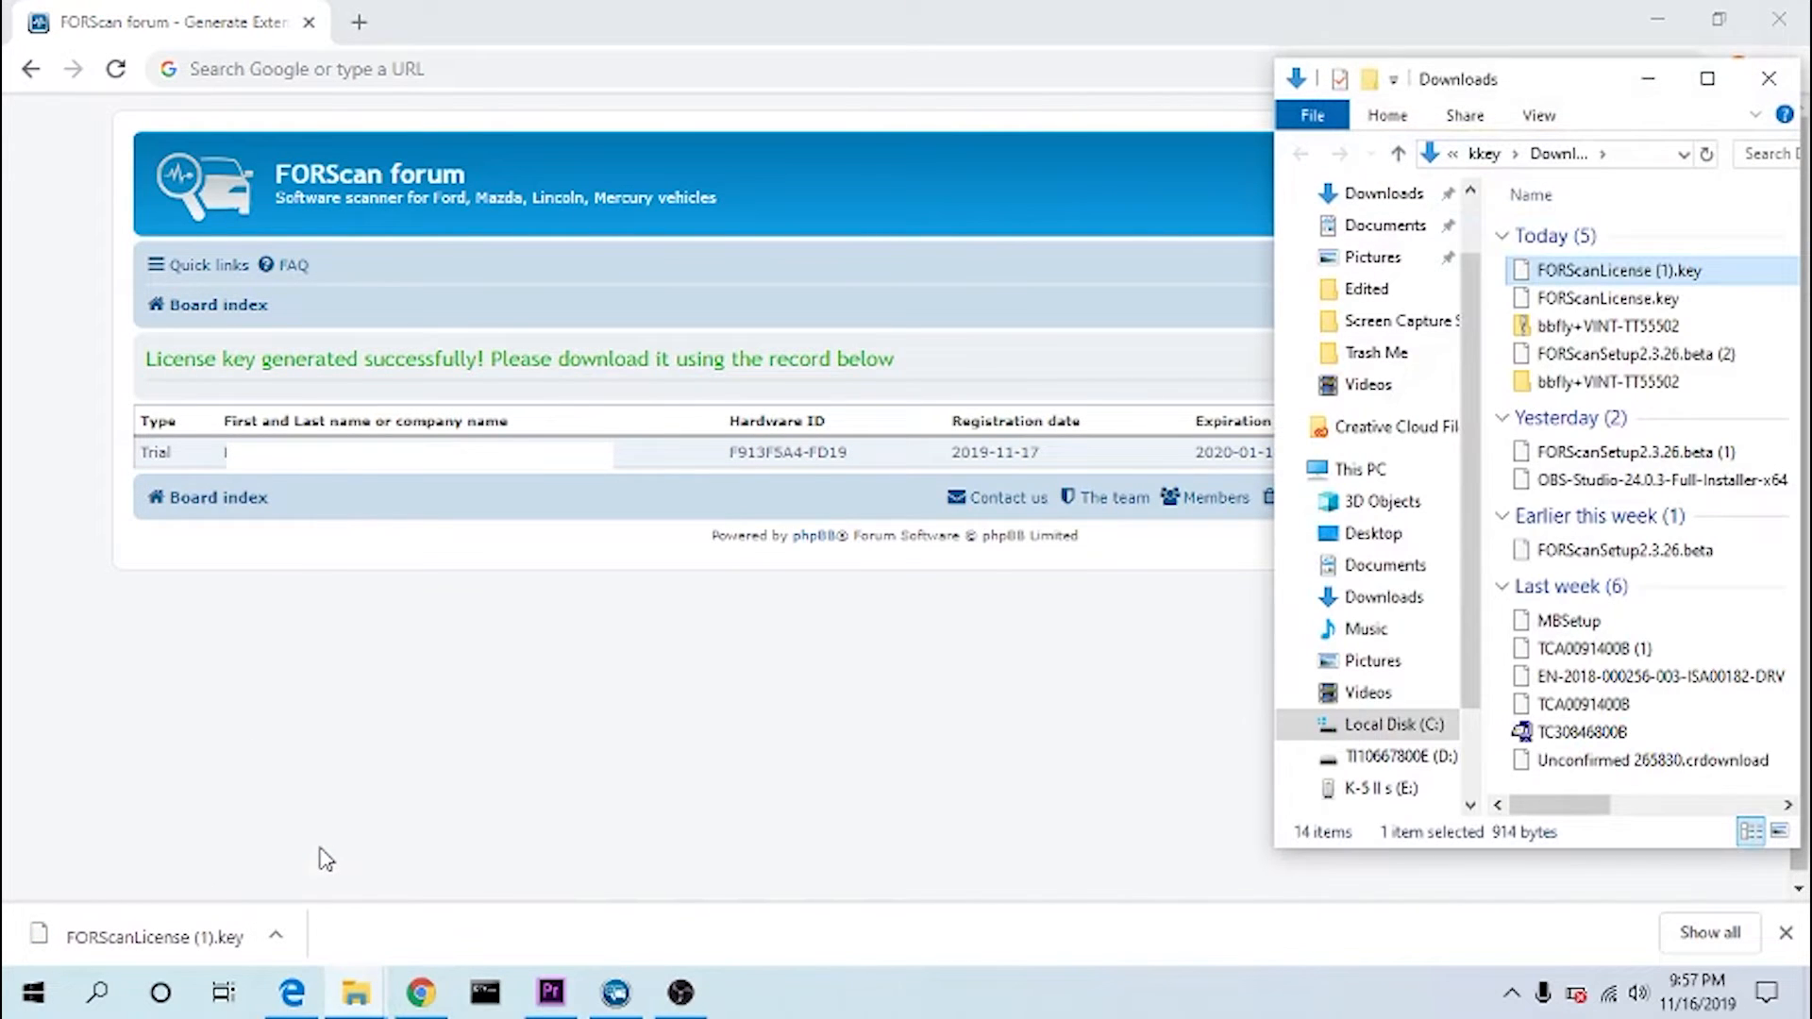
pyautogui.moveTo(1653, 162)
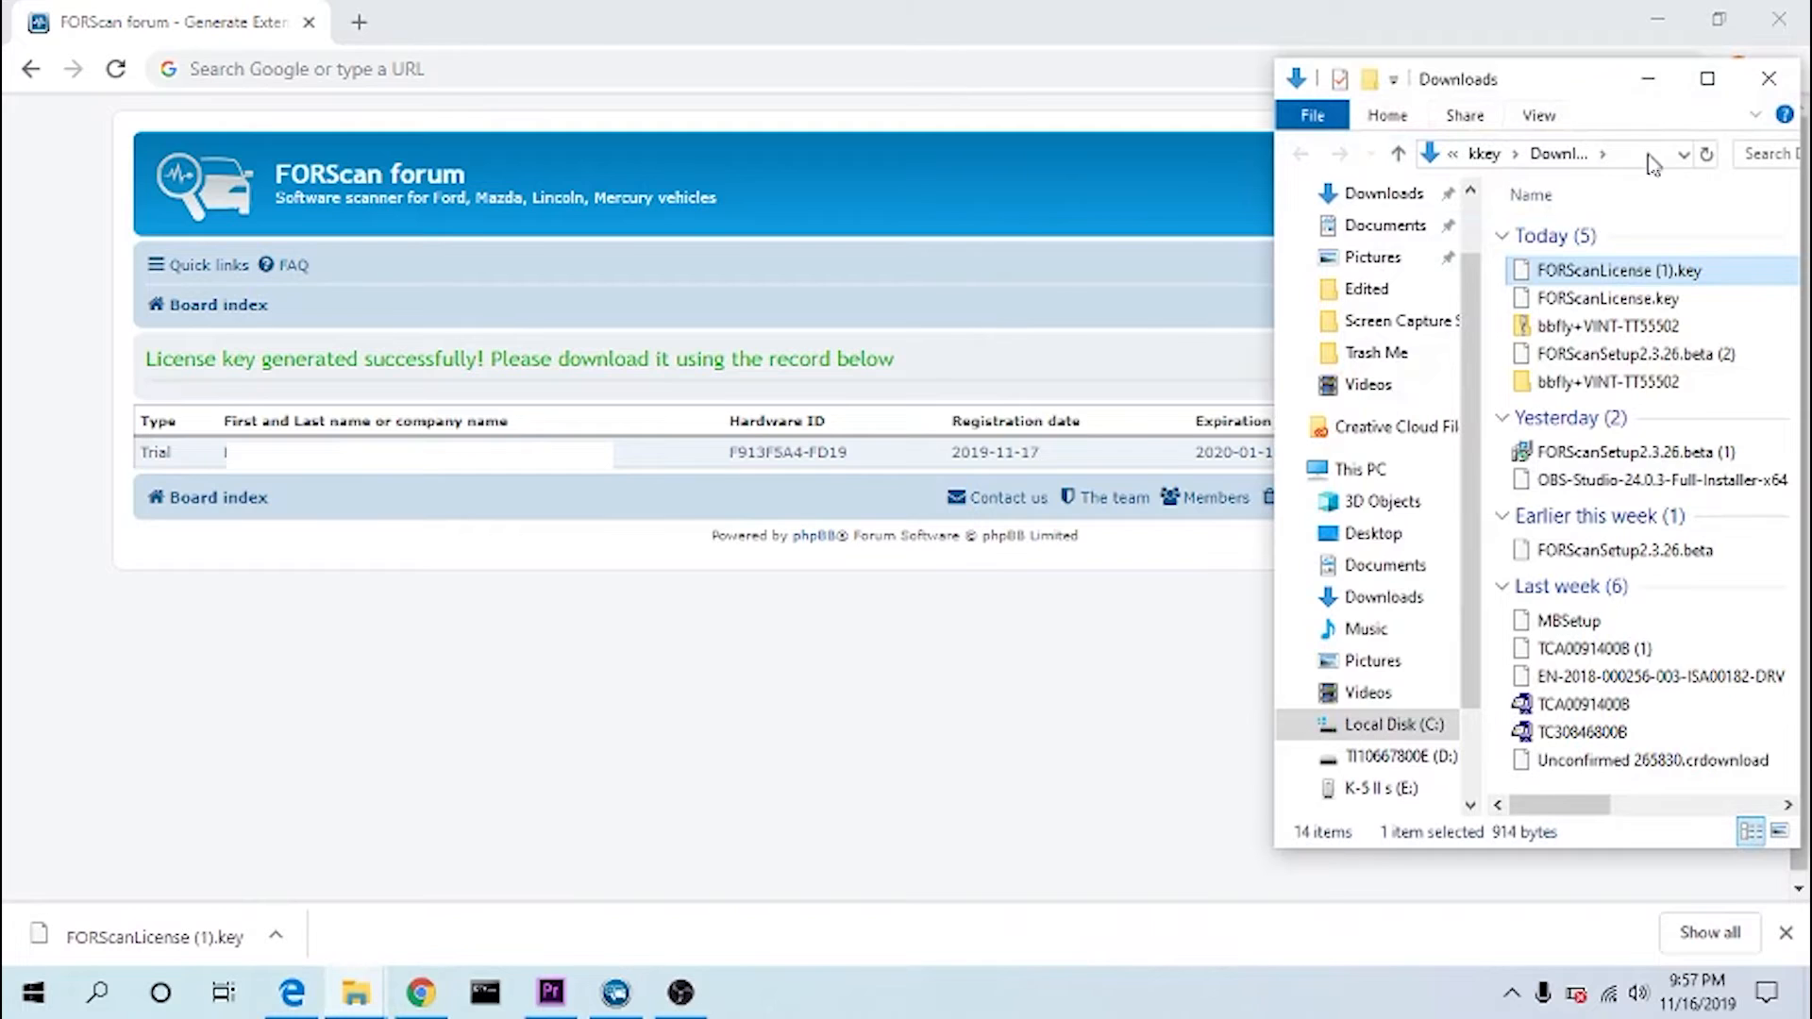
# - Check the Downloads folder path and close the File Explorer window
pyautogui.click(1561, 153)
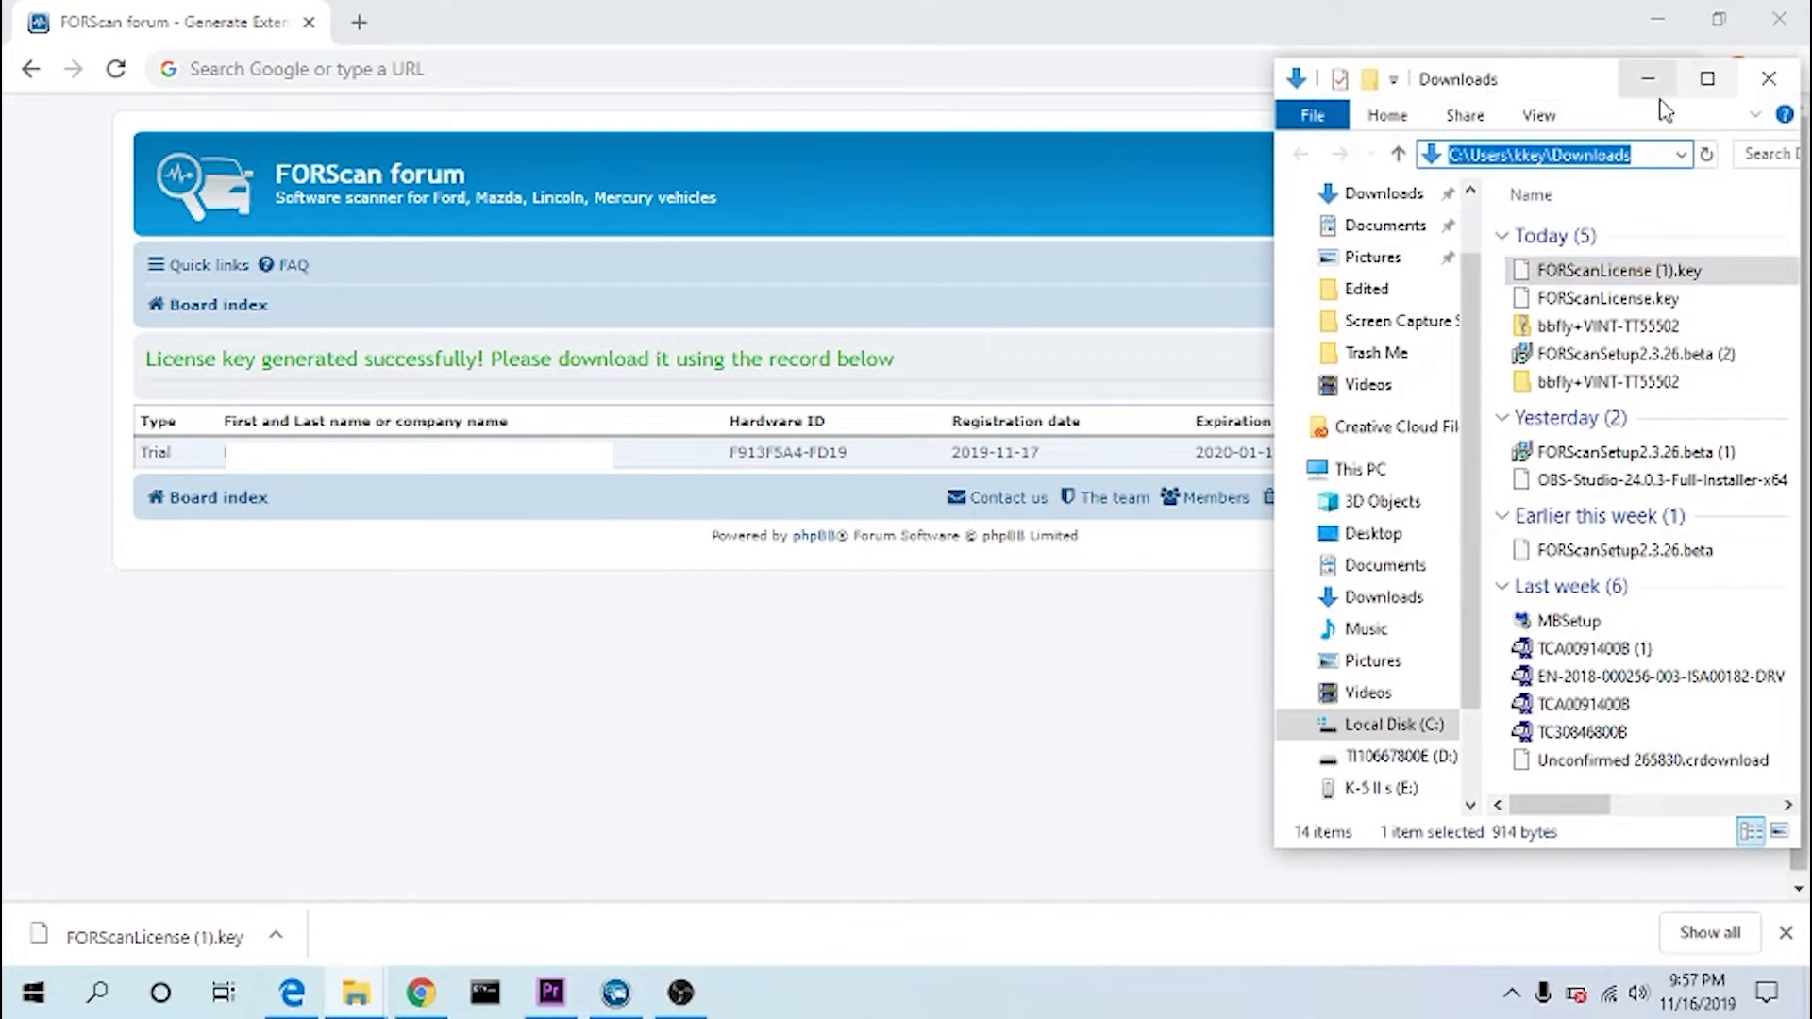
pyautogui.click(1769, 80)
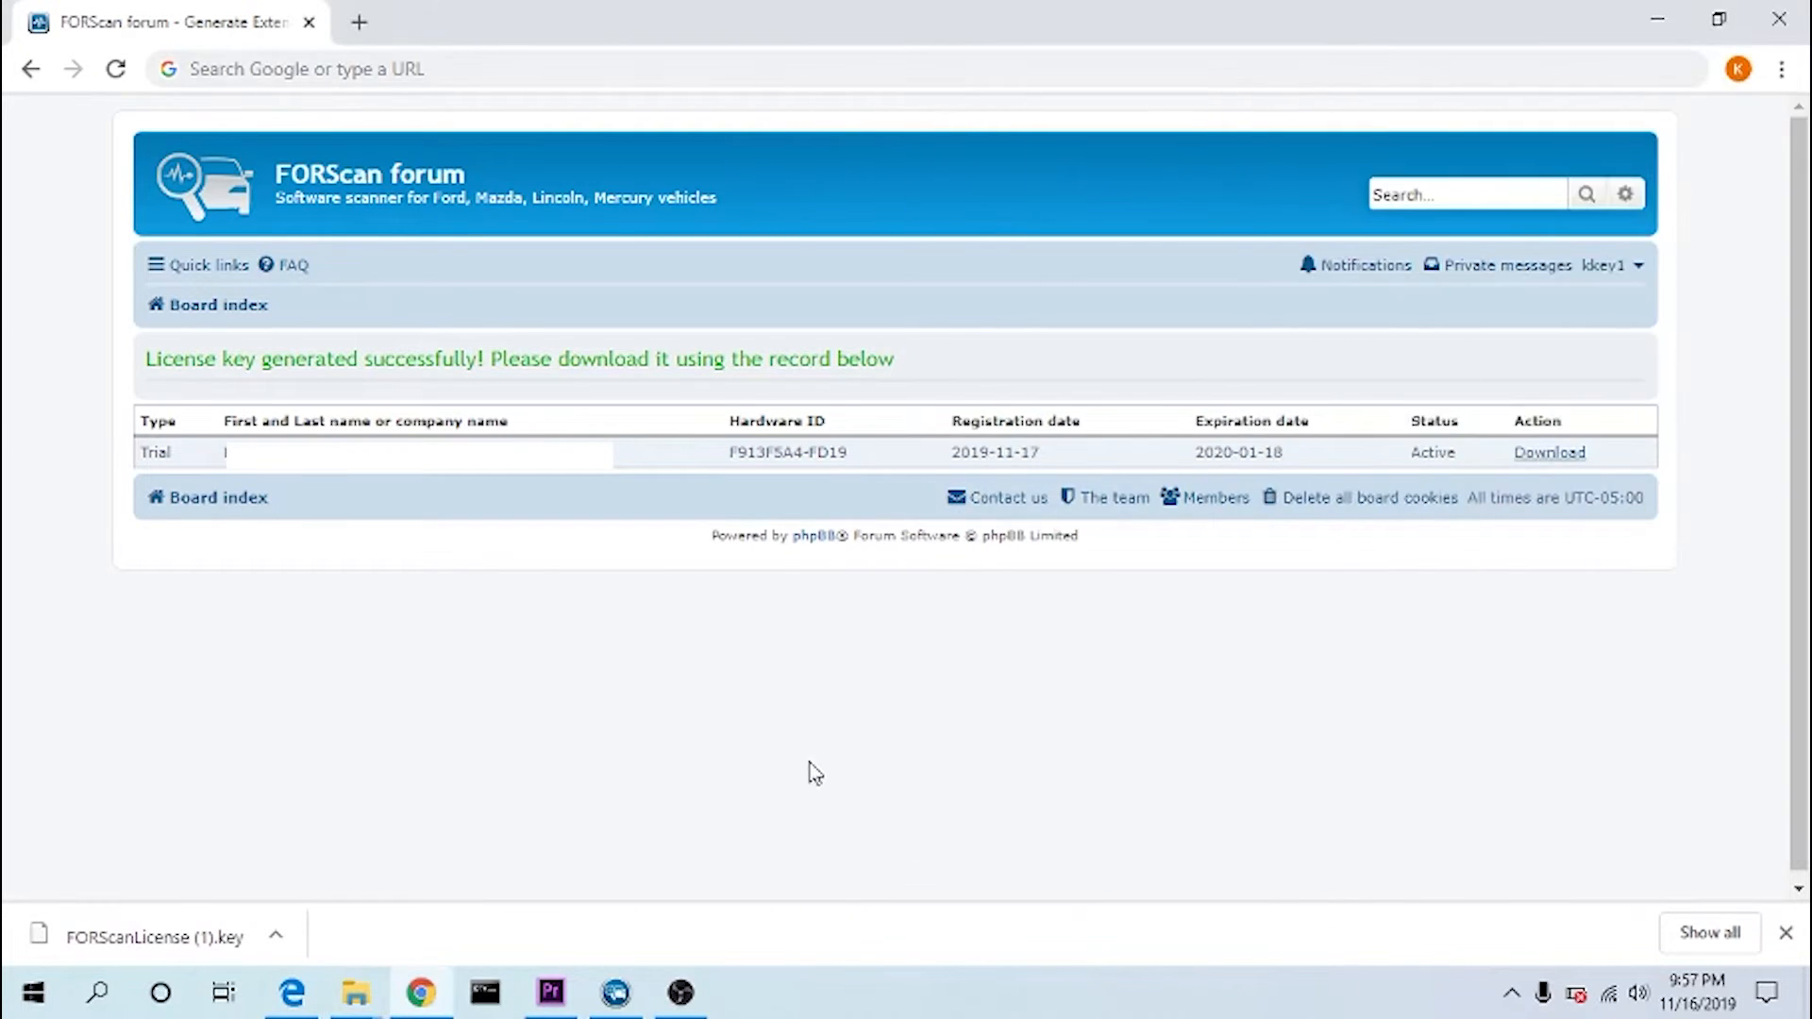
pyautogui.click(614, 993)
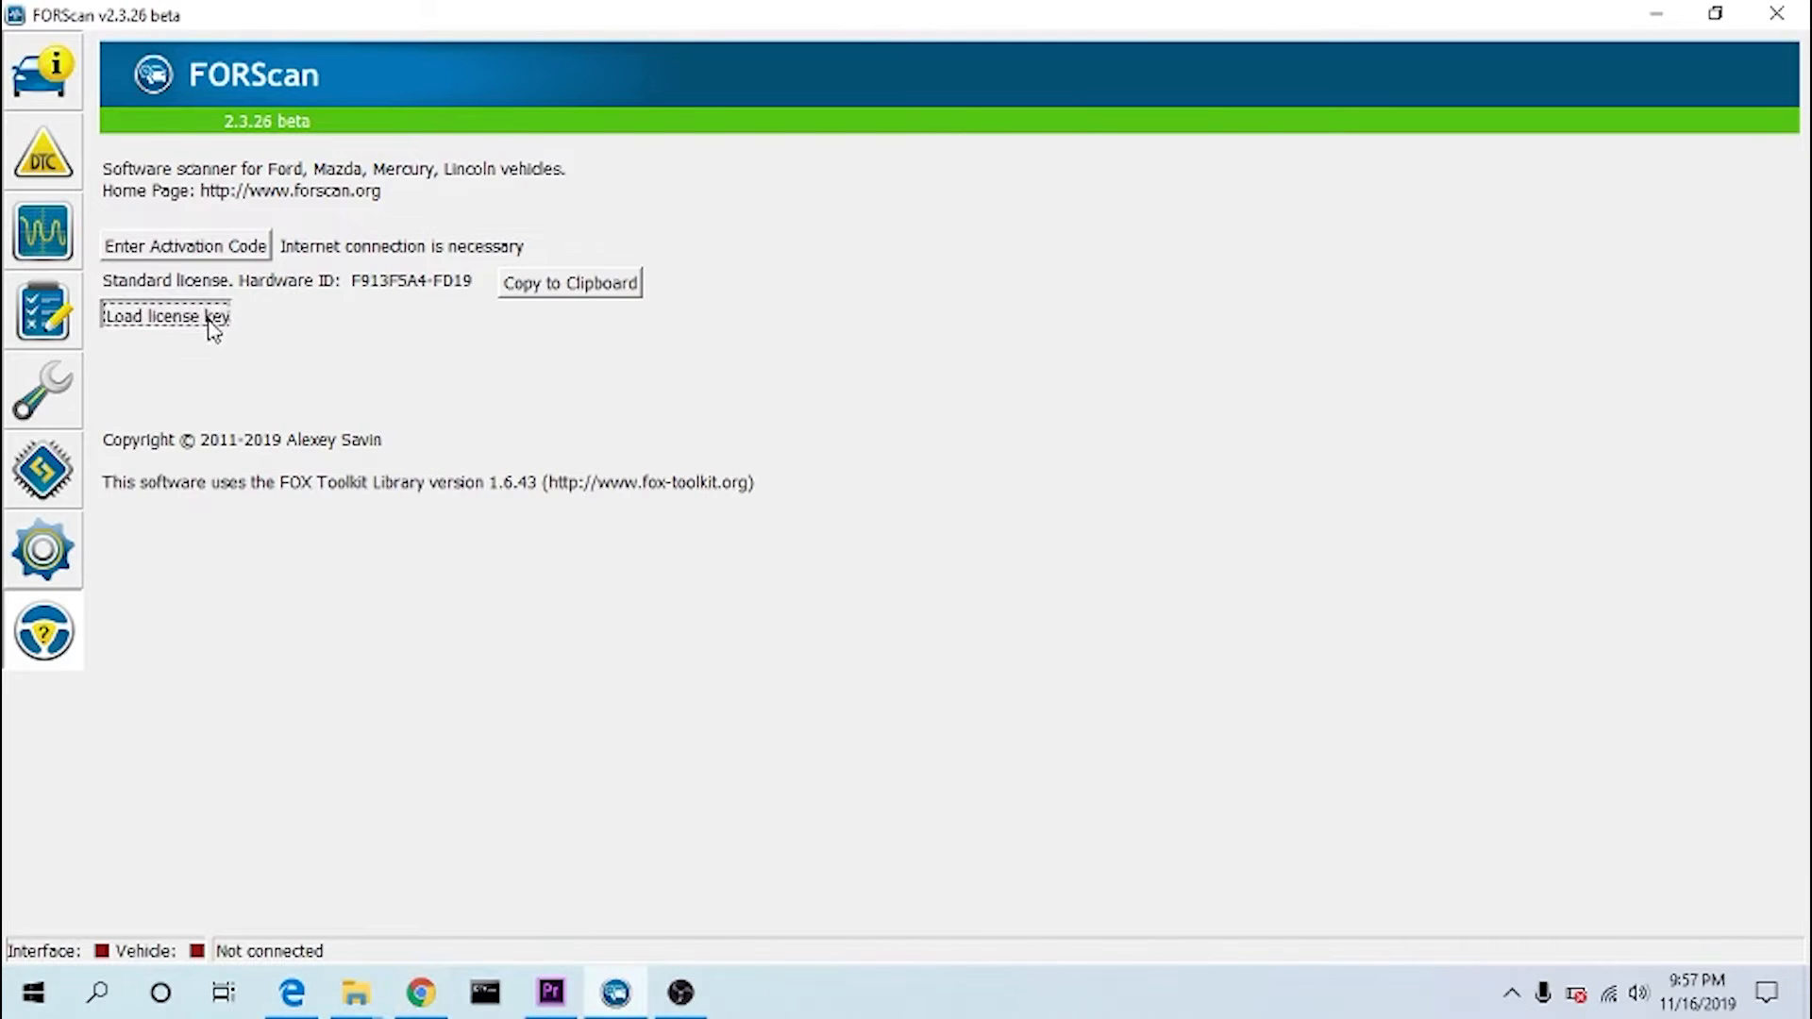
# - Load FORScanLicense.key from Downloads as the program's license key
pyautogui.click(165, 315)
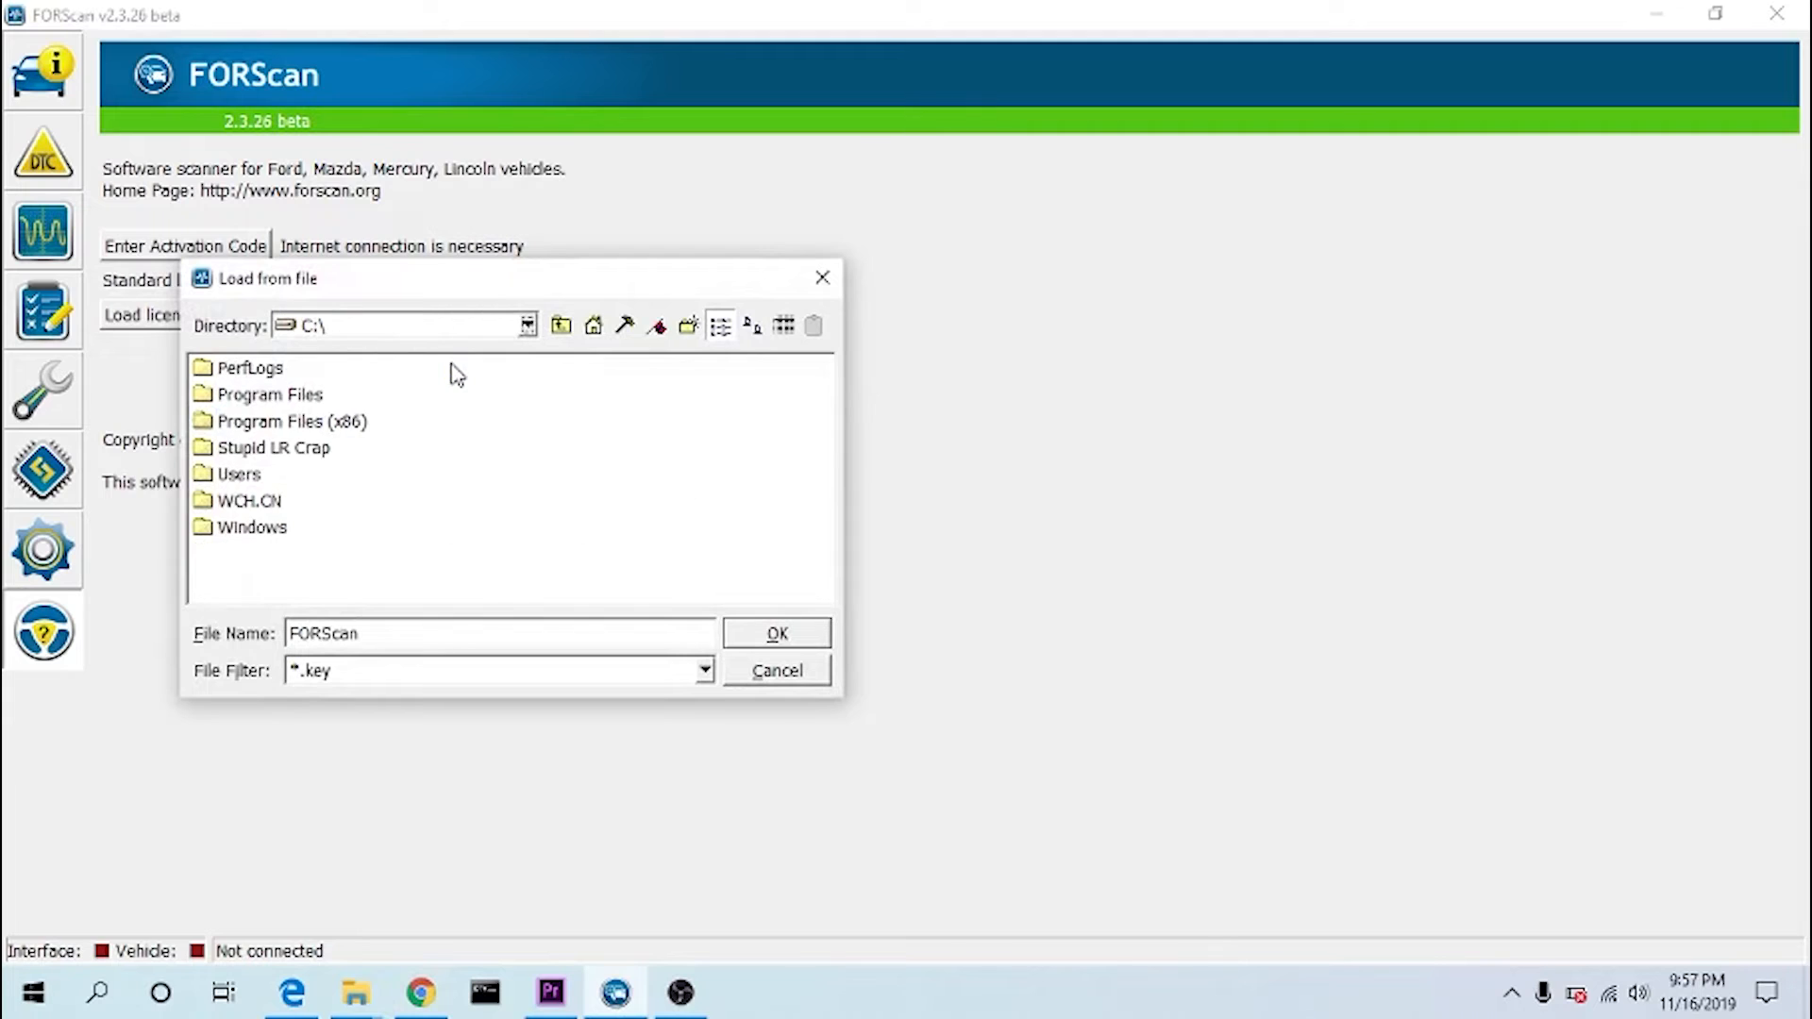
pyautogui.click(296, 449)
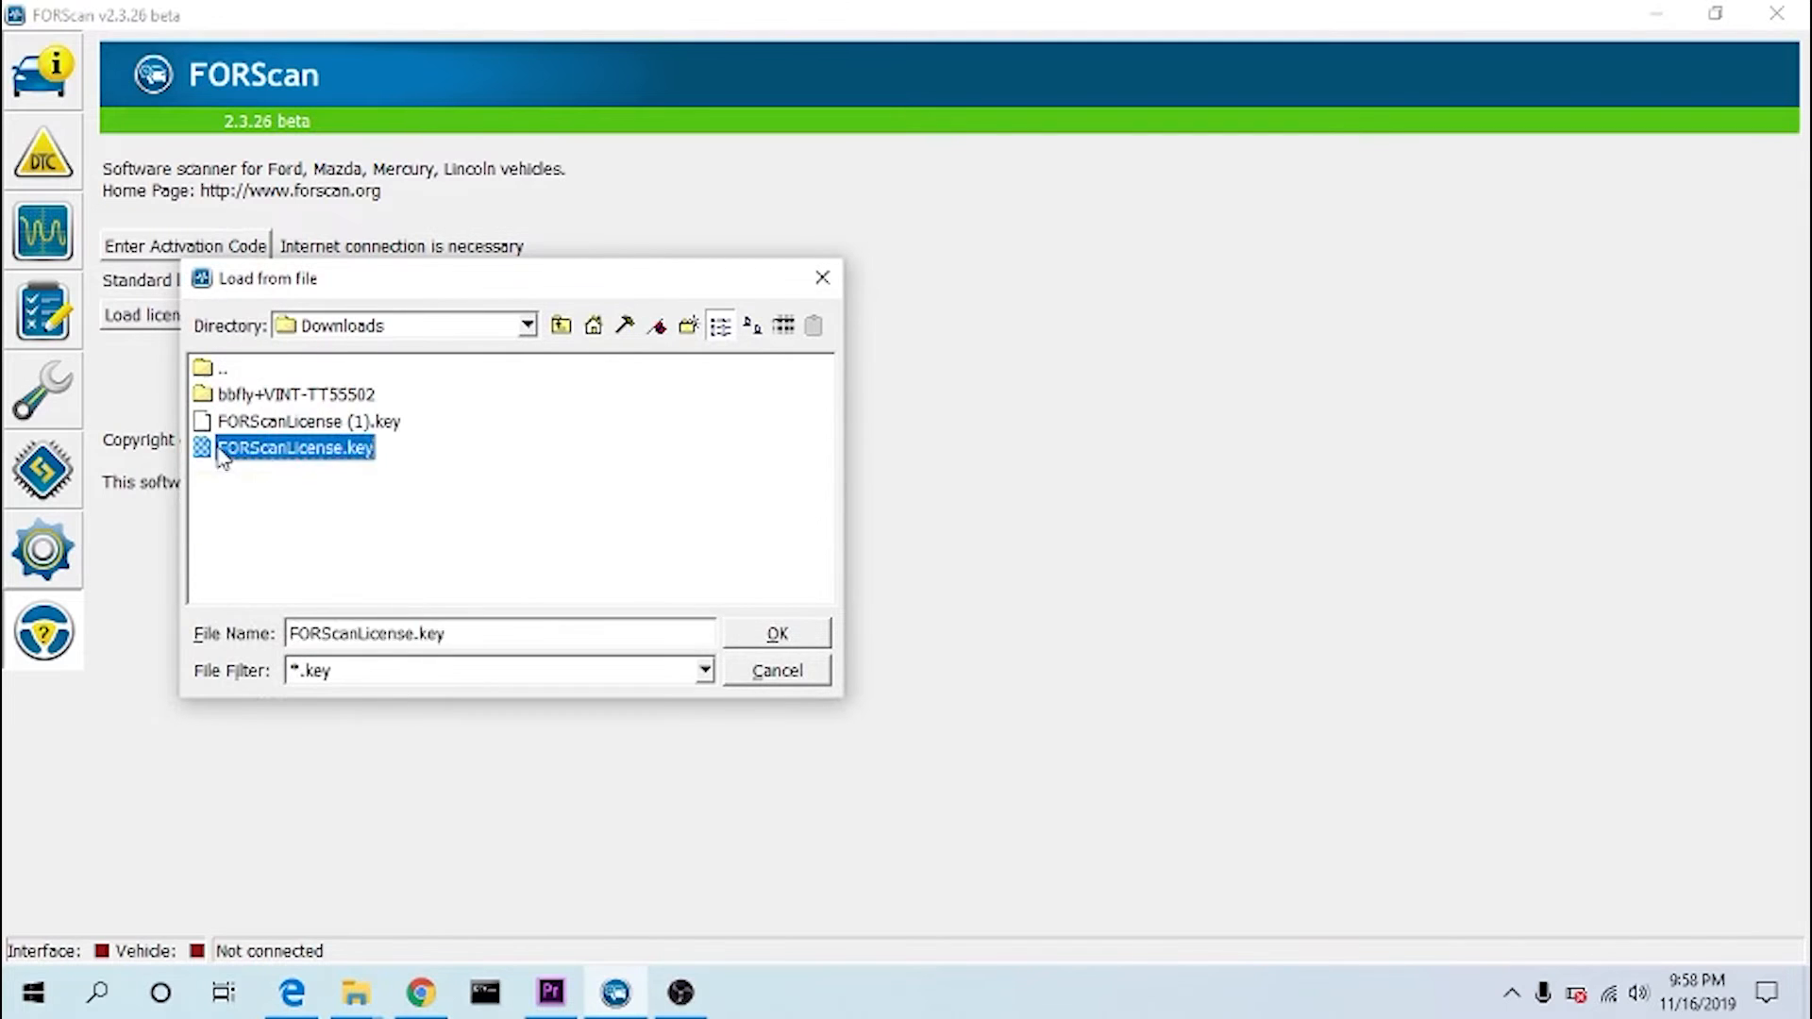
pyautogui.click(775, 634)
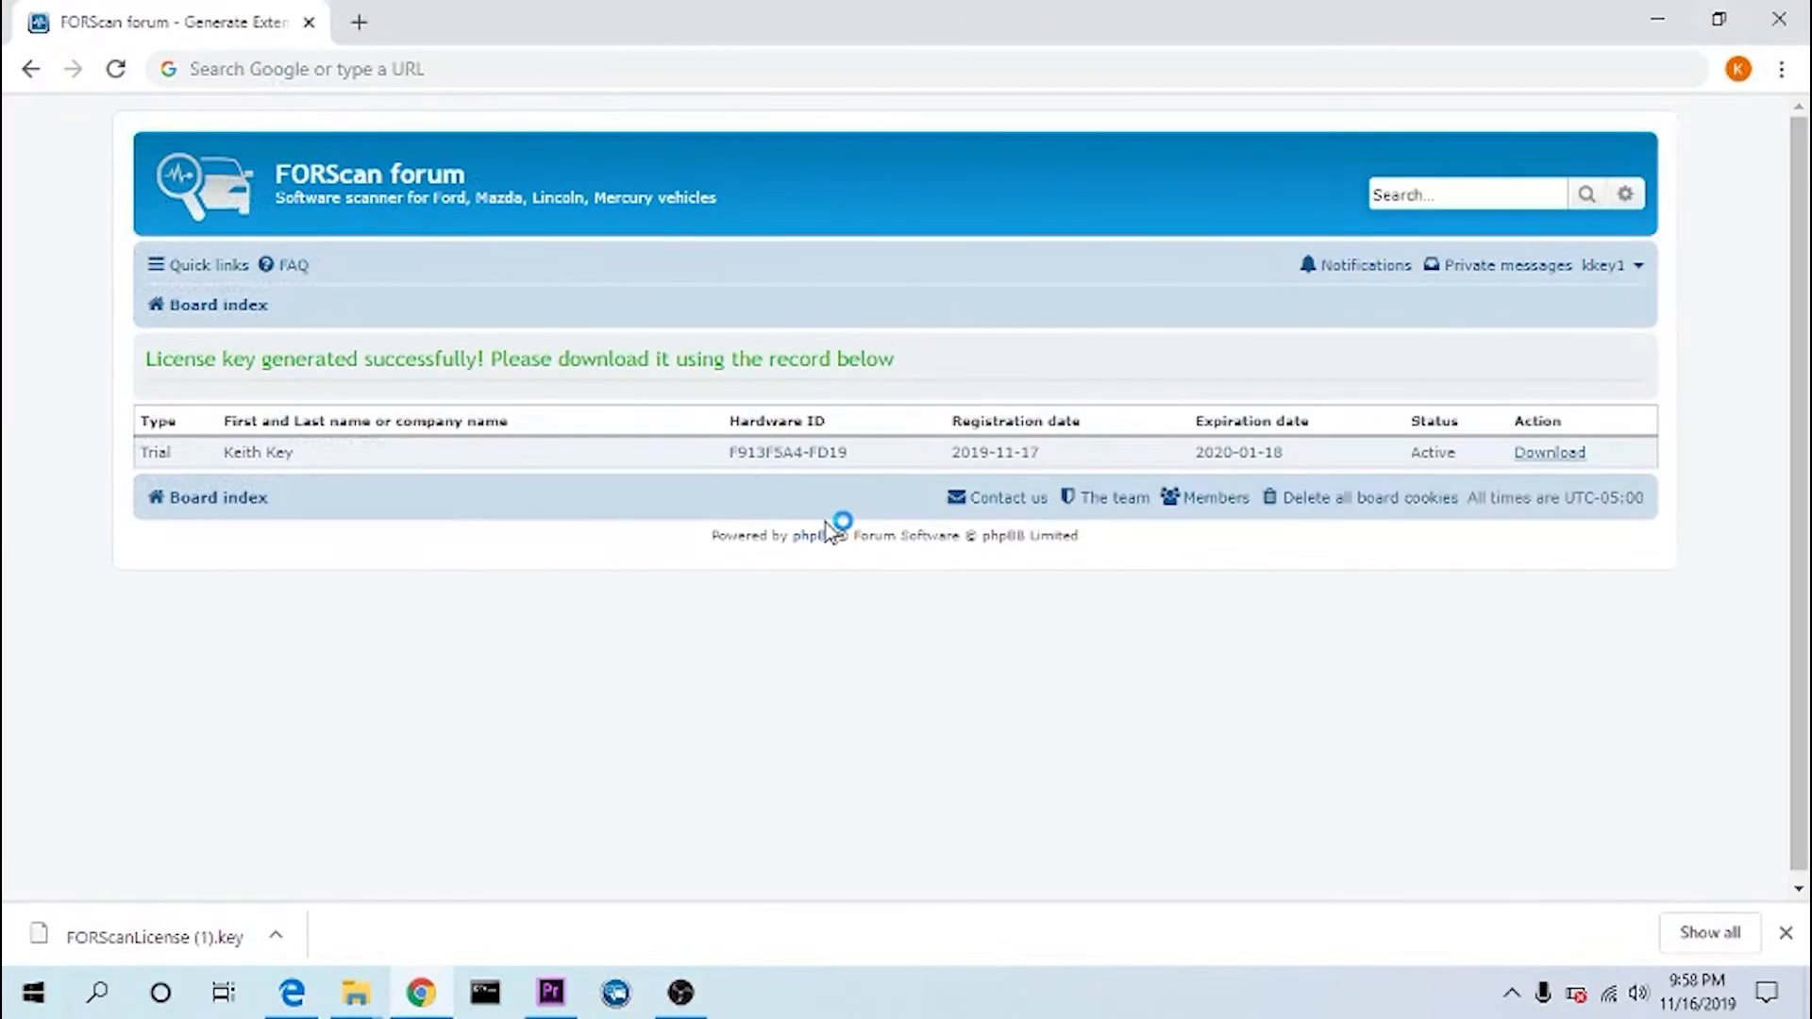
pyautogui.click(613, 991)
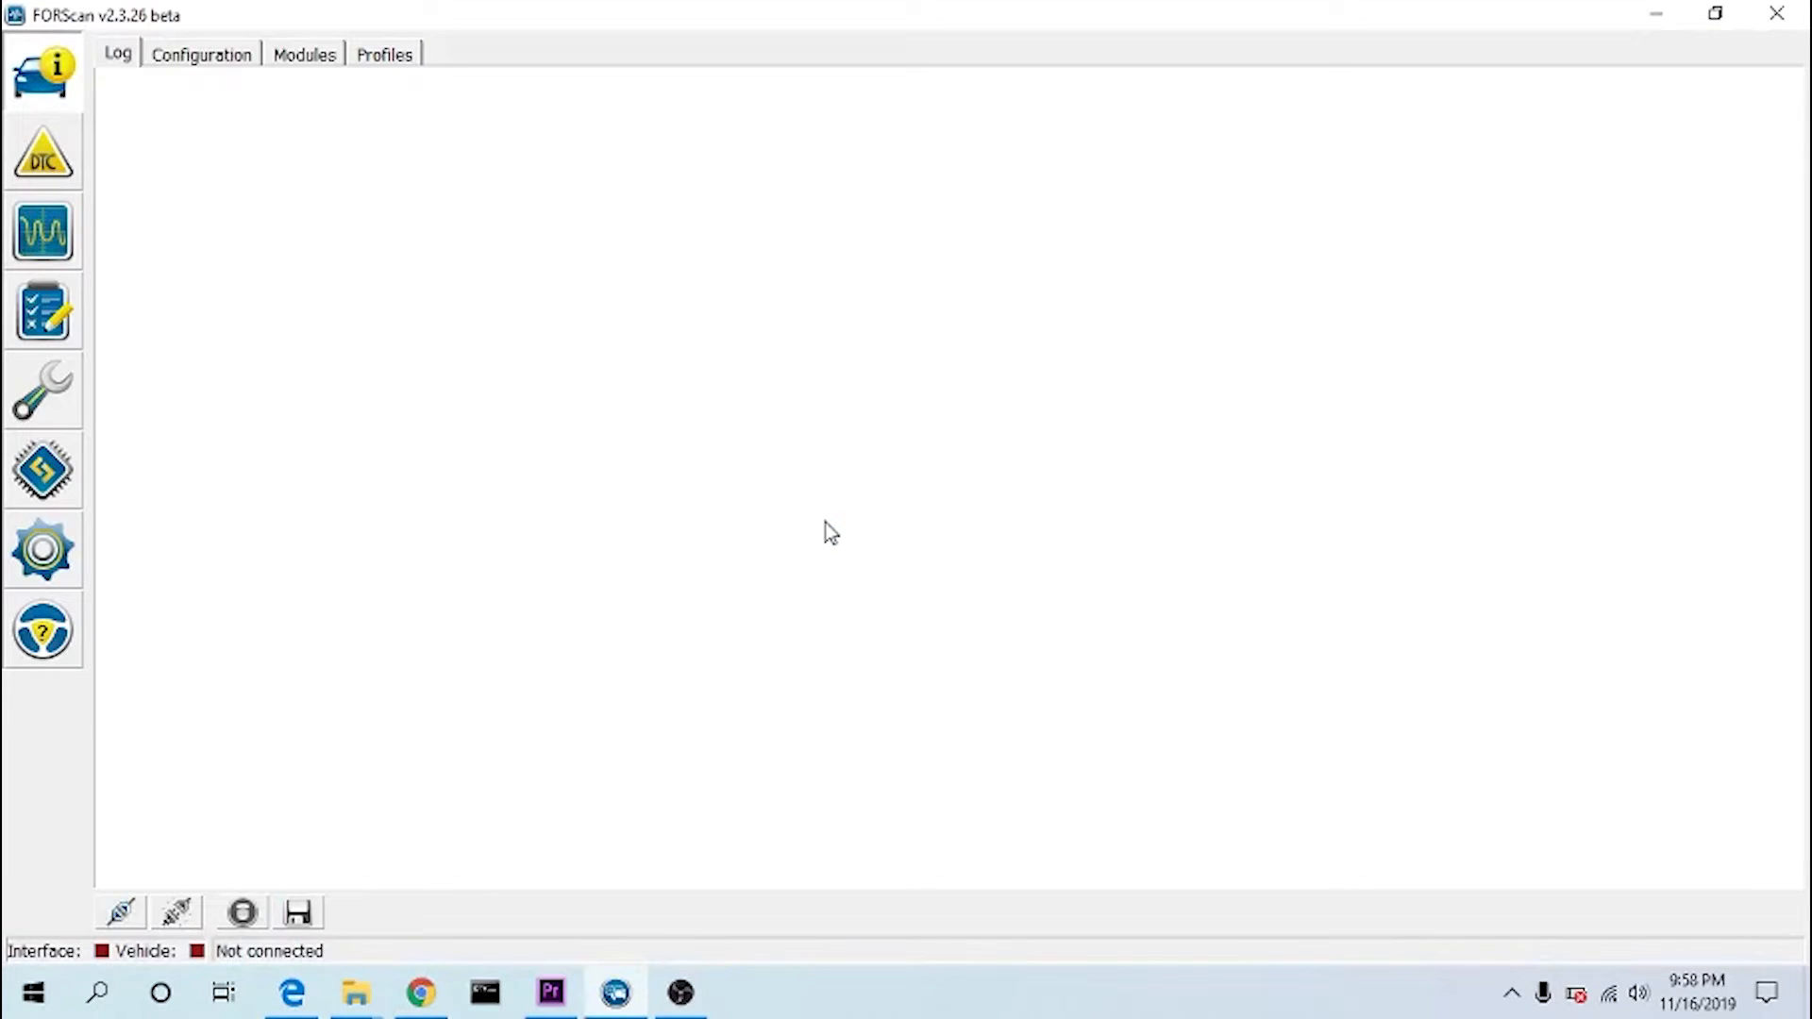
# - Verify the Extended license valid until 2020-01-18 and go to the program settings
pyautogui.click(44, 630)
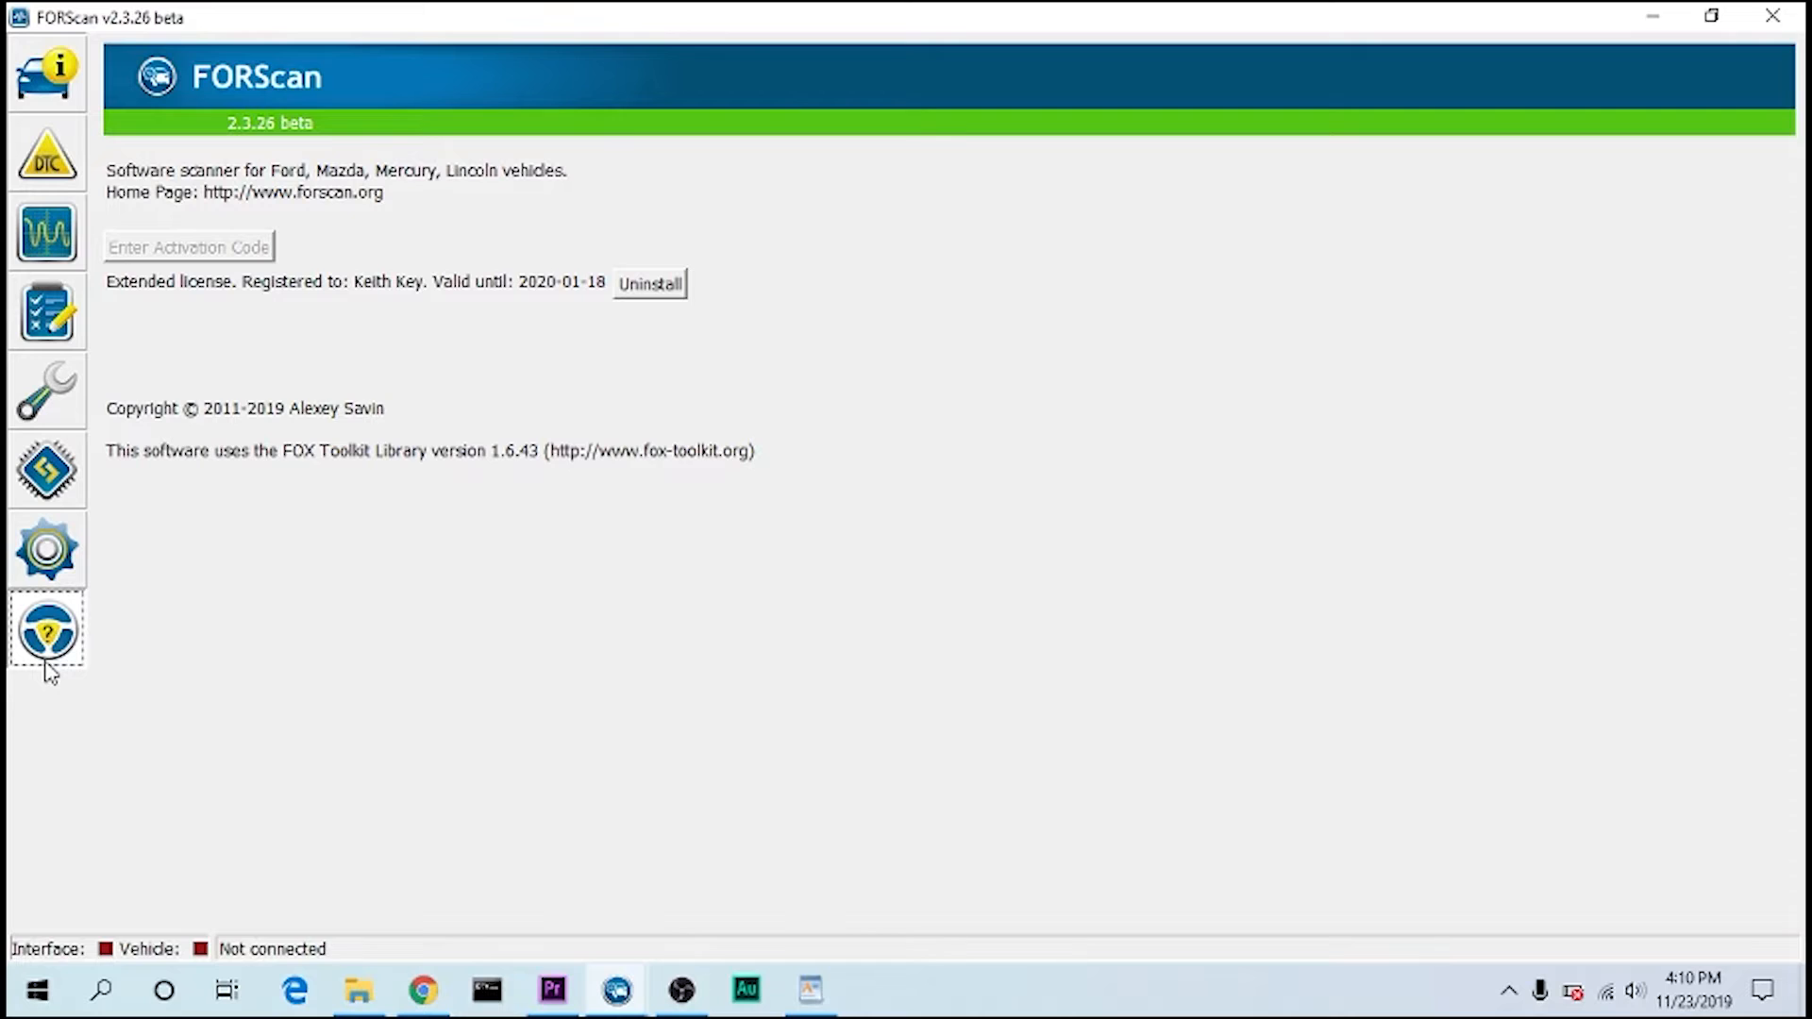
pyautogui.click(47, 549)
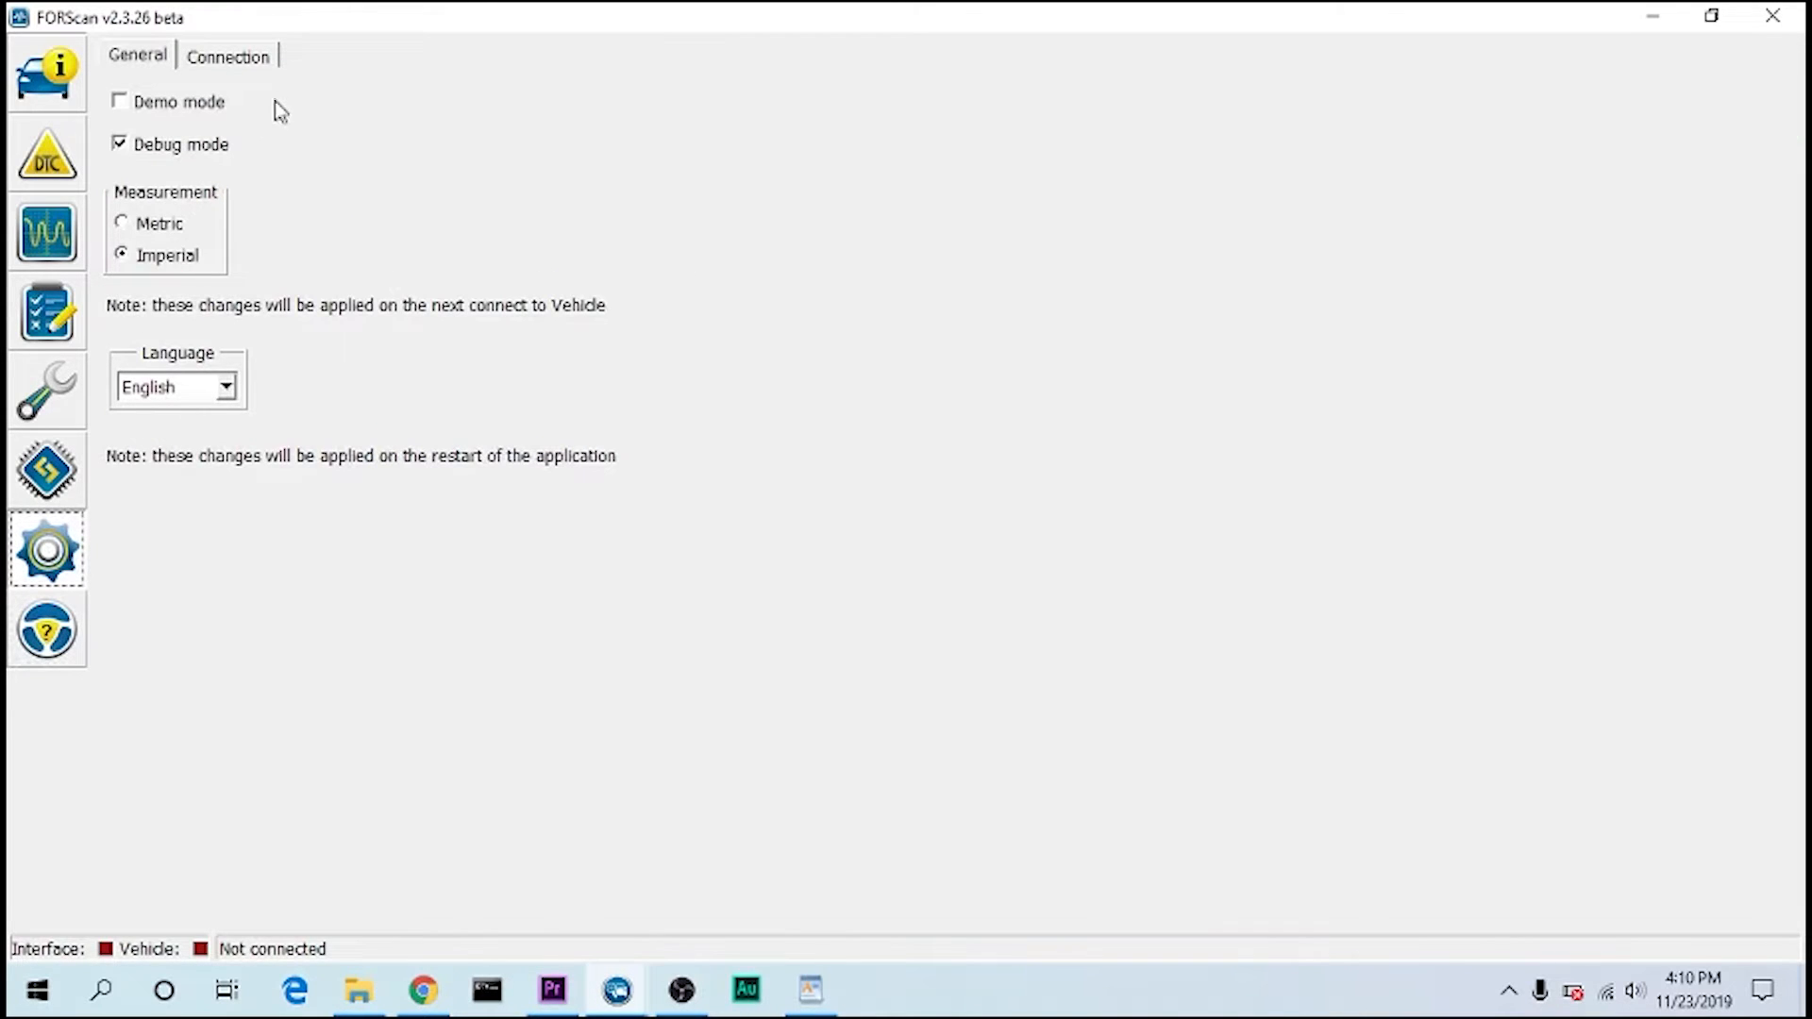
pyautogui.moveTo(198, 260)
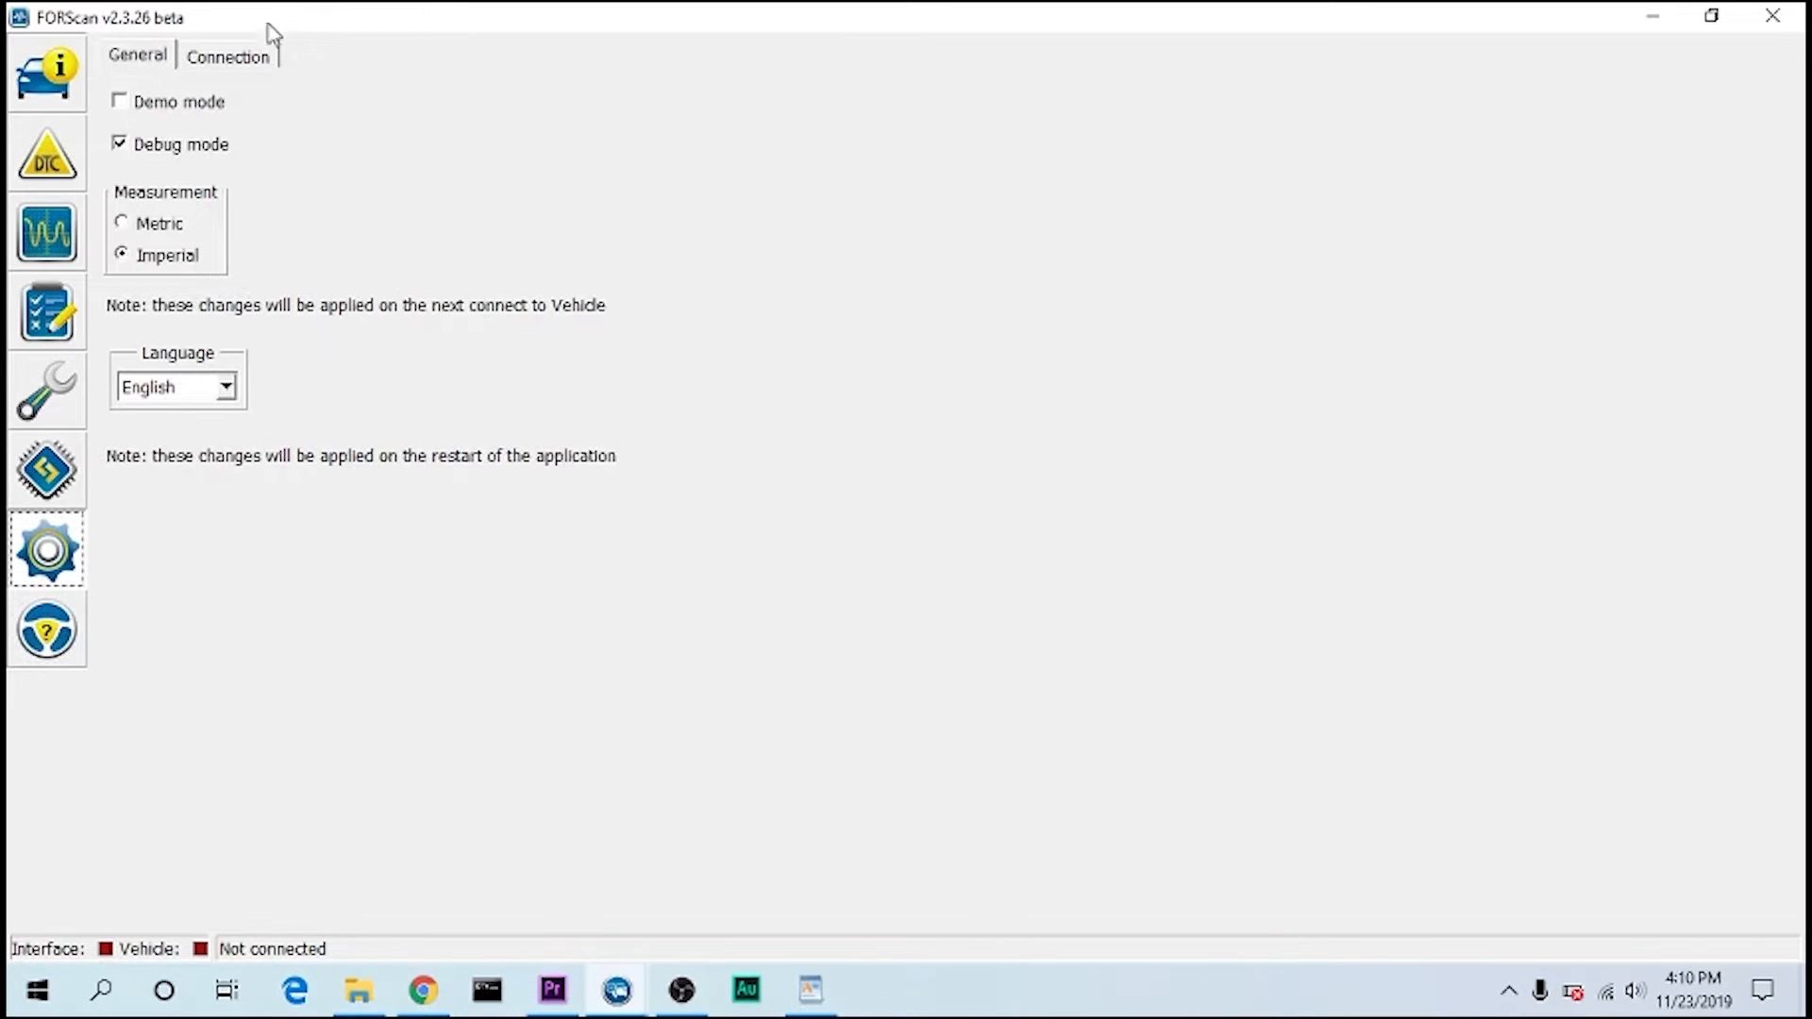
# - Set the connection type to COM in the Connection settings and return to the log
pyautogui.click(228, 55)
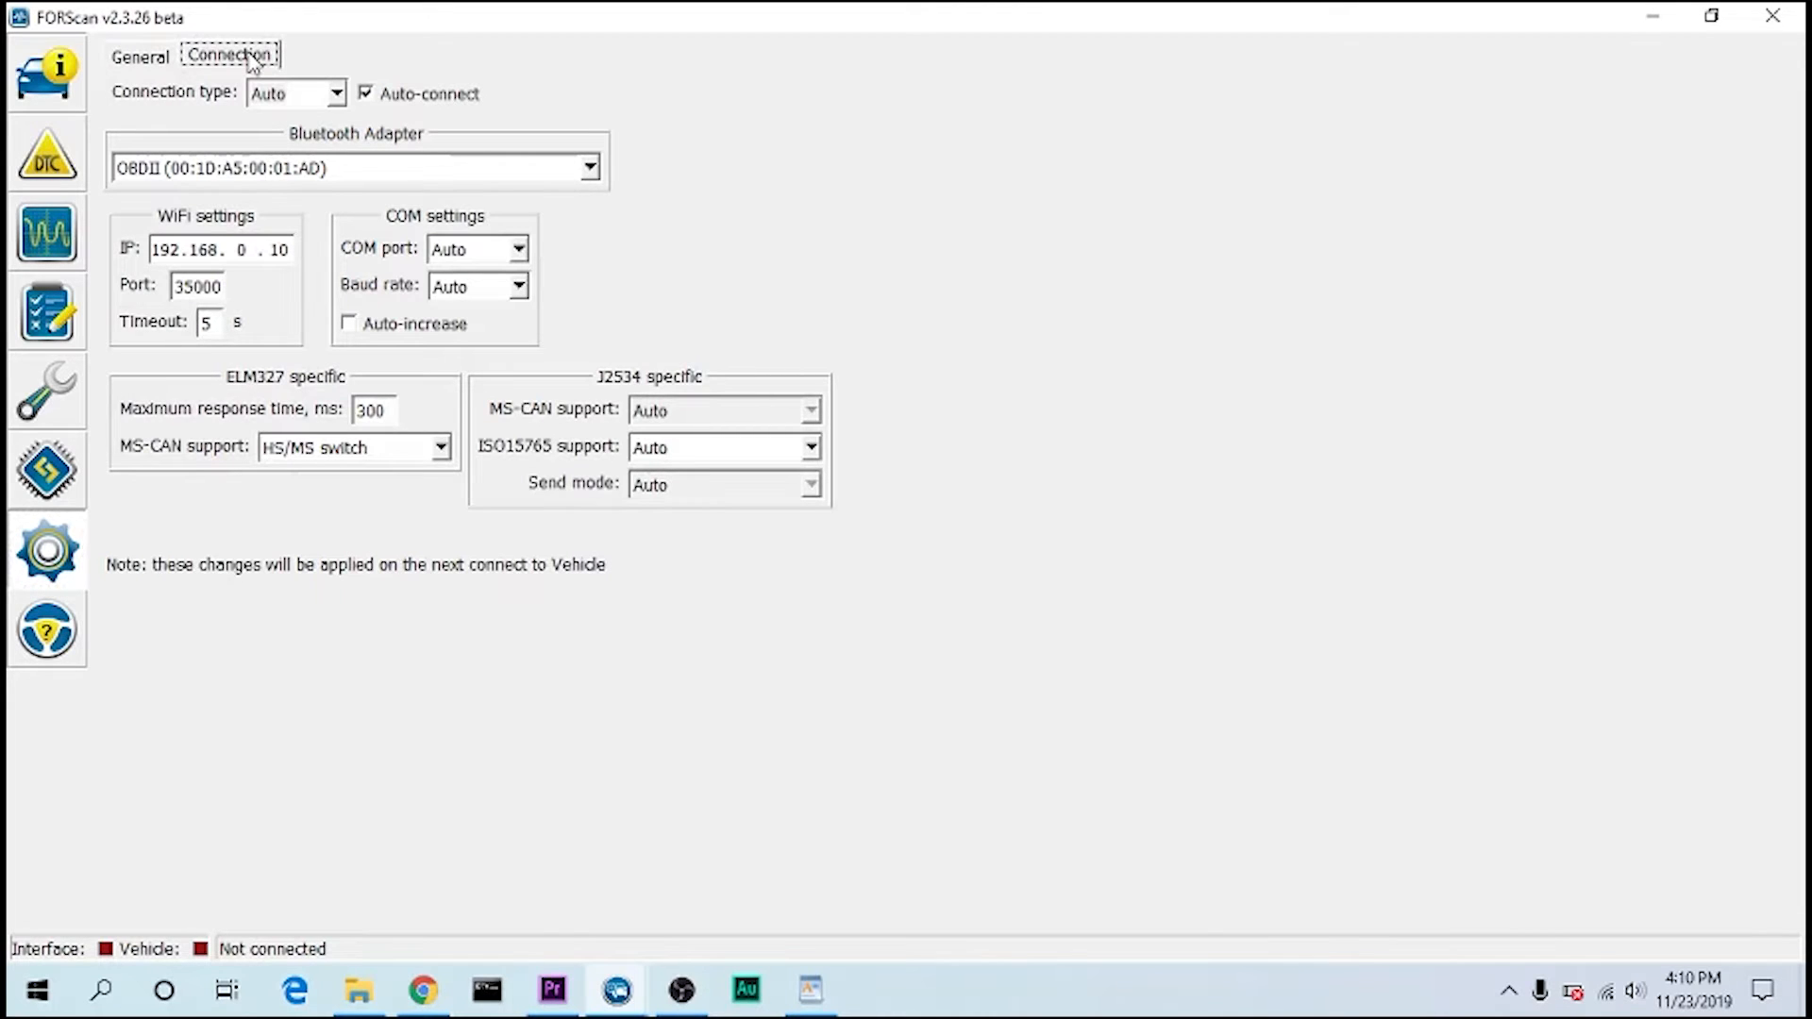
pyautogui.click(336, 93)
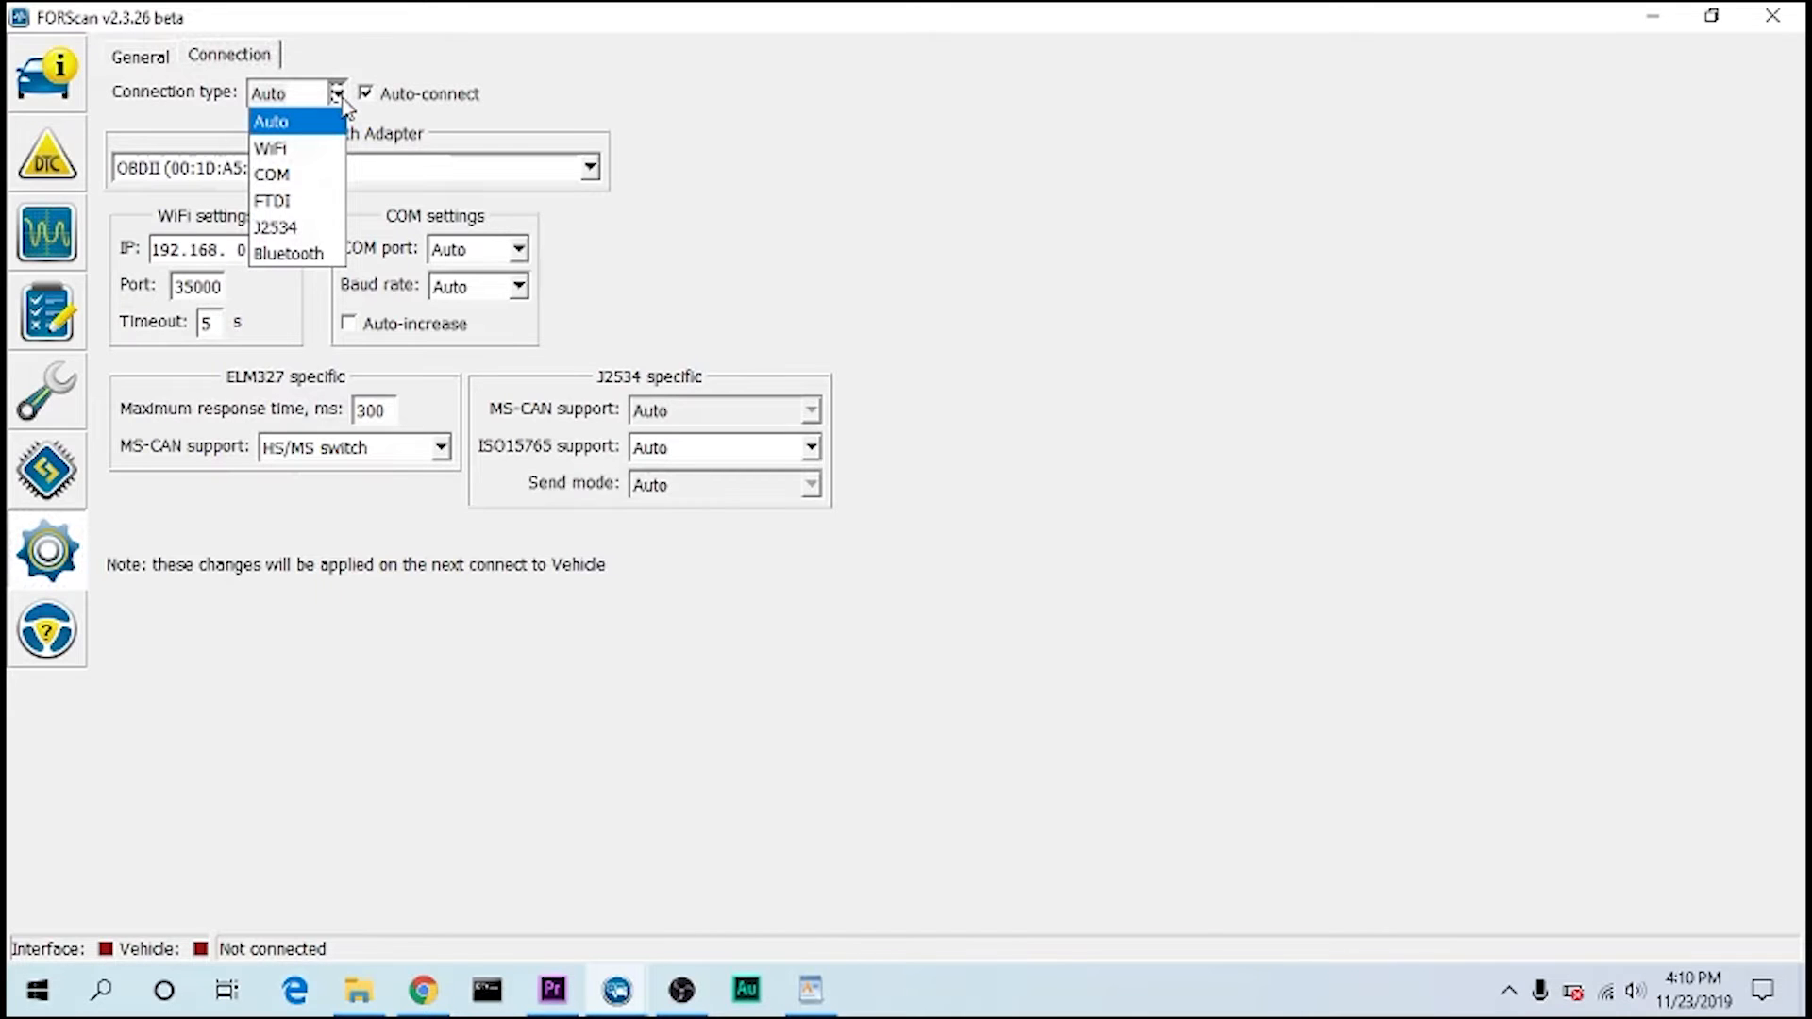
pyautogui.moveTo(300, 173)
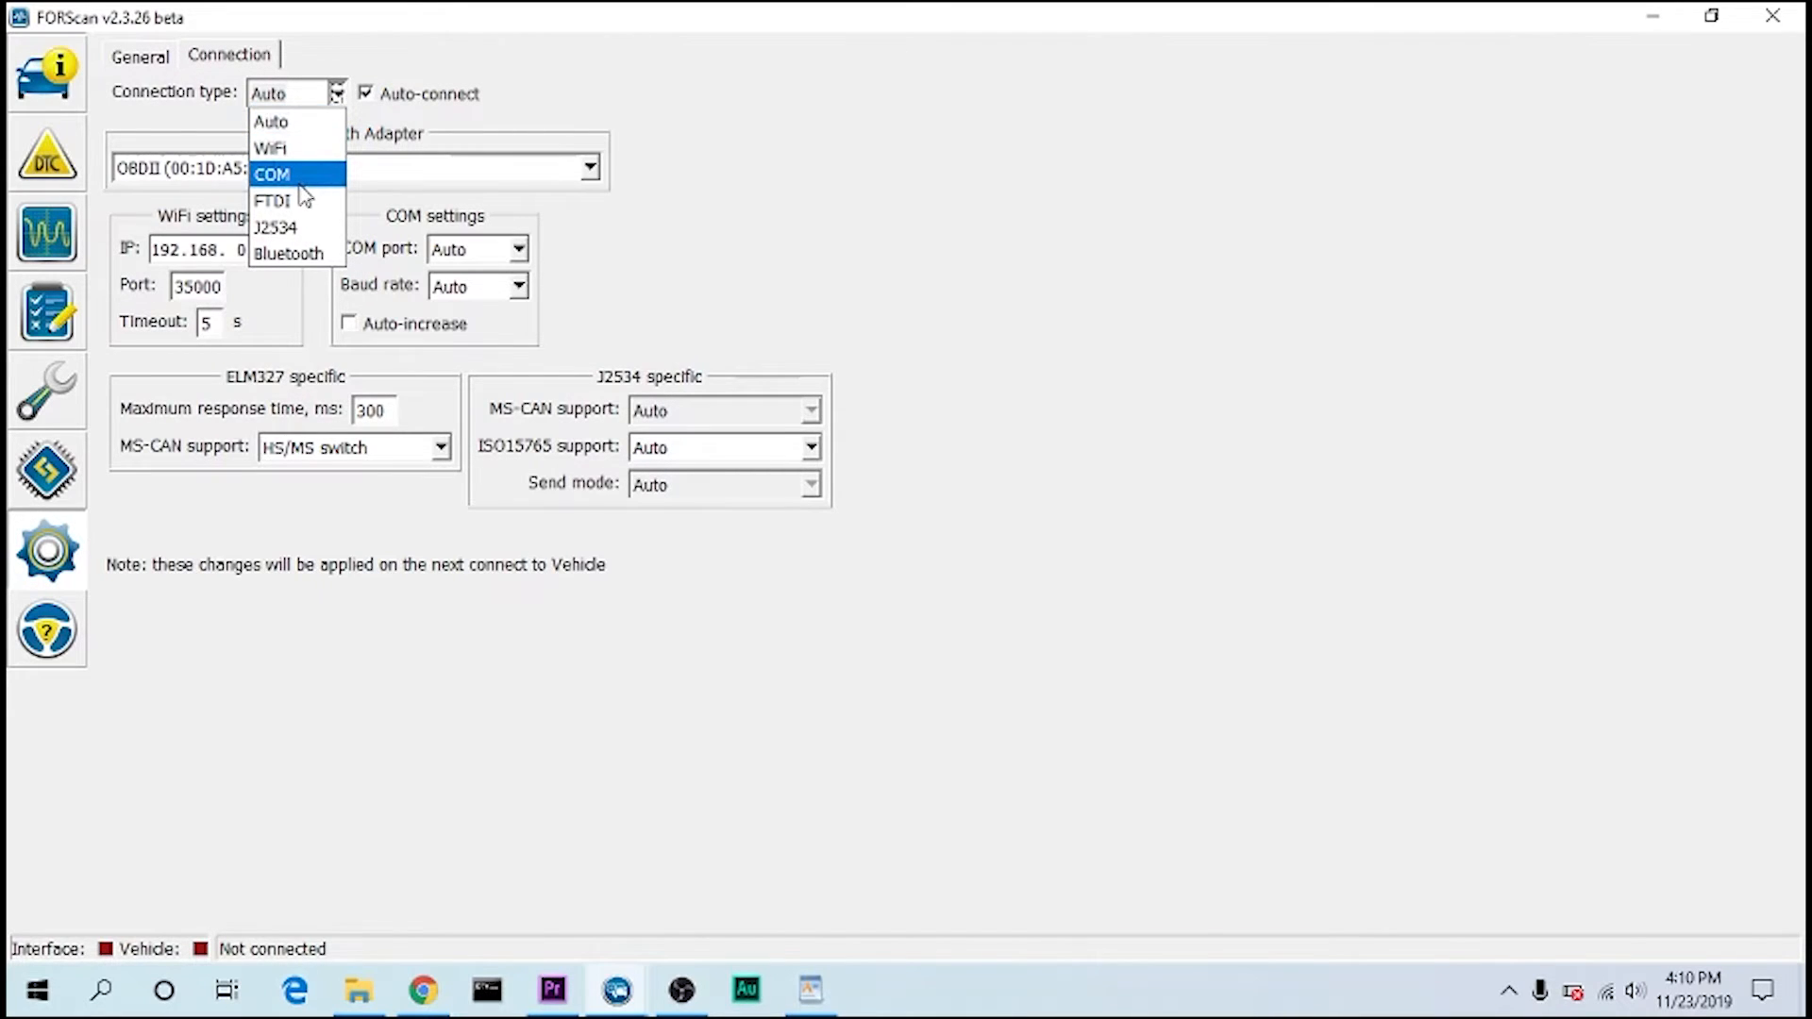
pyautogui.click(272, 173)
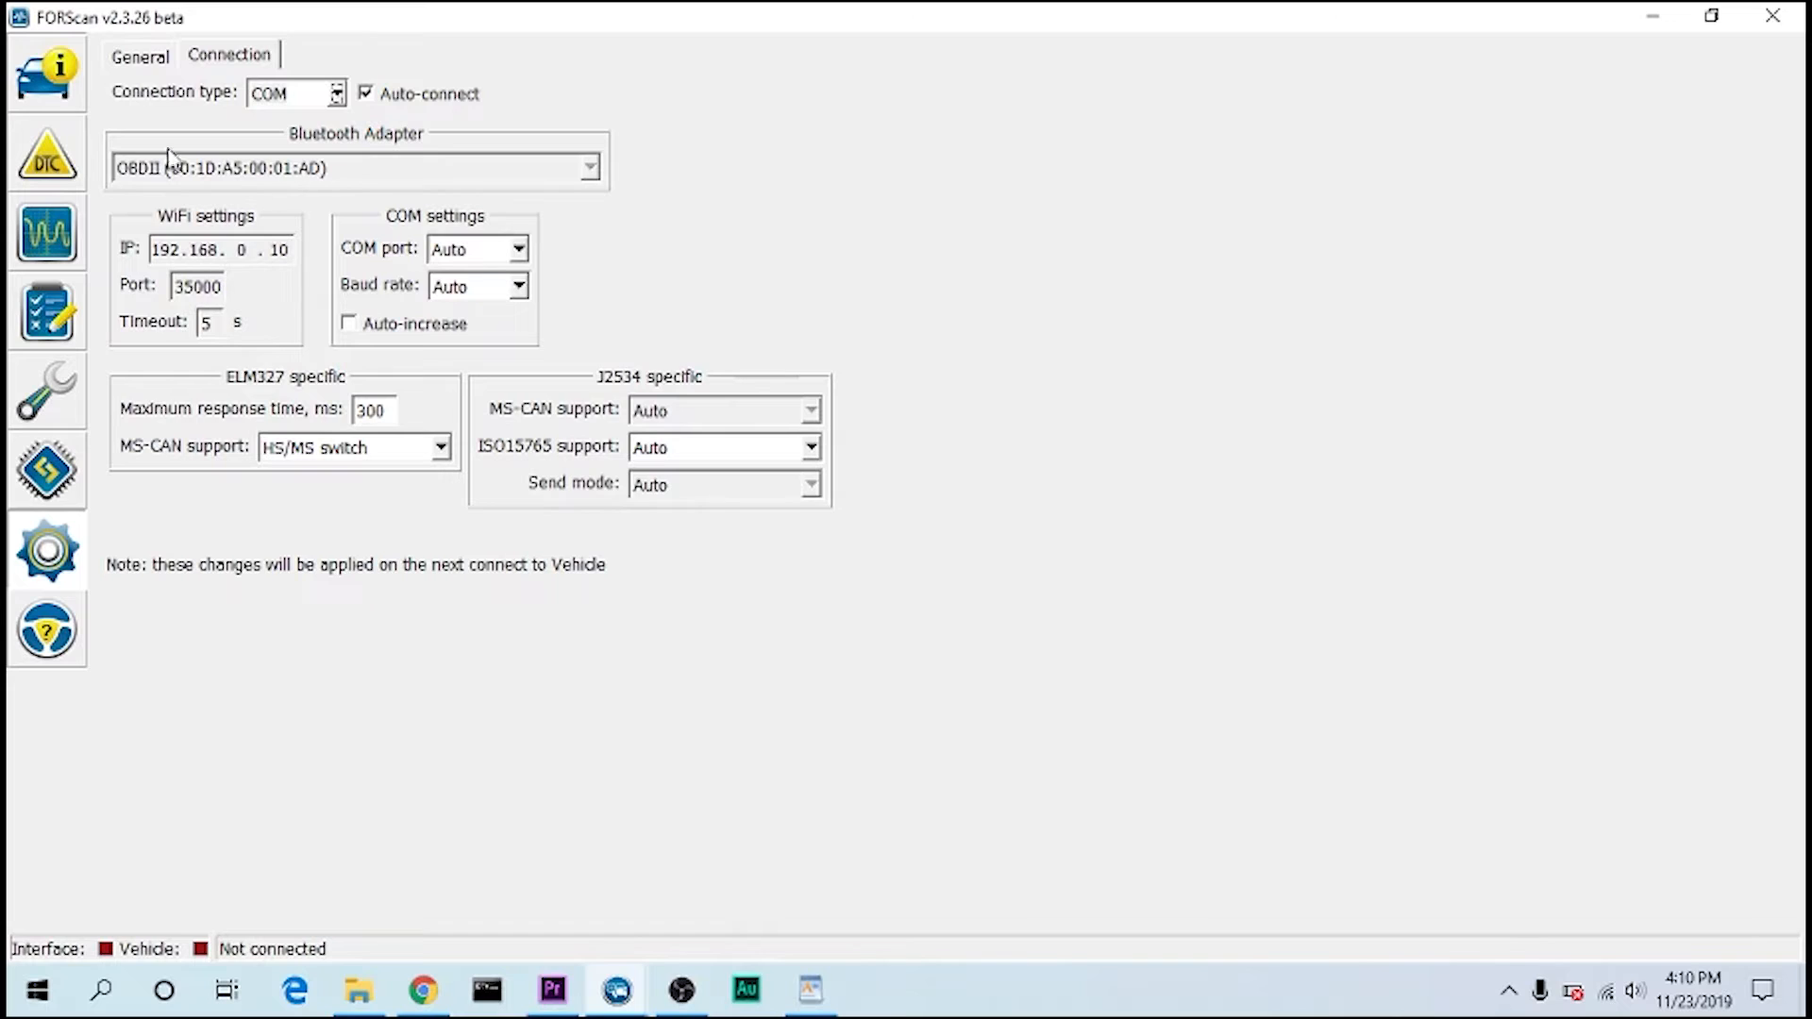
pyautogui.click(46, 71)
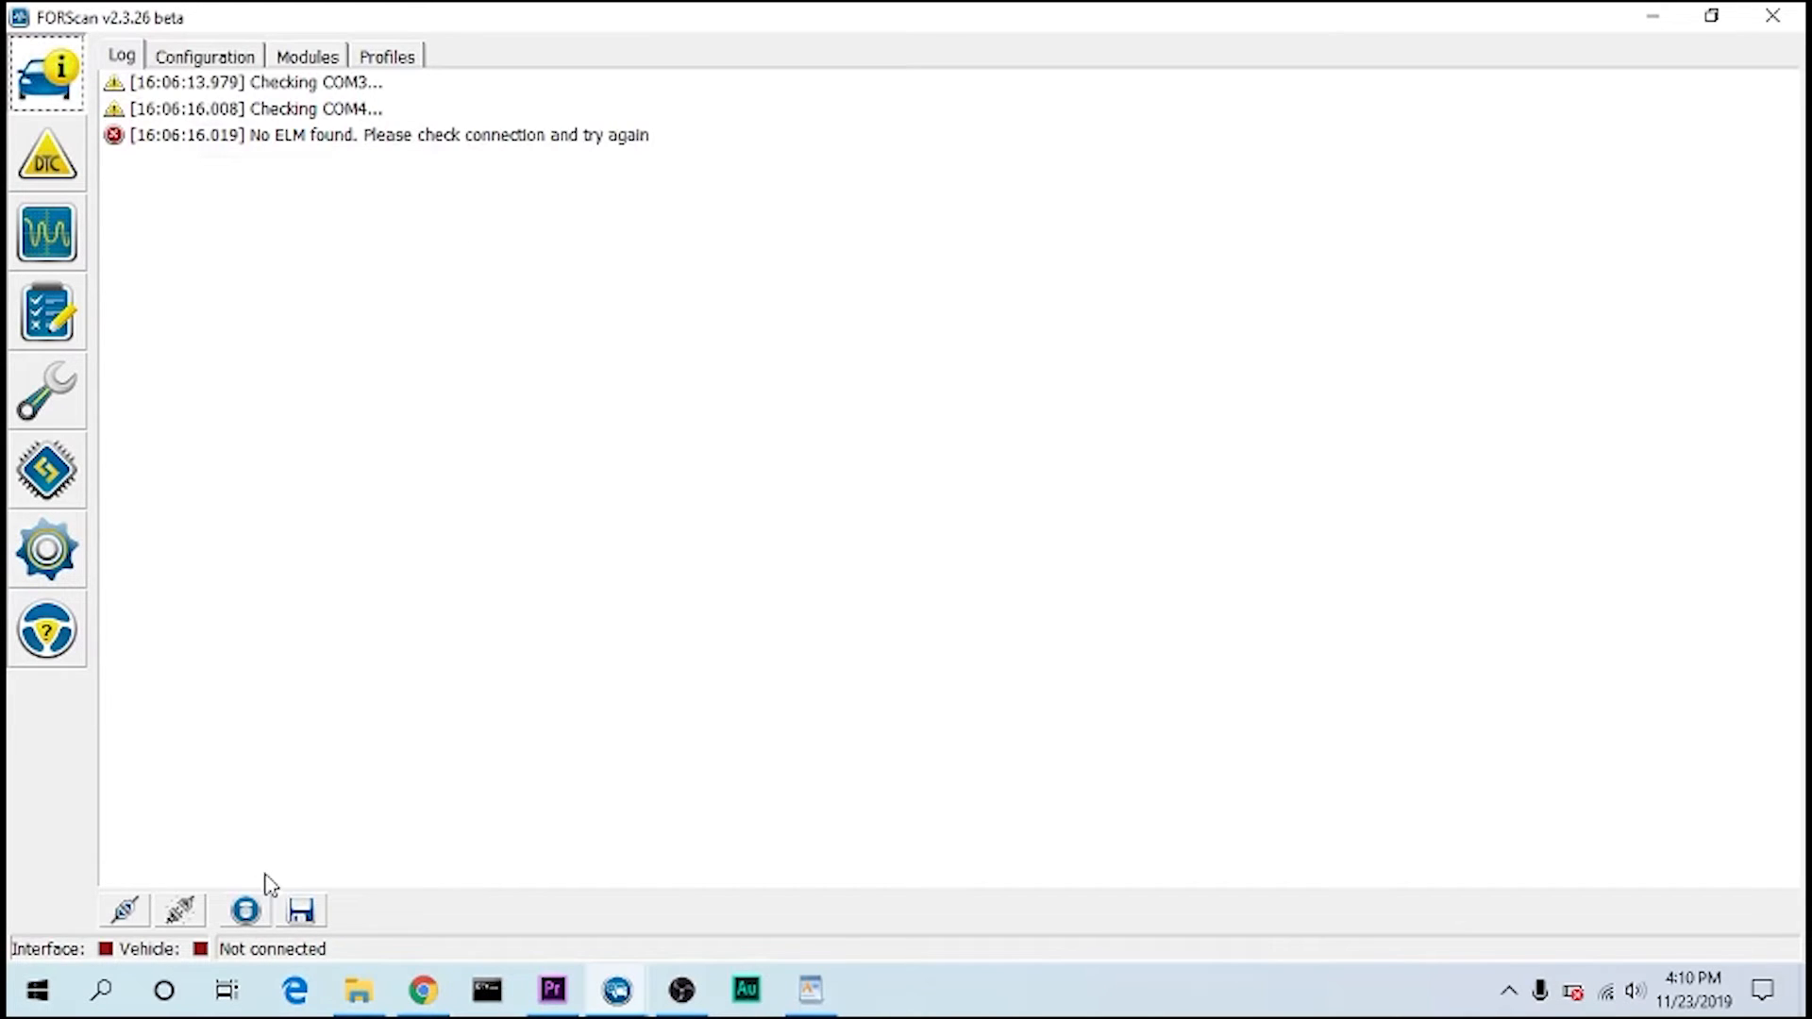
pyautogui.moveTo(121, 911)
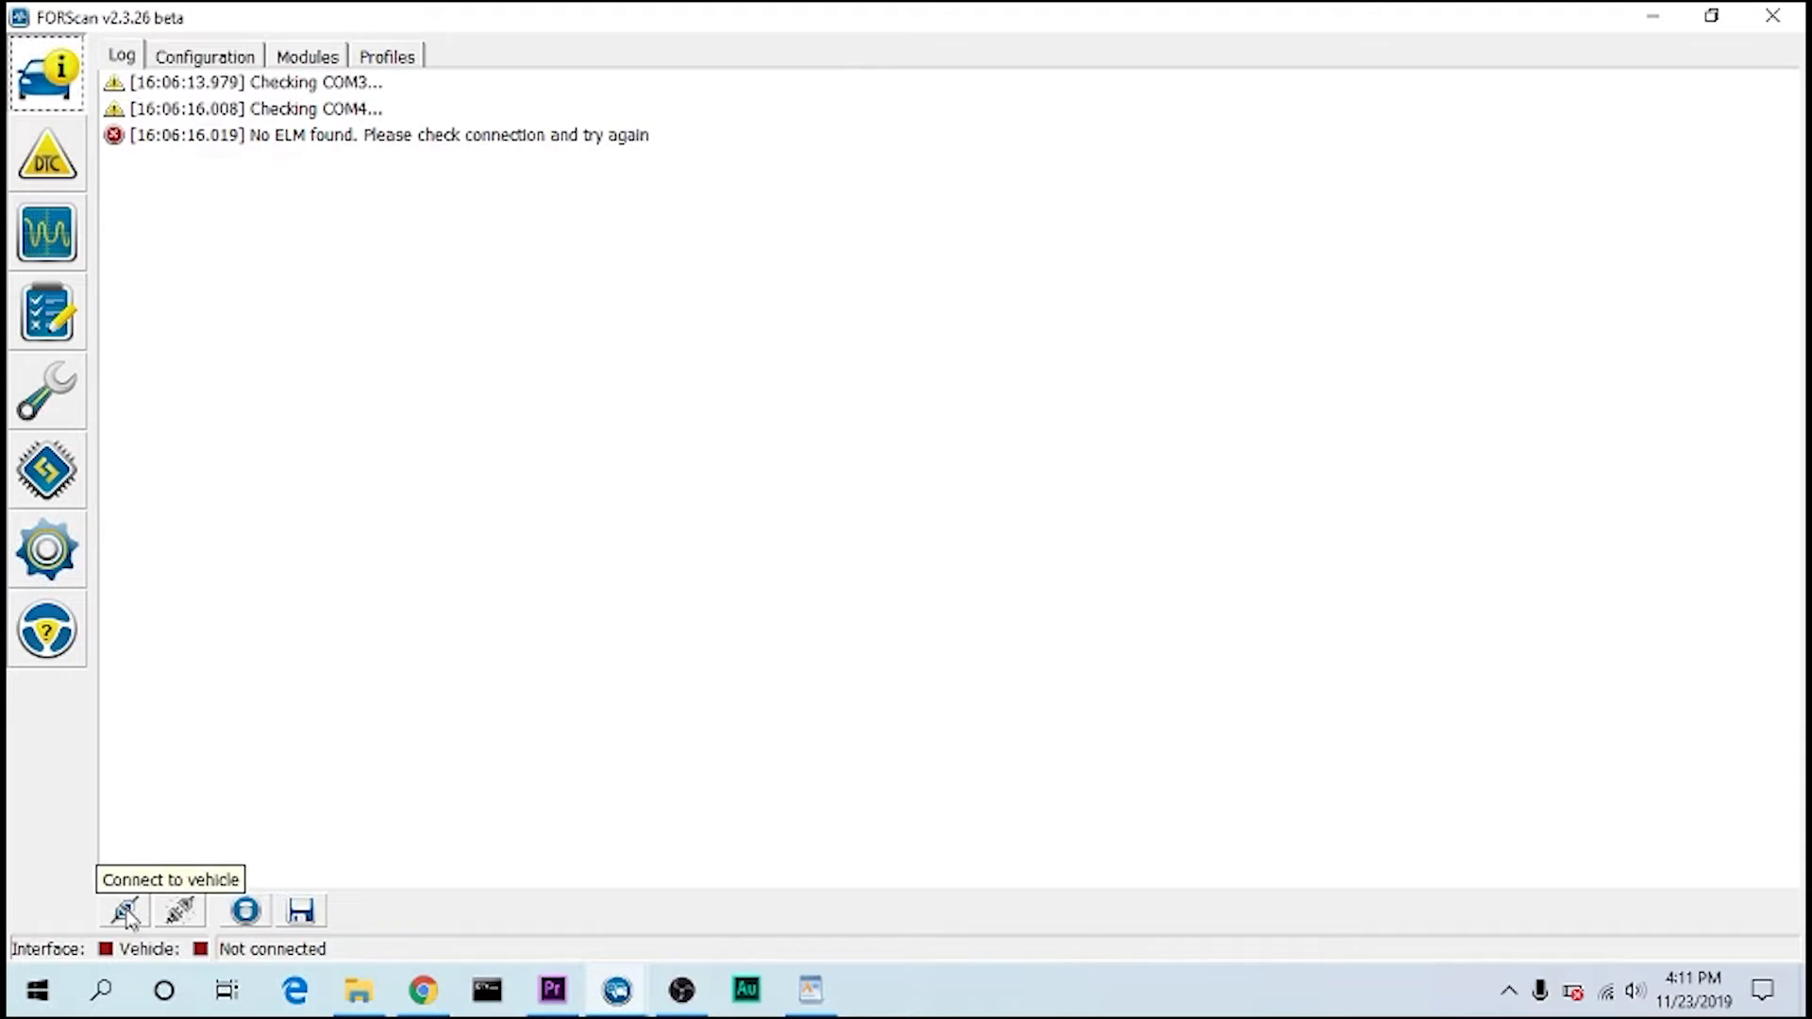
# - Connect to the vehicle through the ELM327 adapter and dismiss the result prompt
pyautogui.click(123, 909)
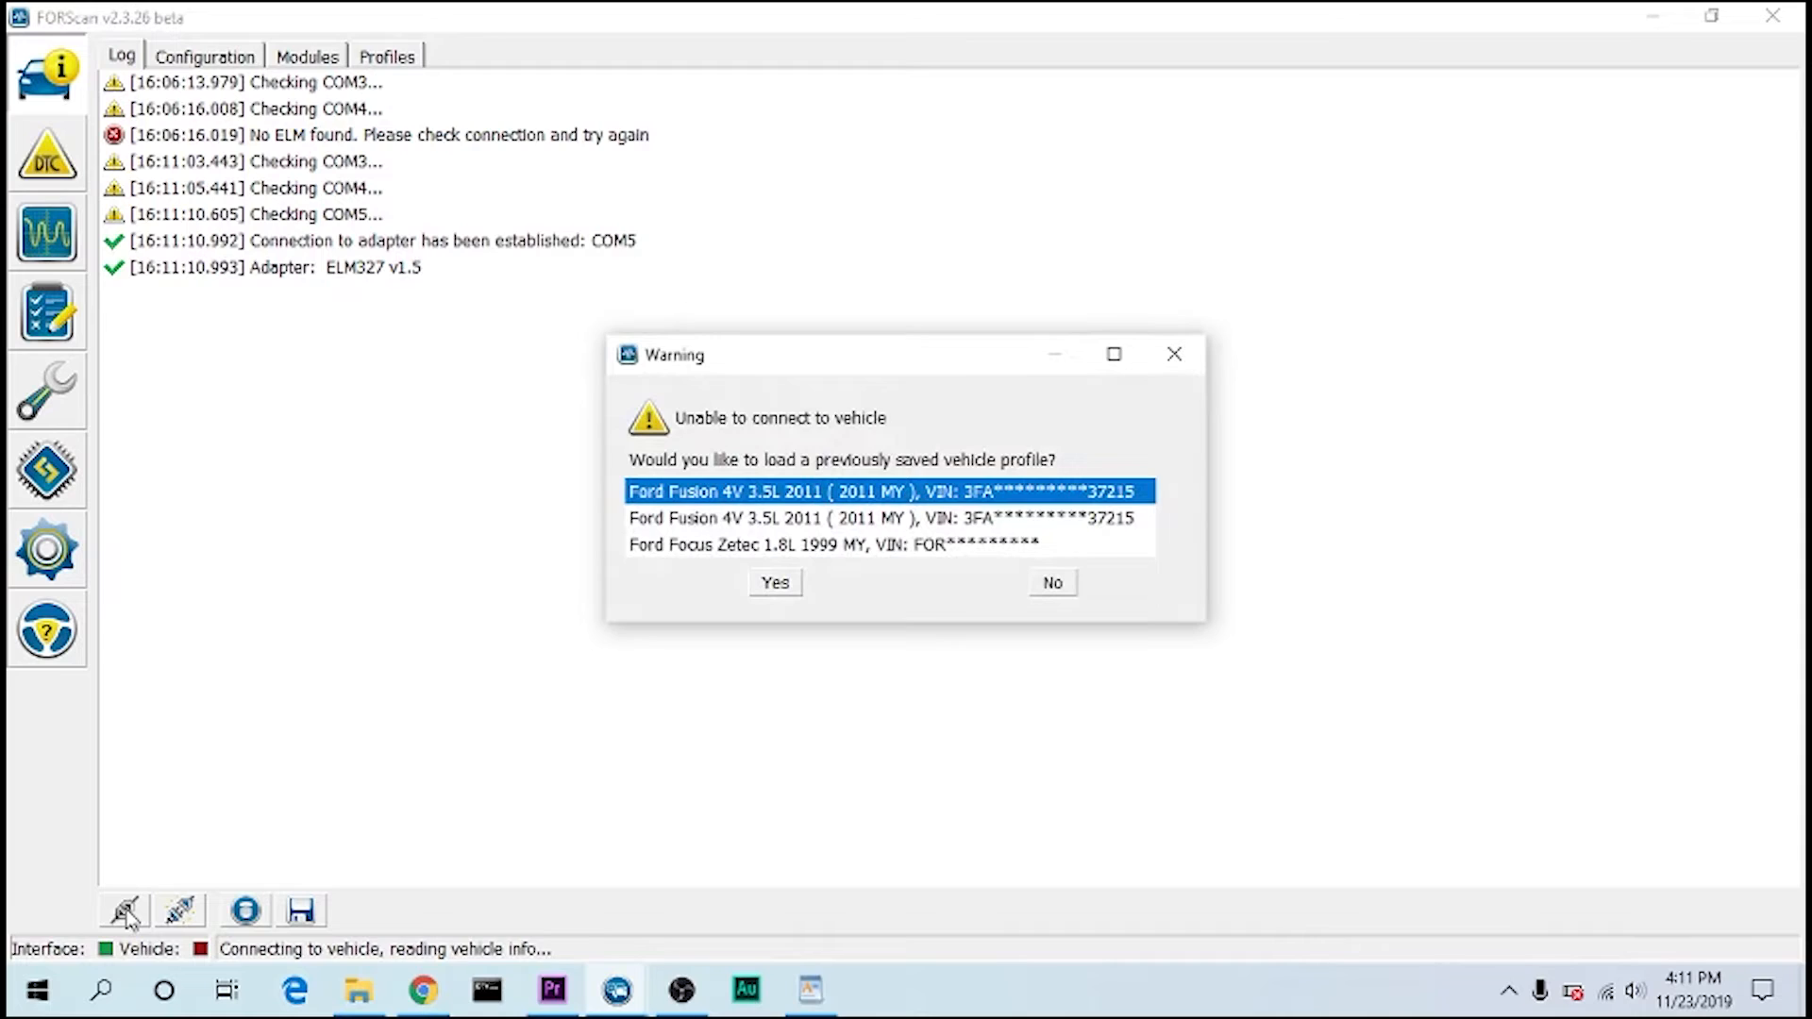
pyautogui.click(1049, 581)
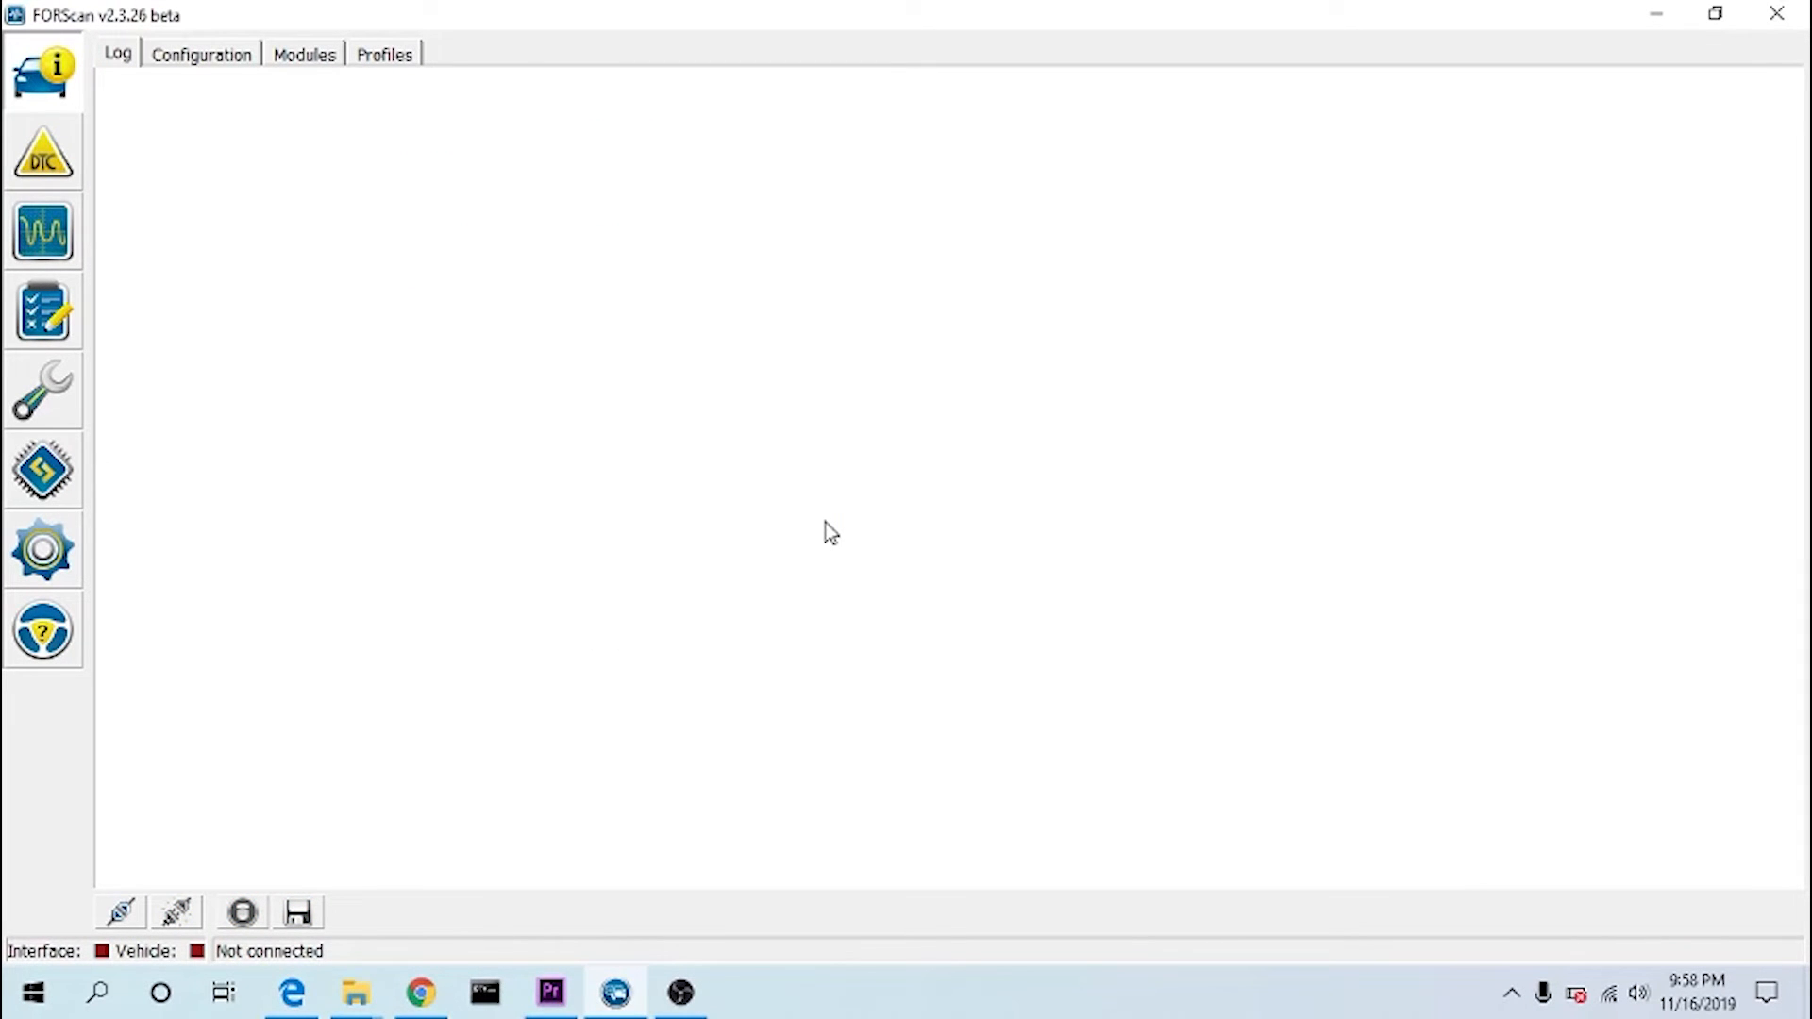
# - Show the Modules list with the Ford Fusion's HSCAN and MSCAN modules
pyautogui.click(44, 468)
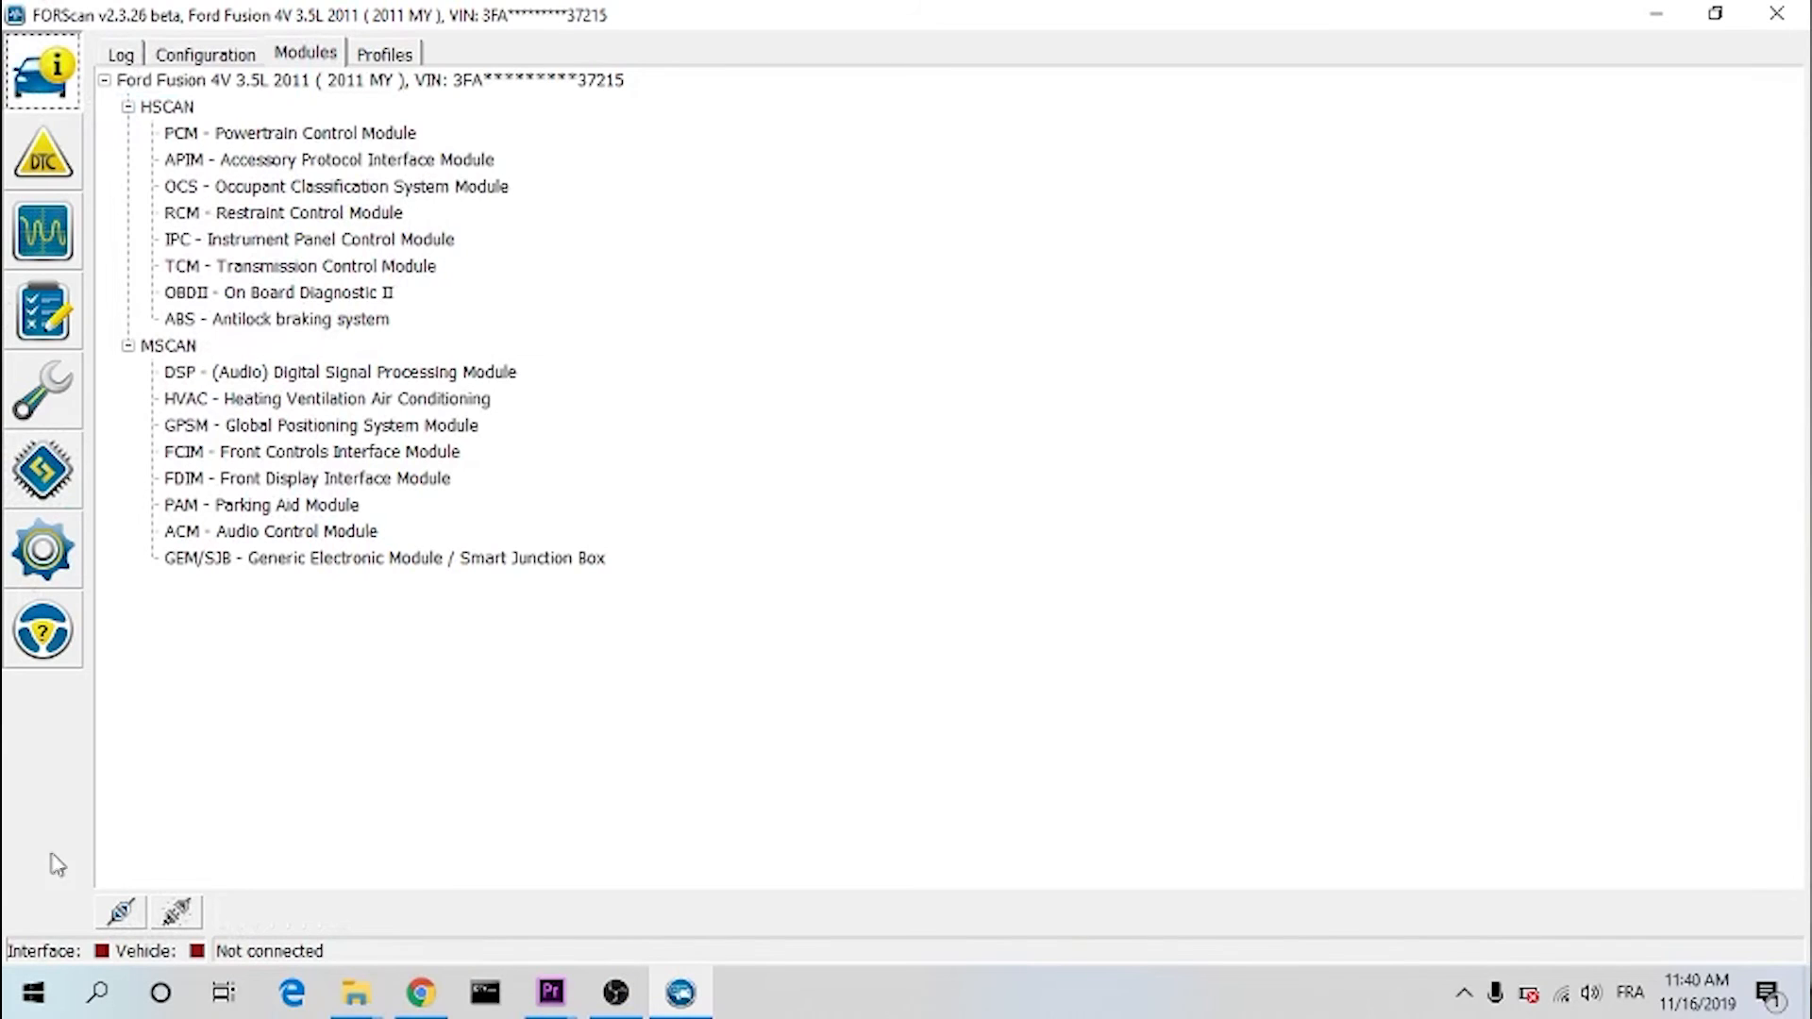
pyautogui.moveTo(9, 887)
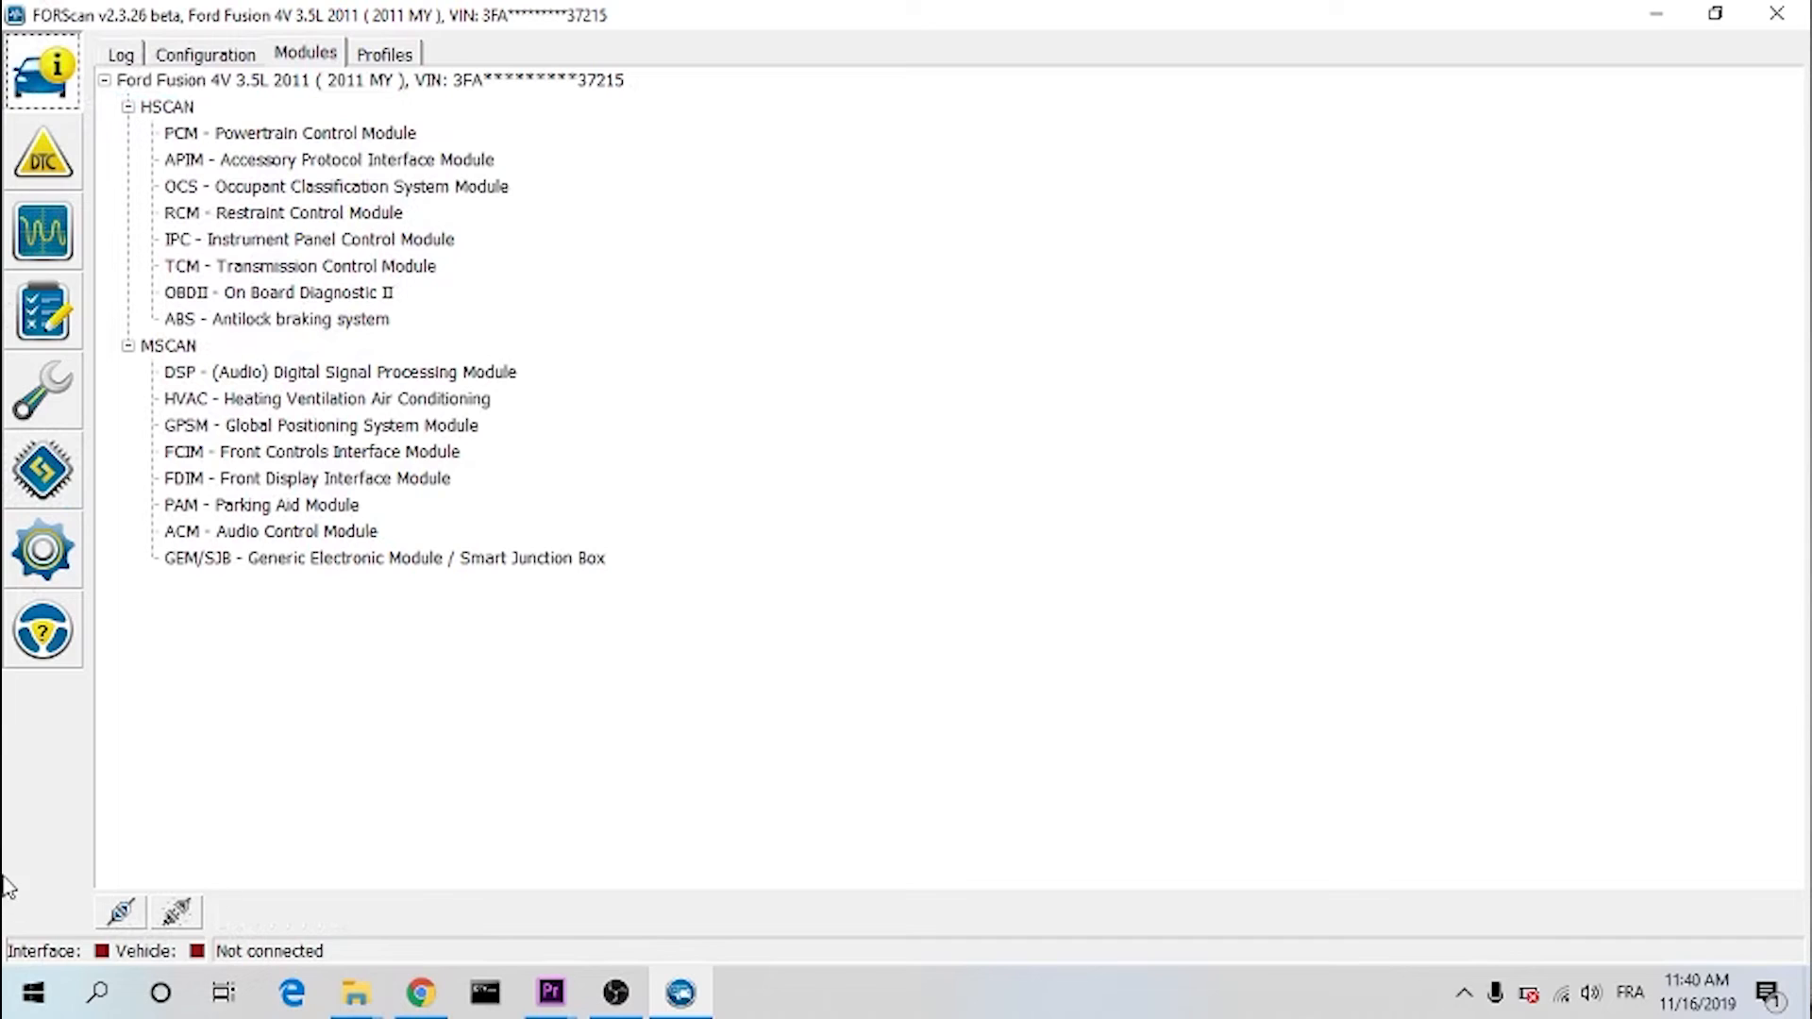
# - Connect to the 2011 Ford Fusion, loading its saved profile and confirming the MS CAN switch position
pyautogui.click(117, 912)
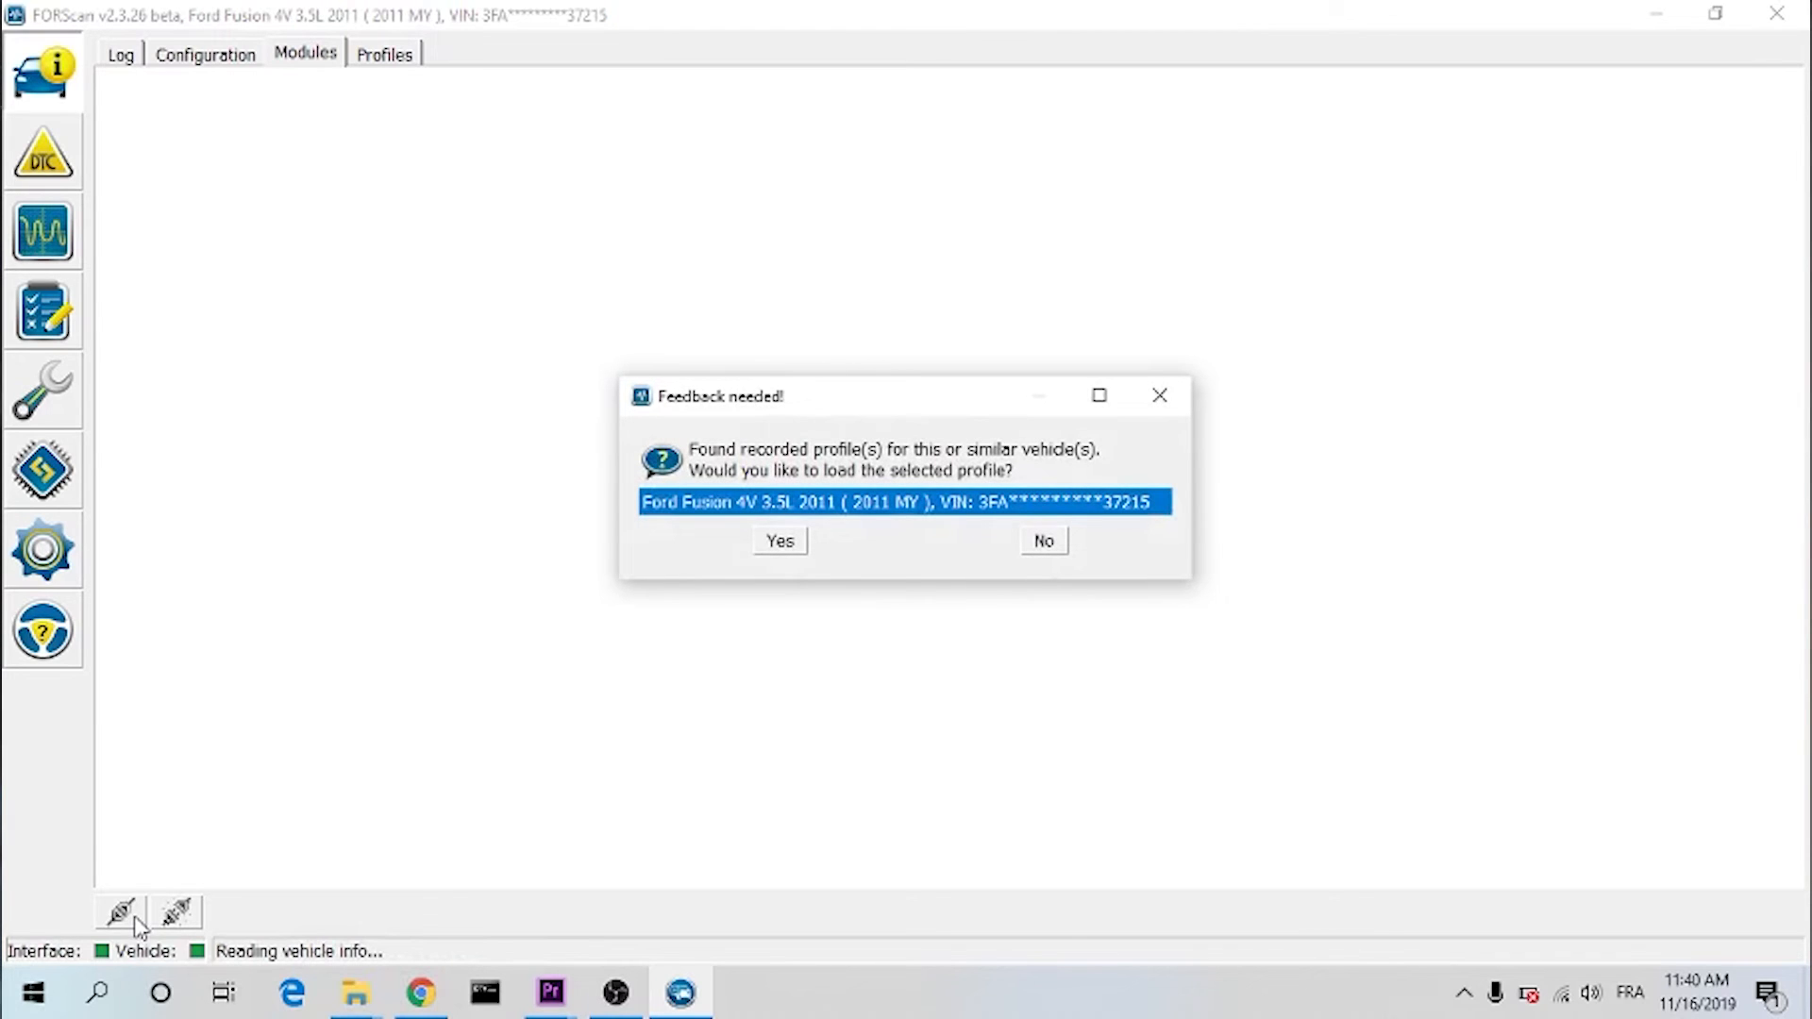
pyautogui.moveTo(124, 741)
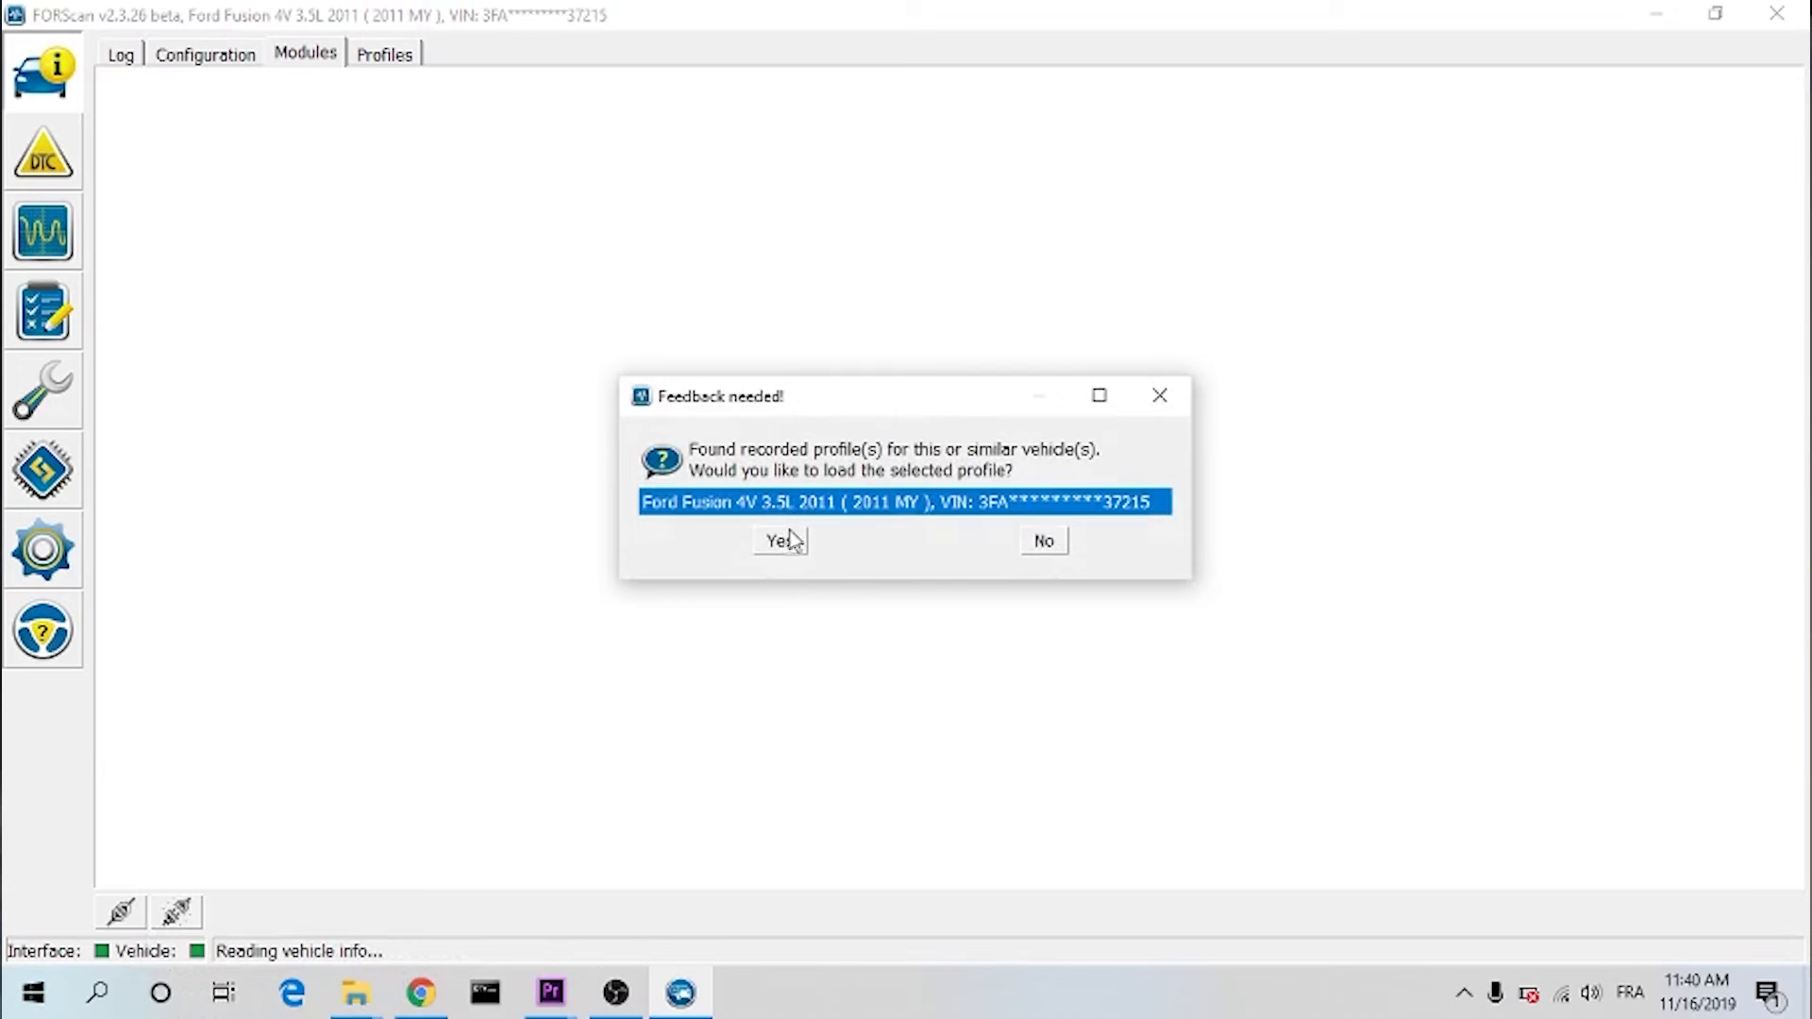
pyautogui.click(779, 539)
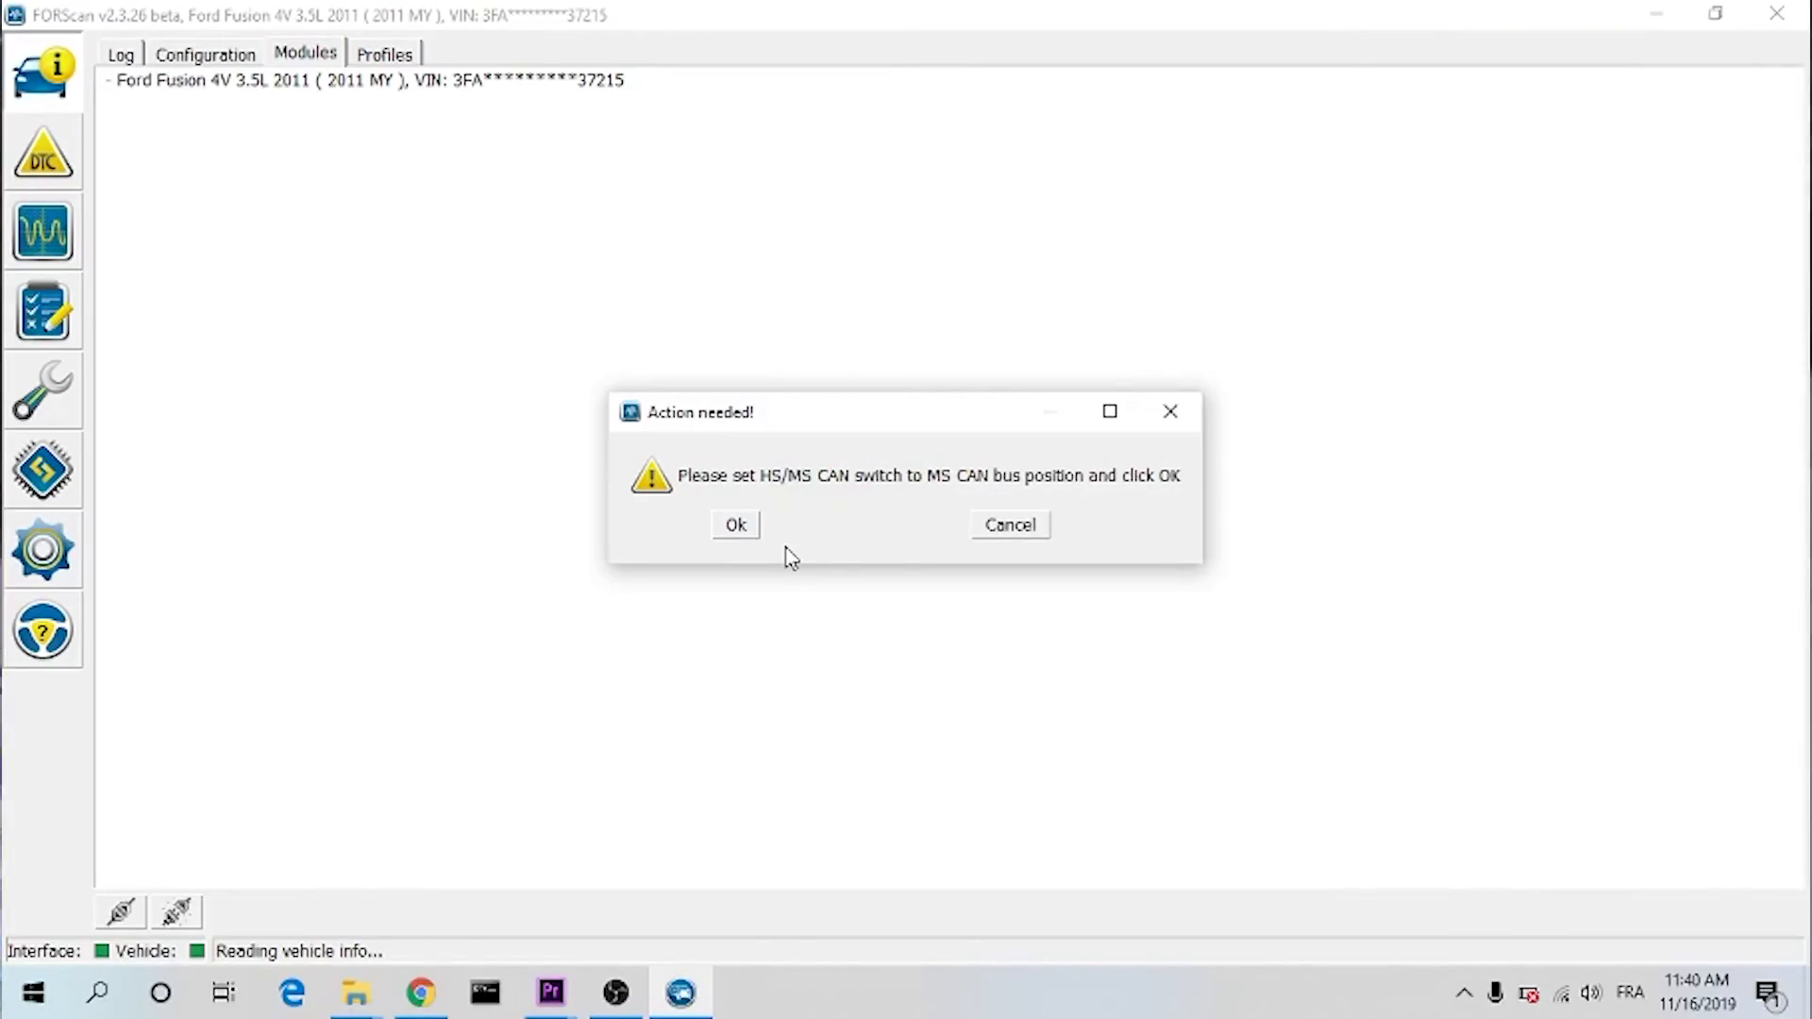
pyautogui.click(734, 524)
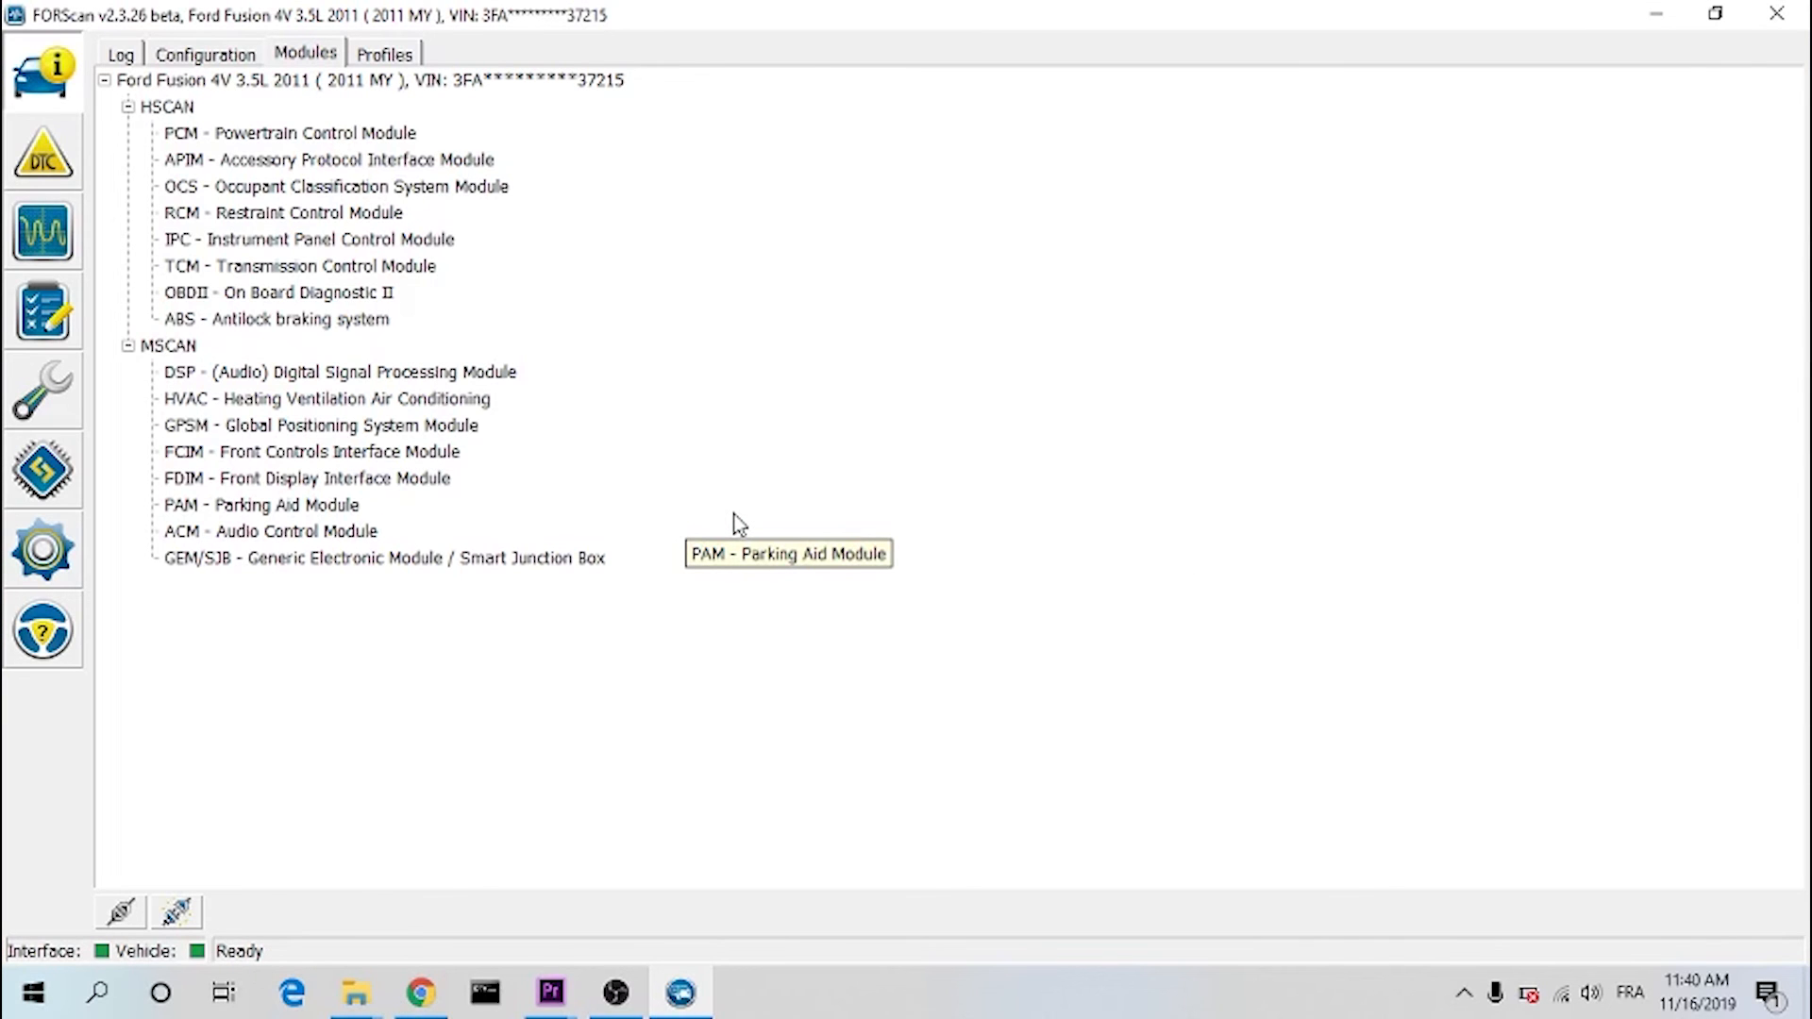
pyautogui.moveTo(740, 524)
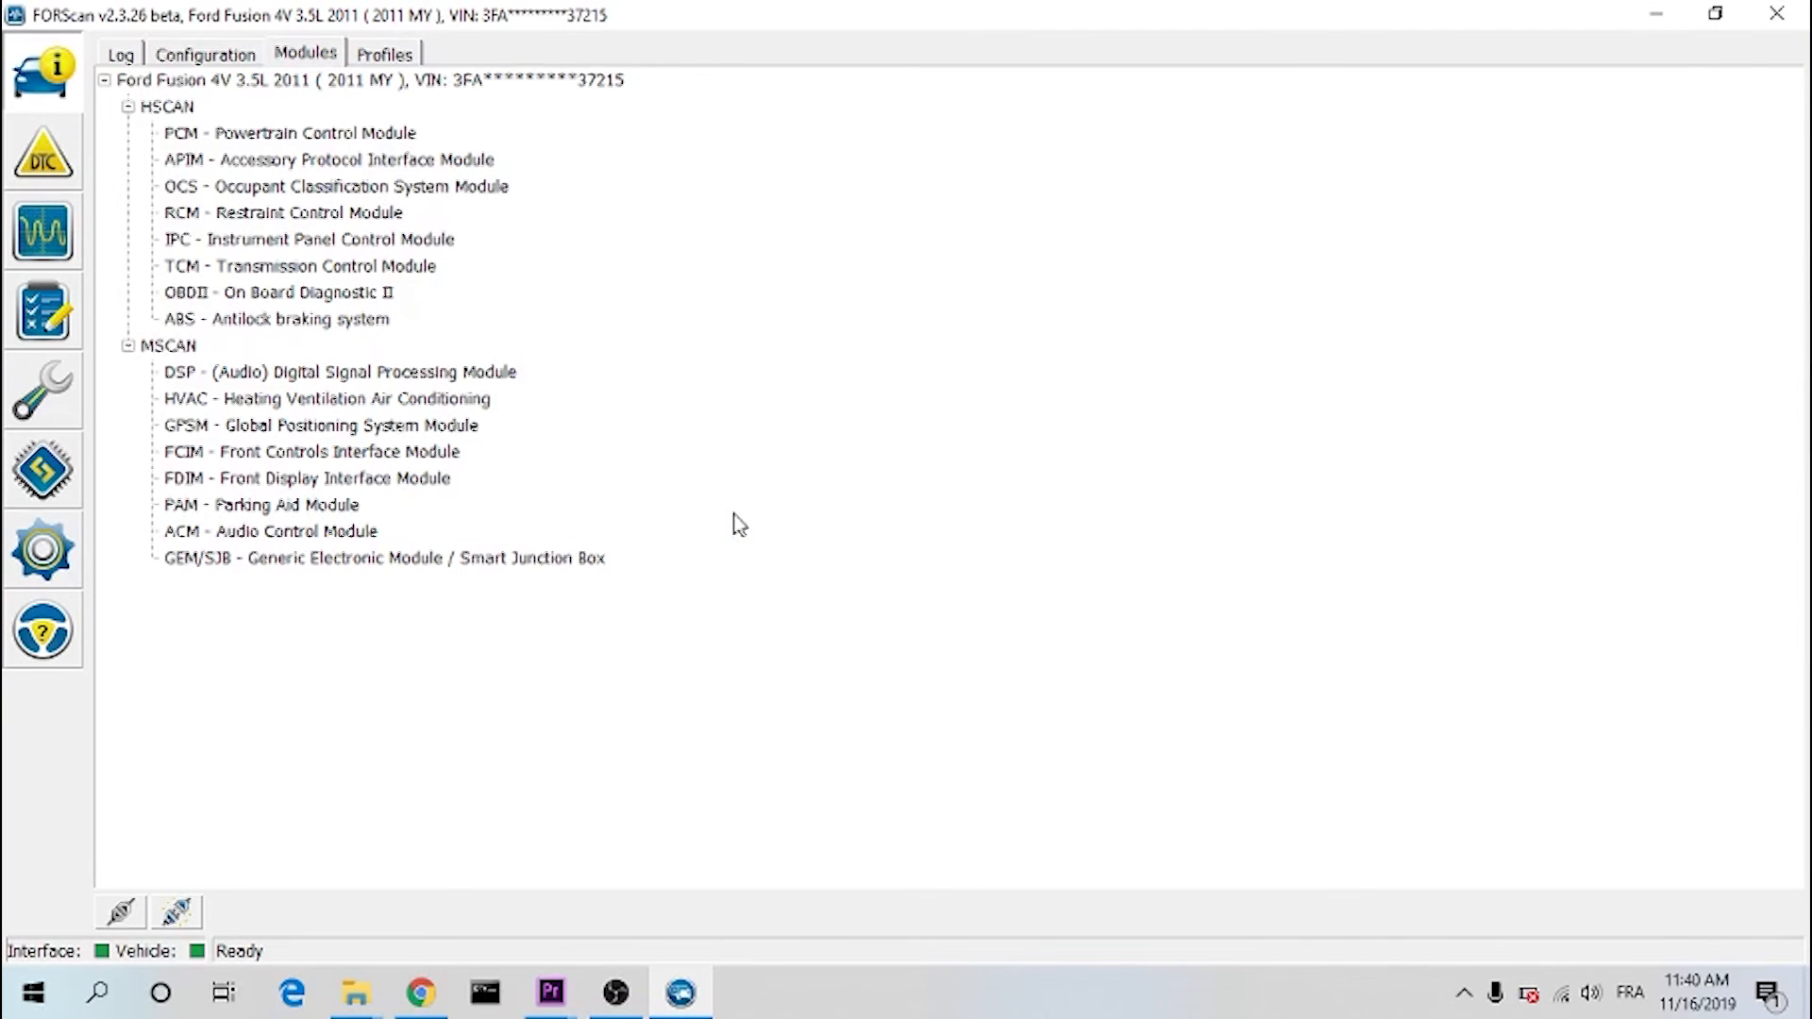